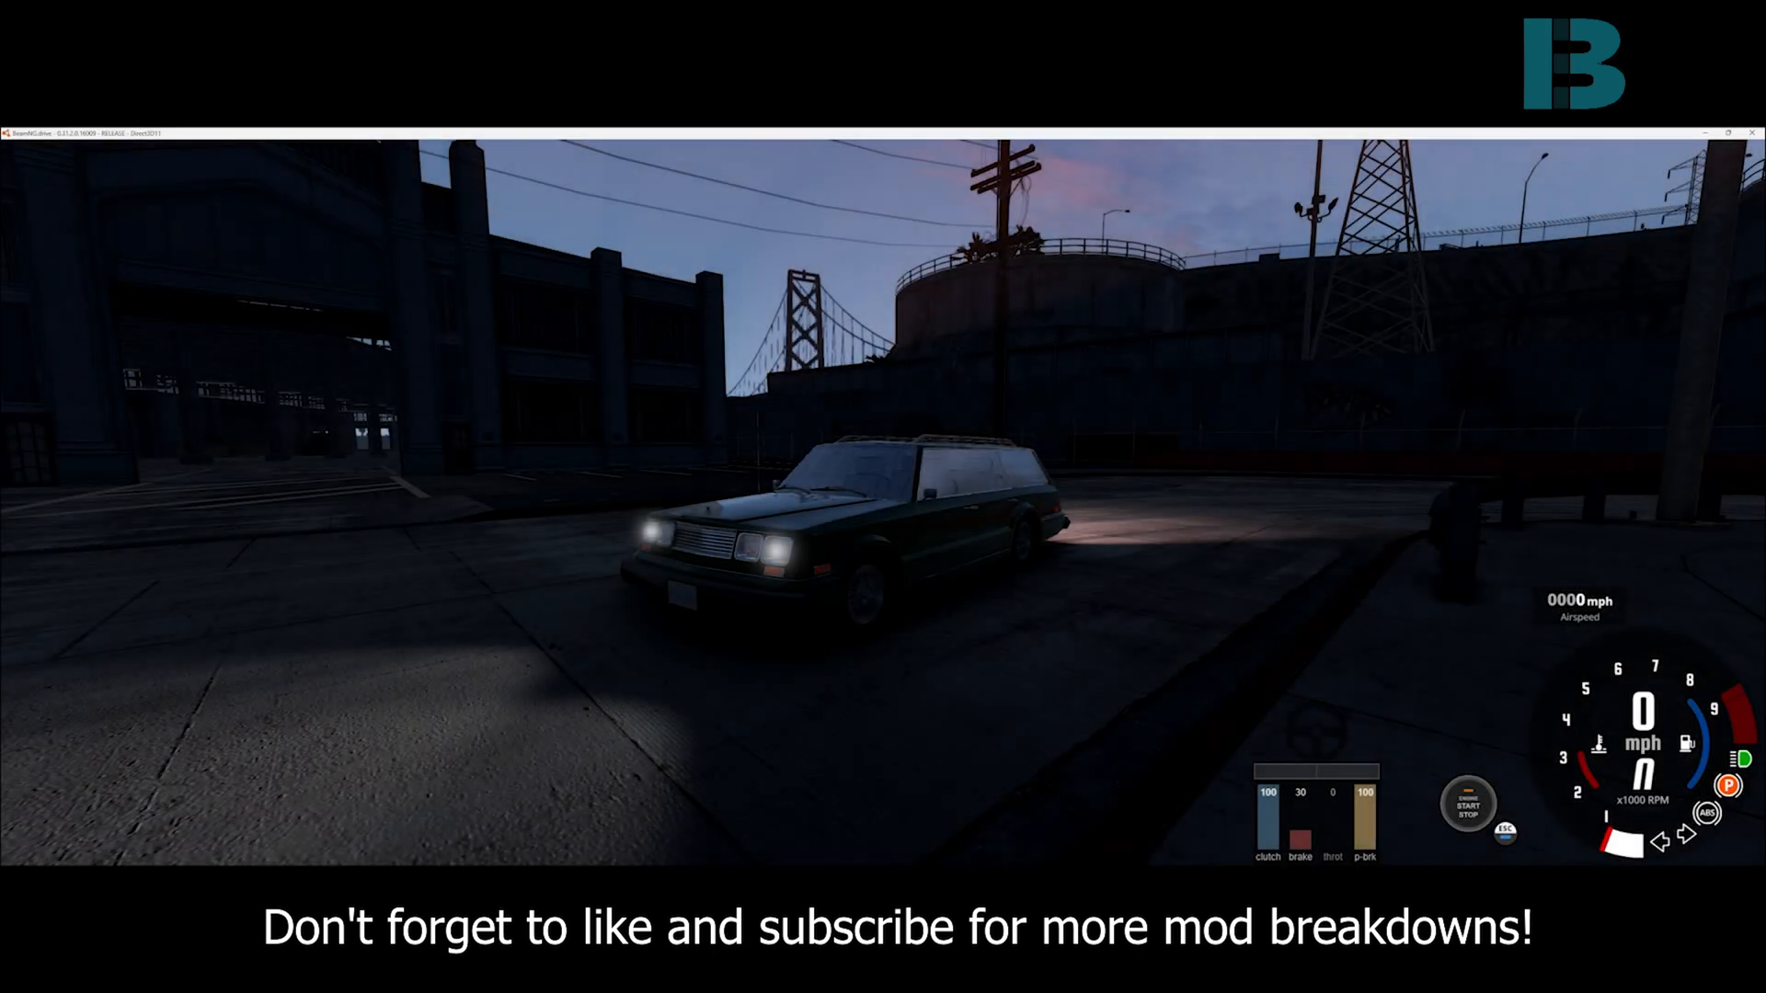
mouse_move(1218, 407)
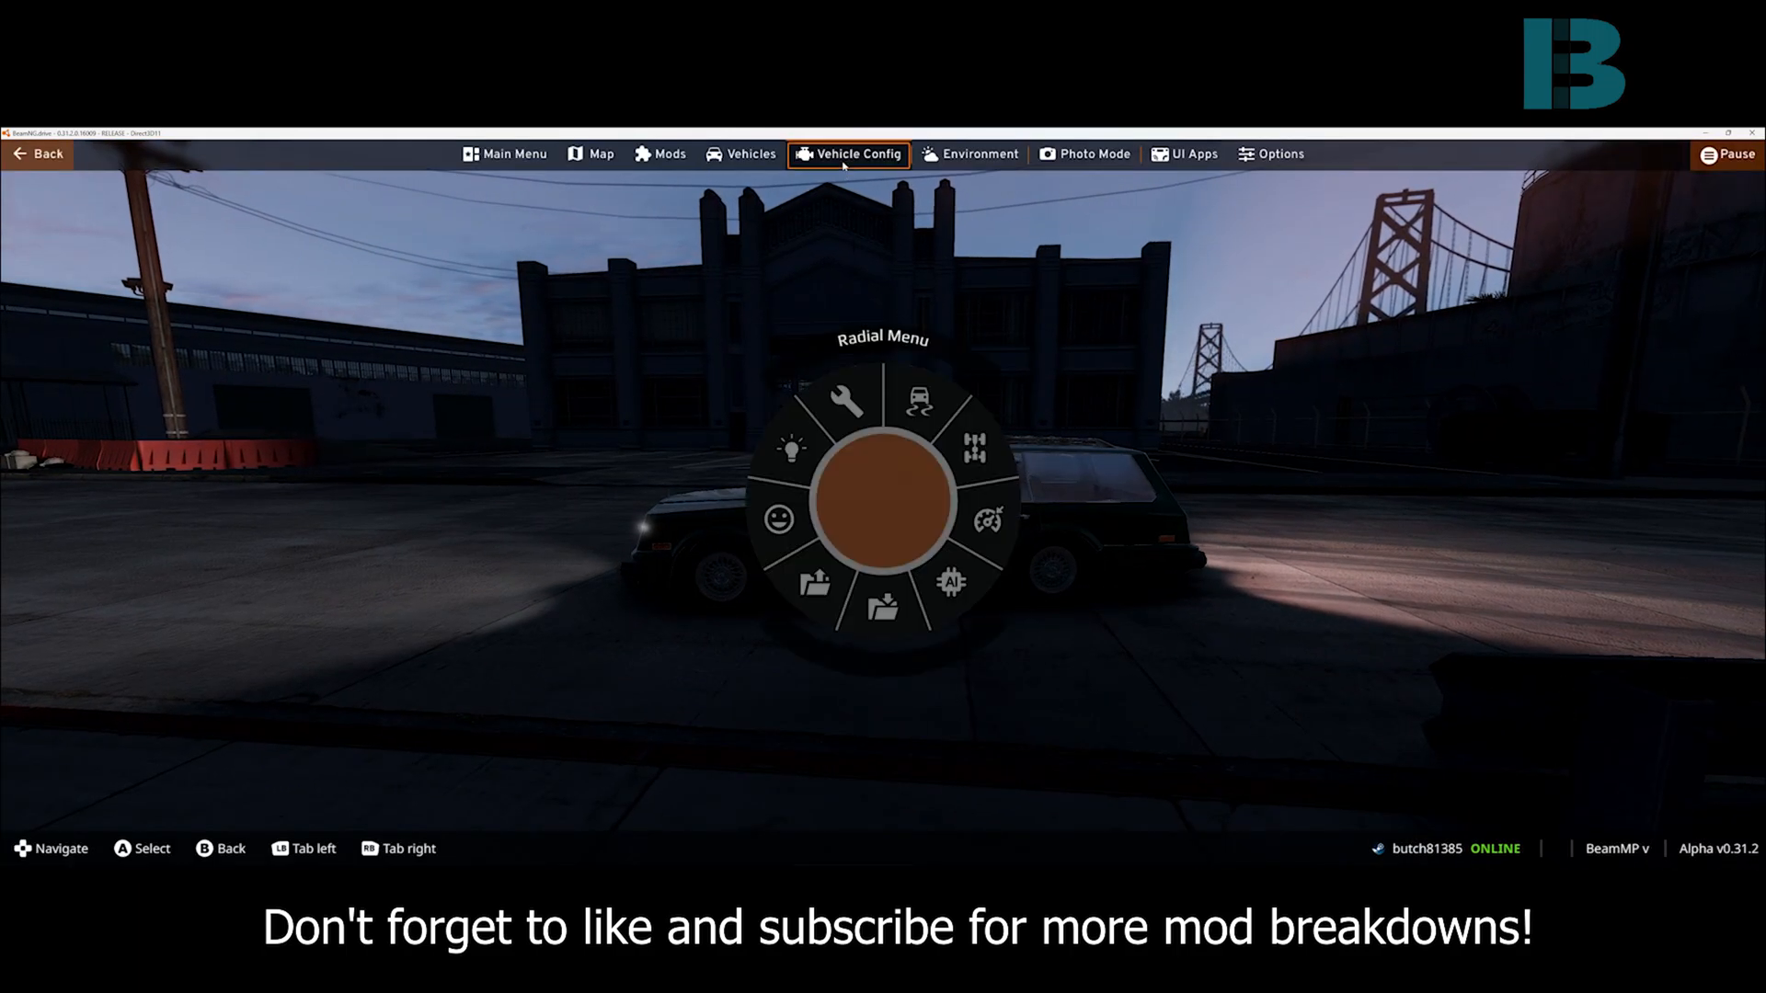
Fit Blue Neon Lights as the station wagon's additional modification and show its tuning settings
click(848, 154)
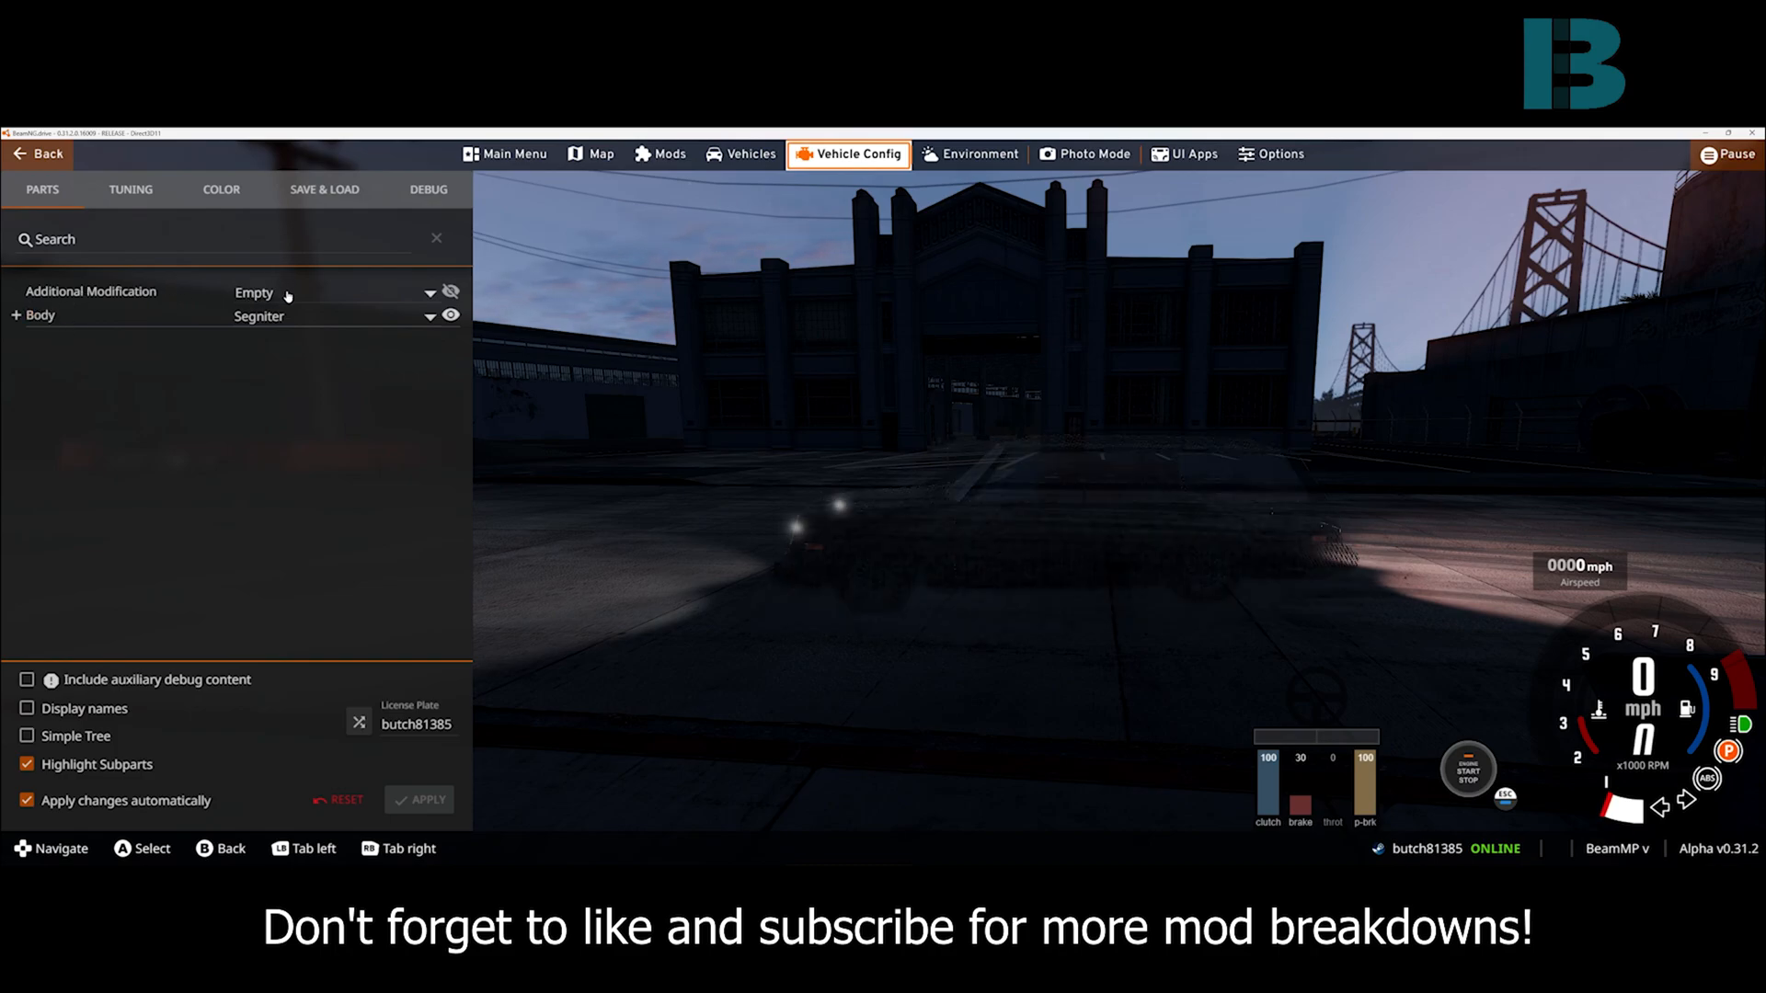
click(428, 291)
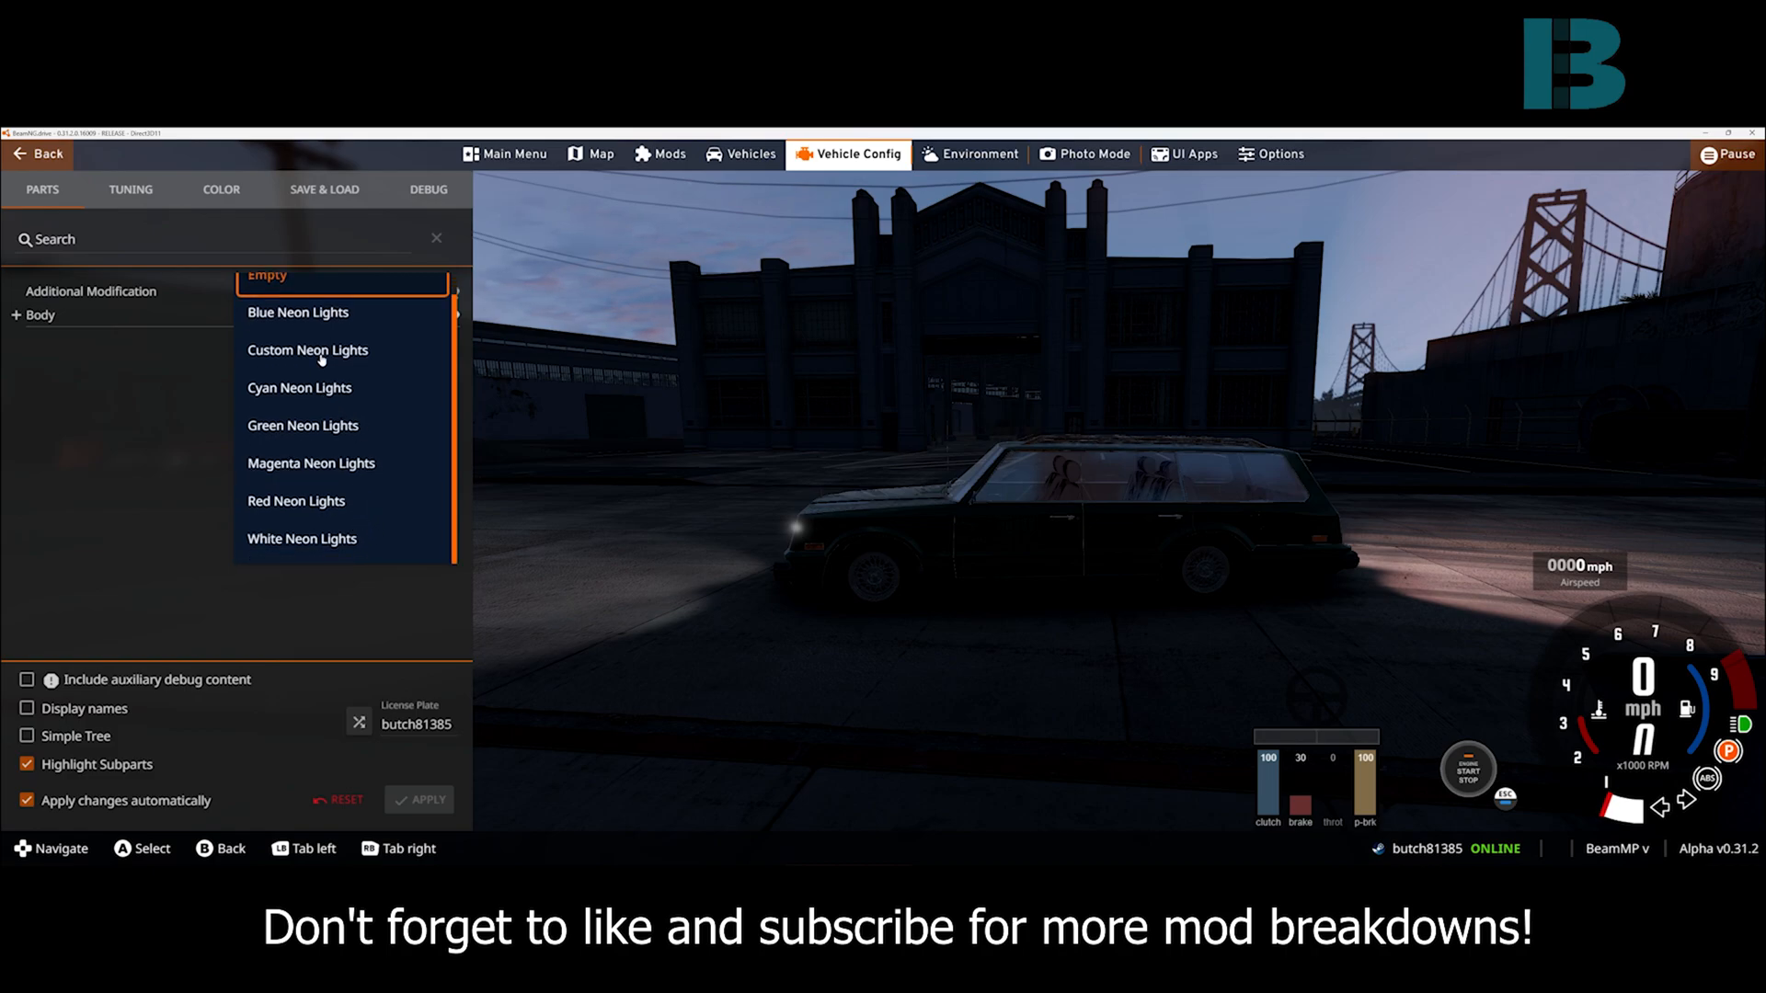
click(297, 312)
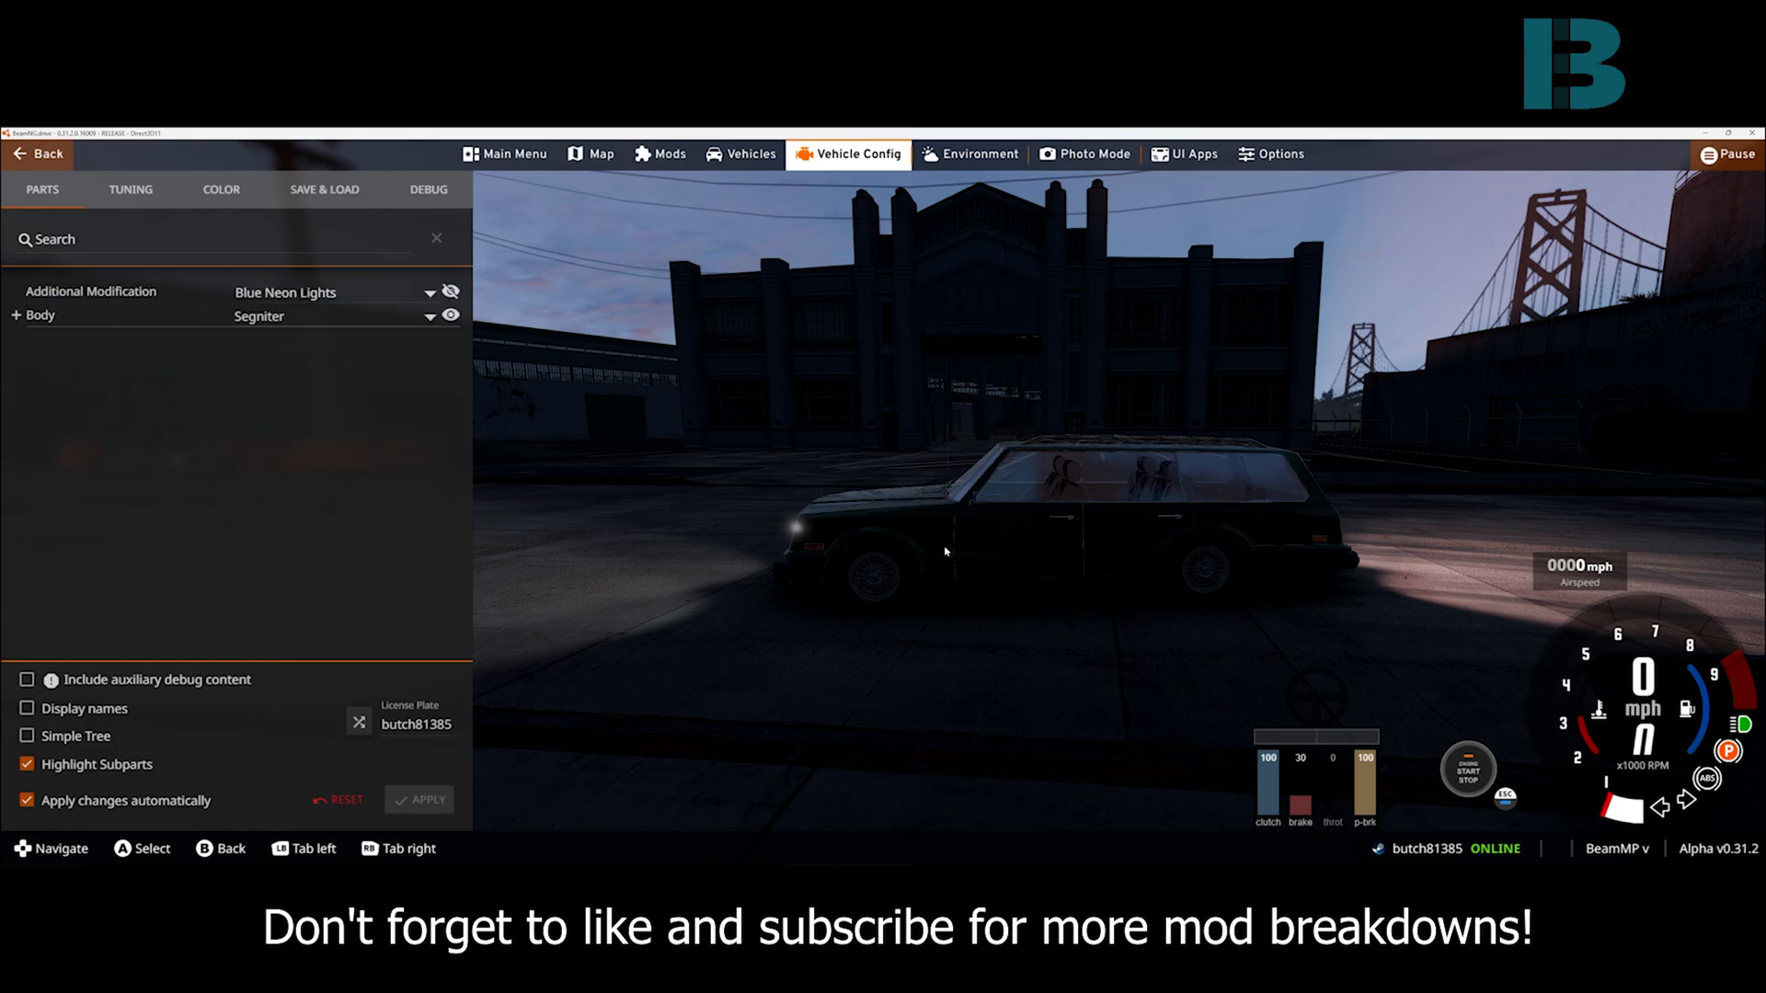
click(225, 292)
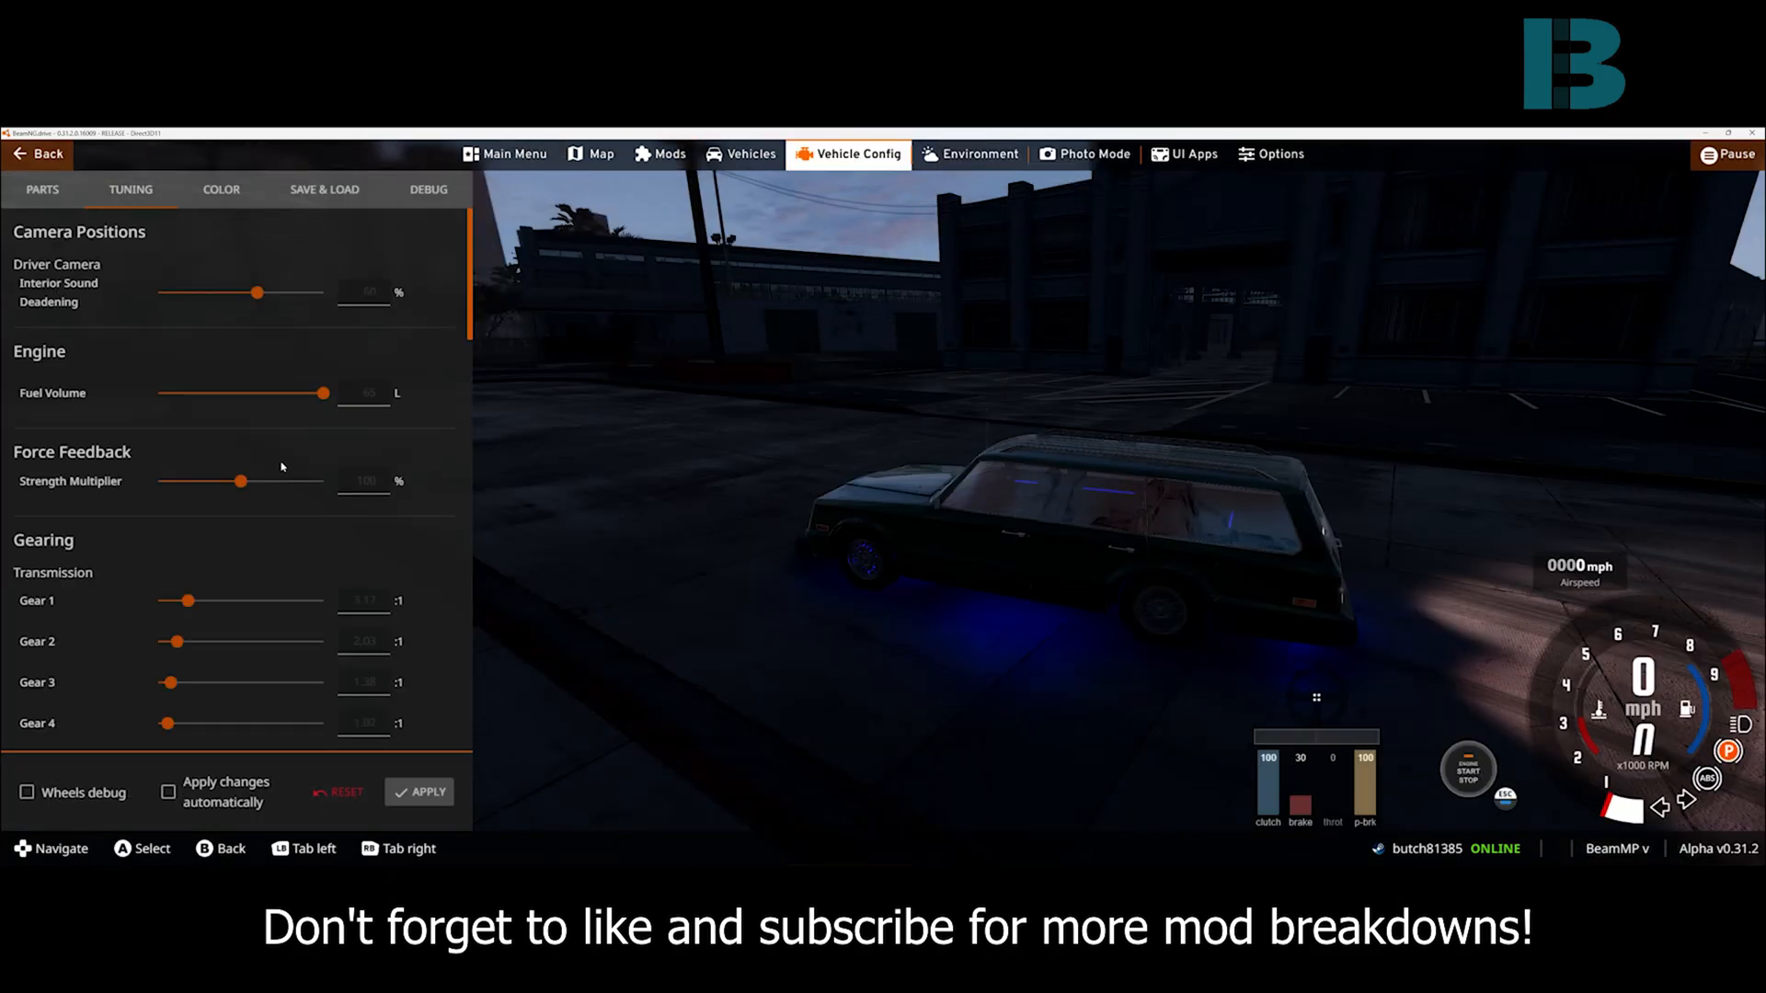
Scroll the tuning list down to the underglow lamp front, height, rear and width settings
scroll(down, 3)
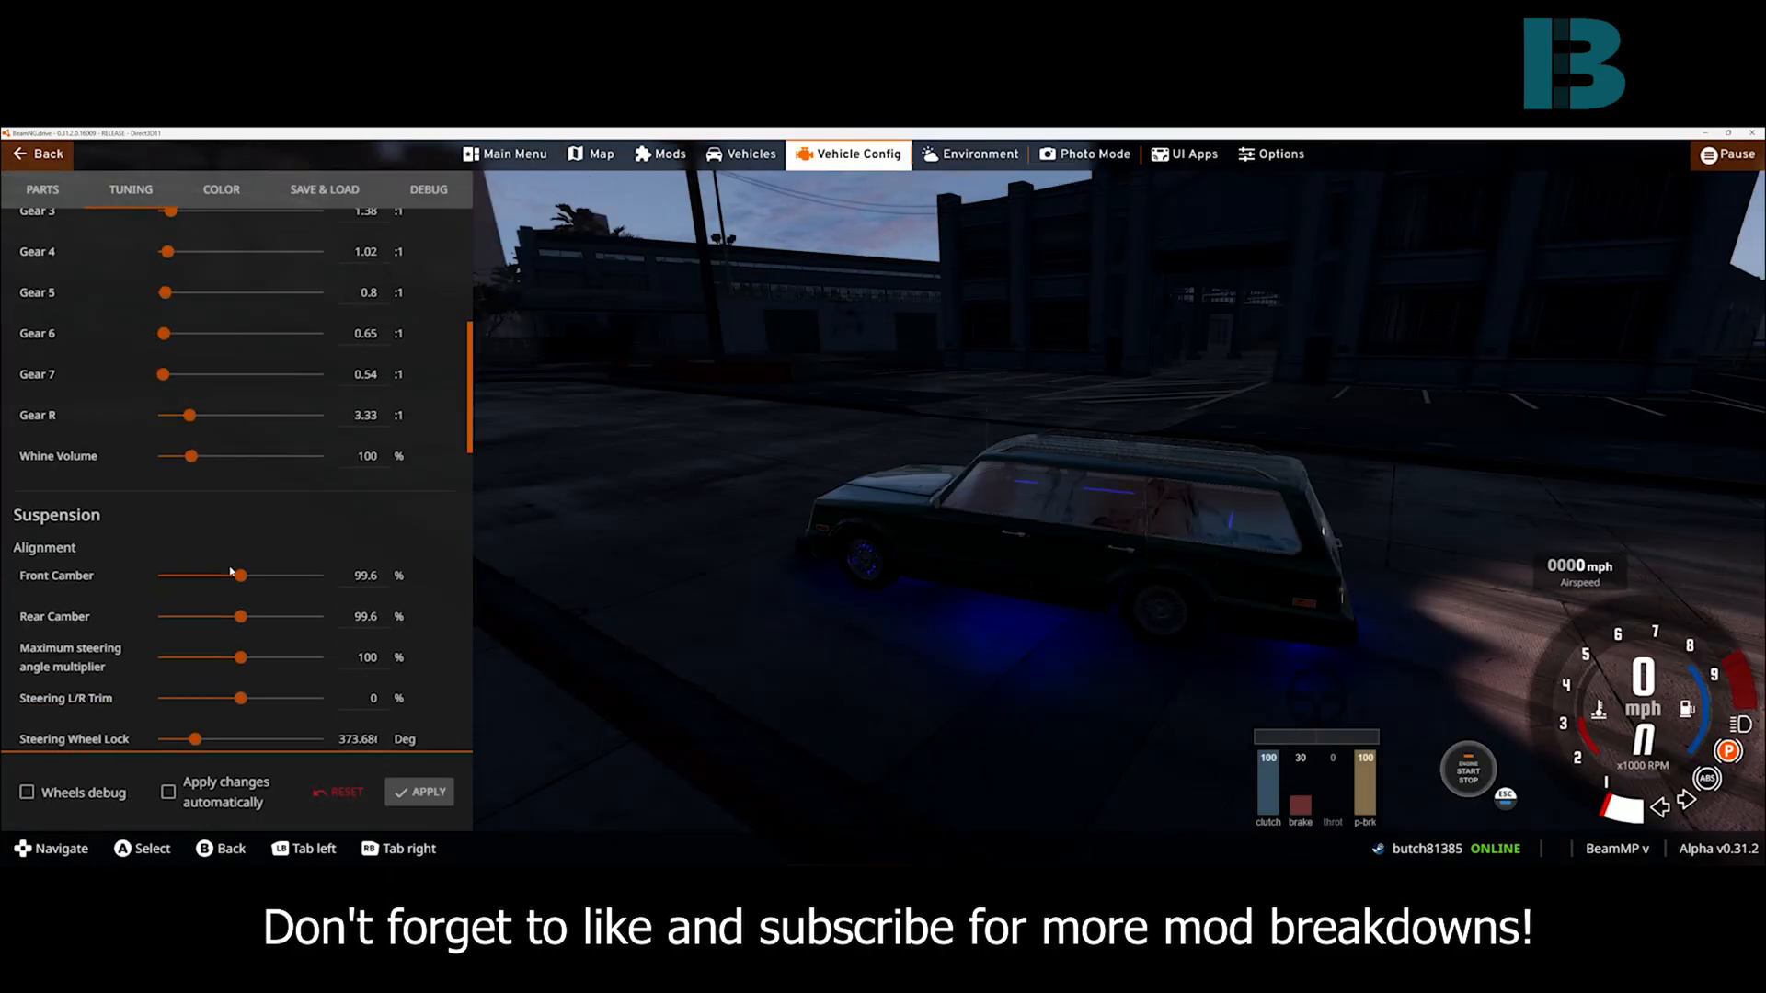
scroll(down, 3)
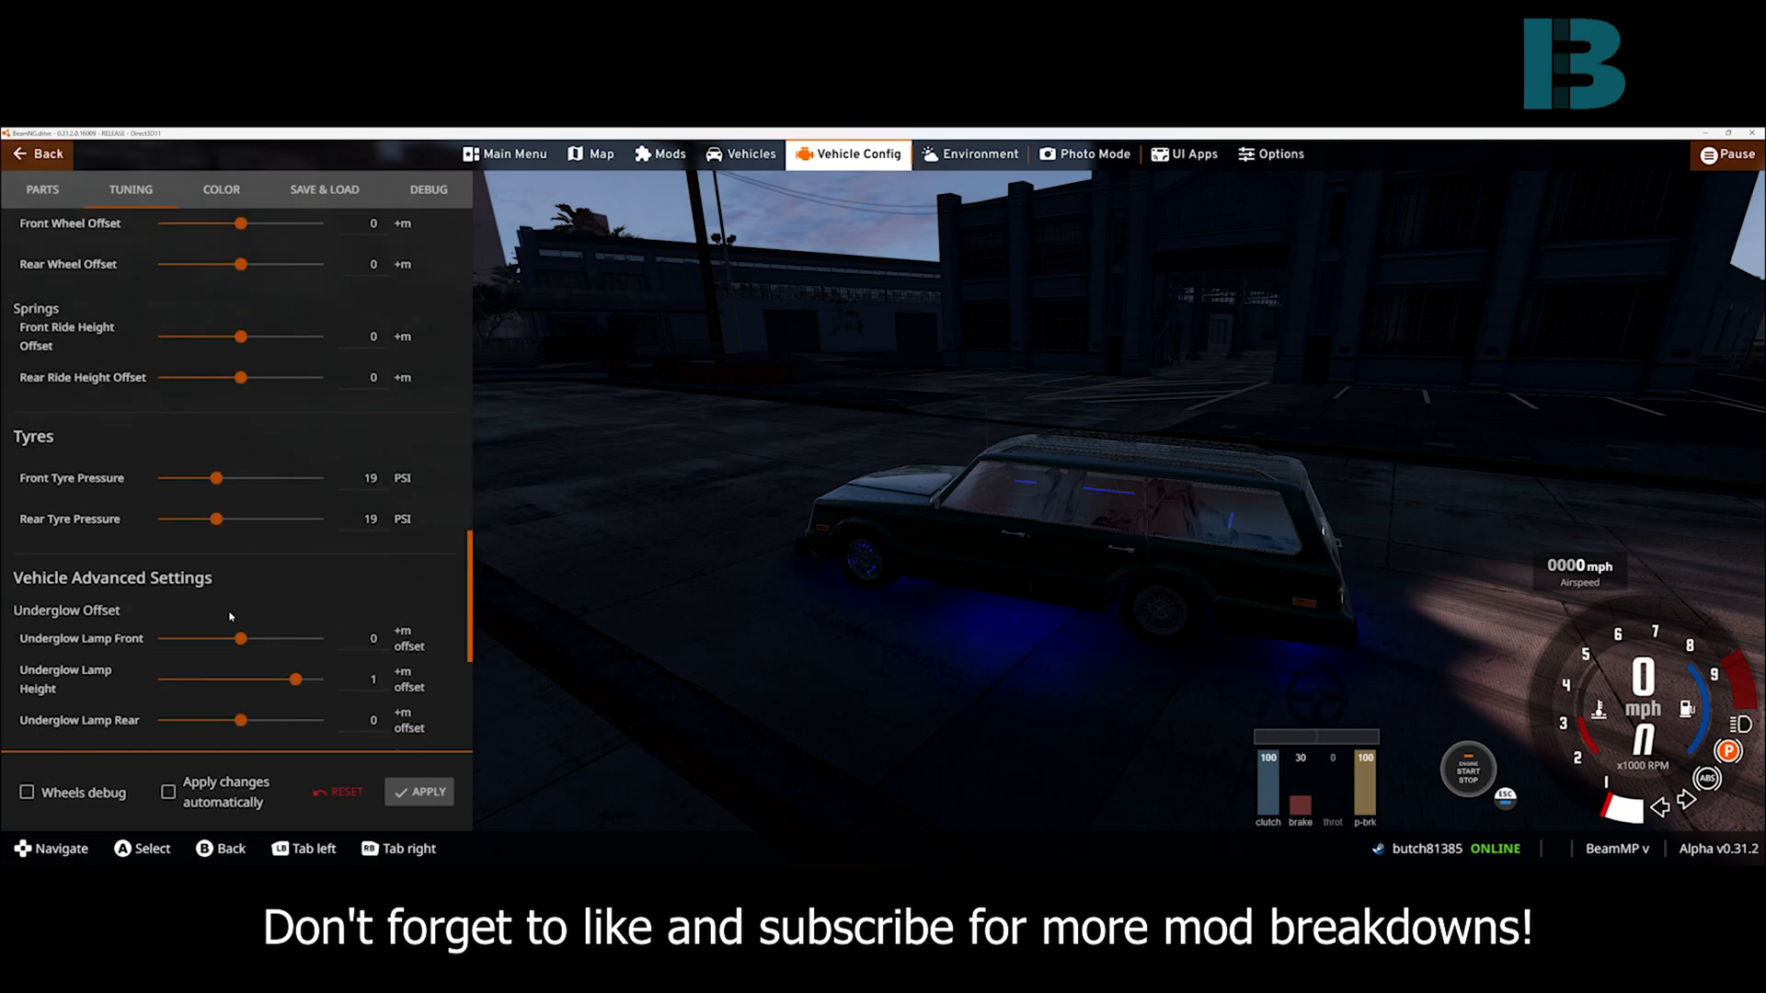
scroll(down, 3)
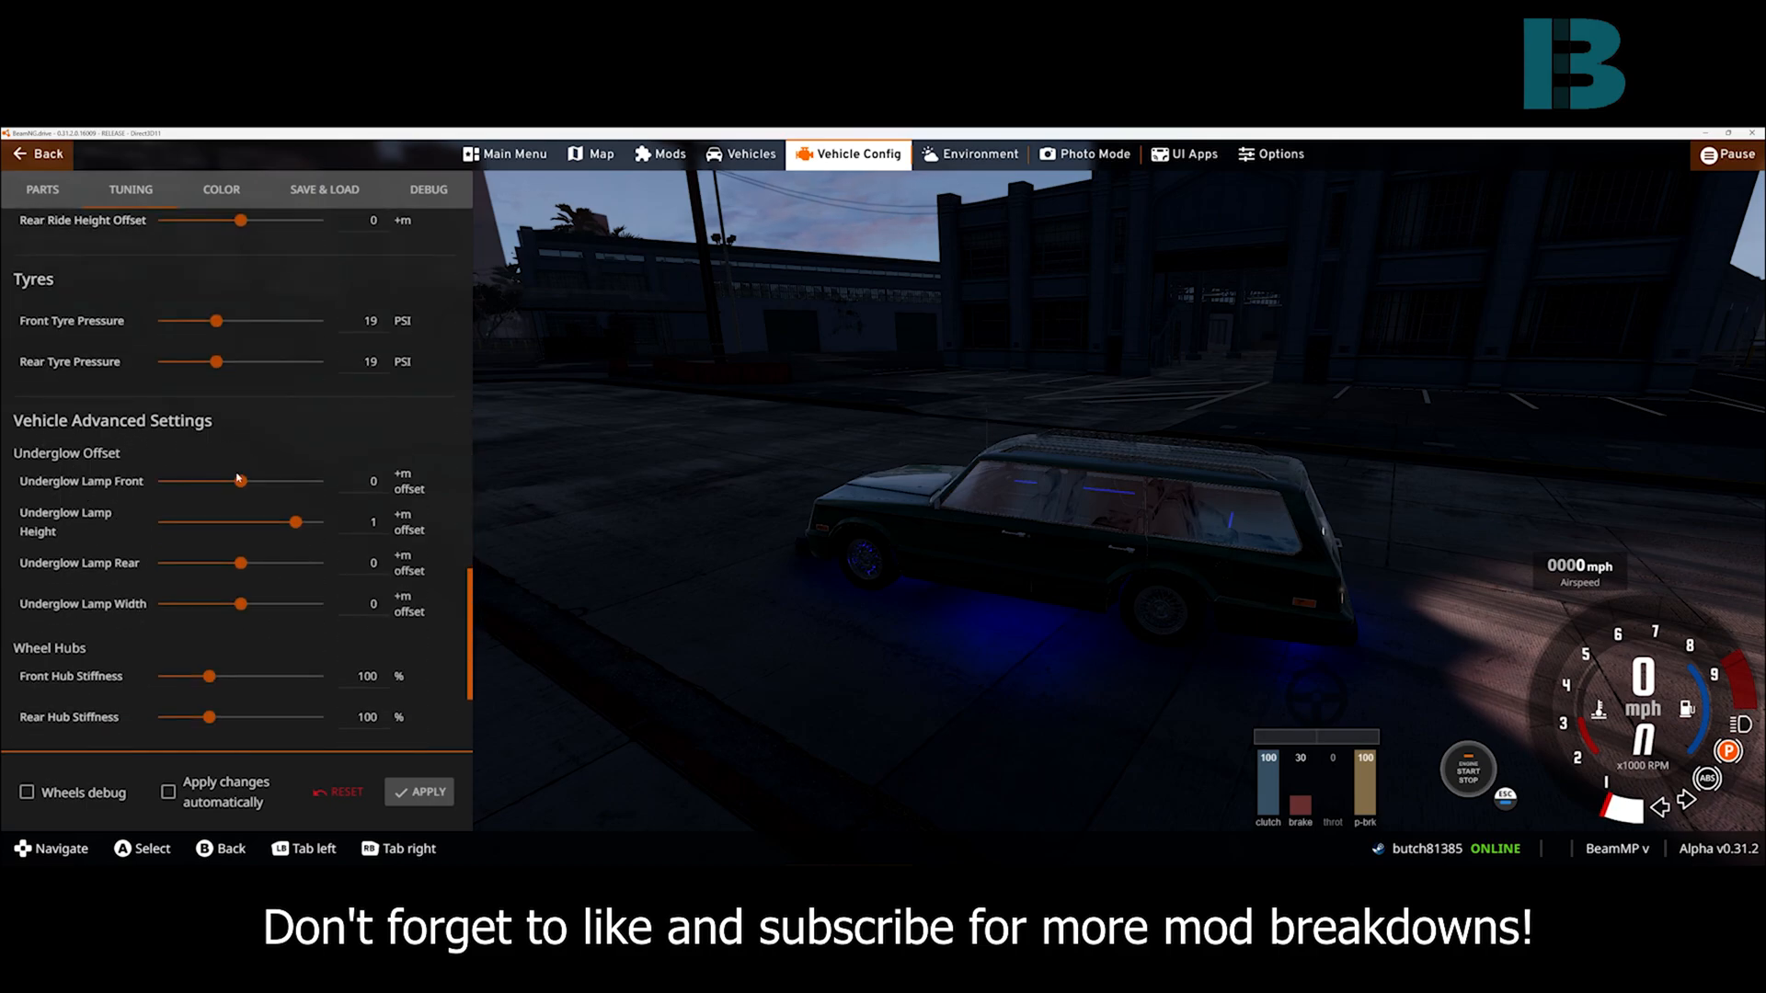
mouse_move(330, 484)
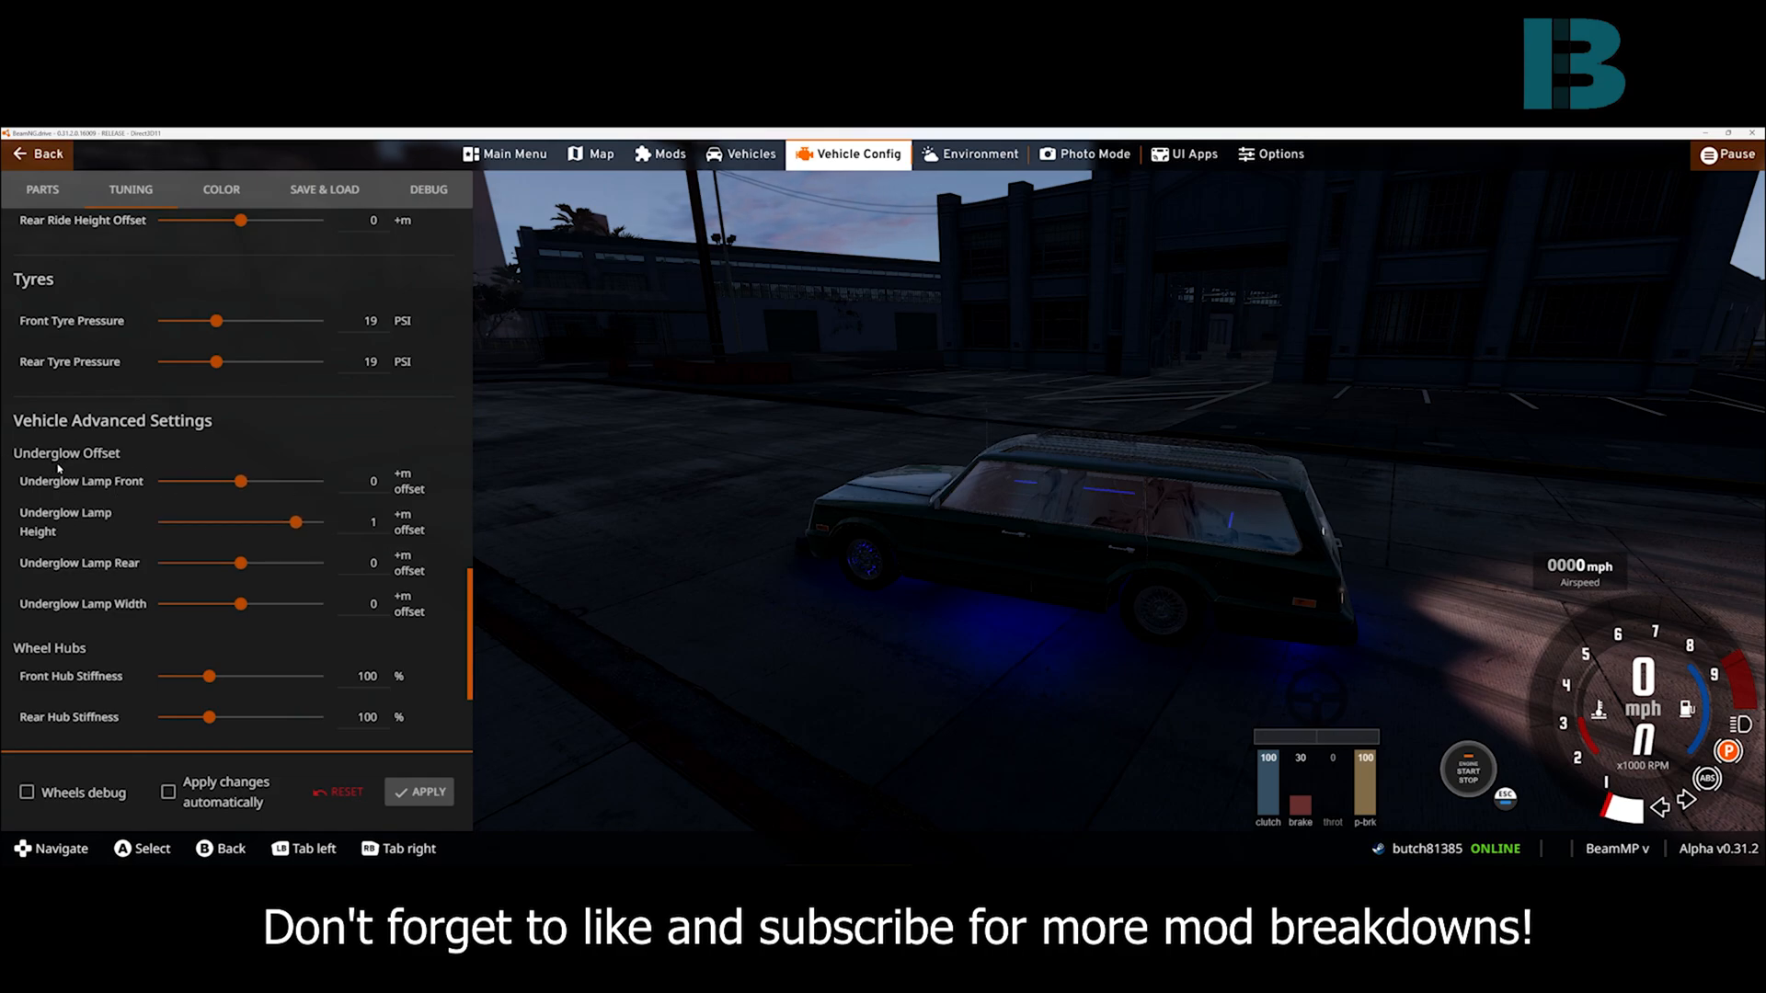
mouse_move(240, 603)
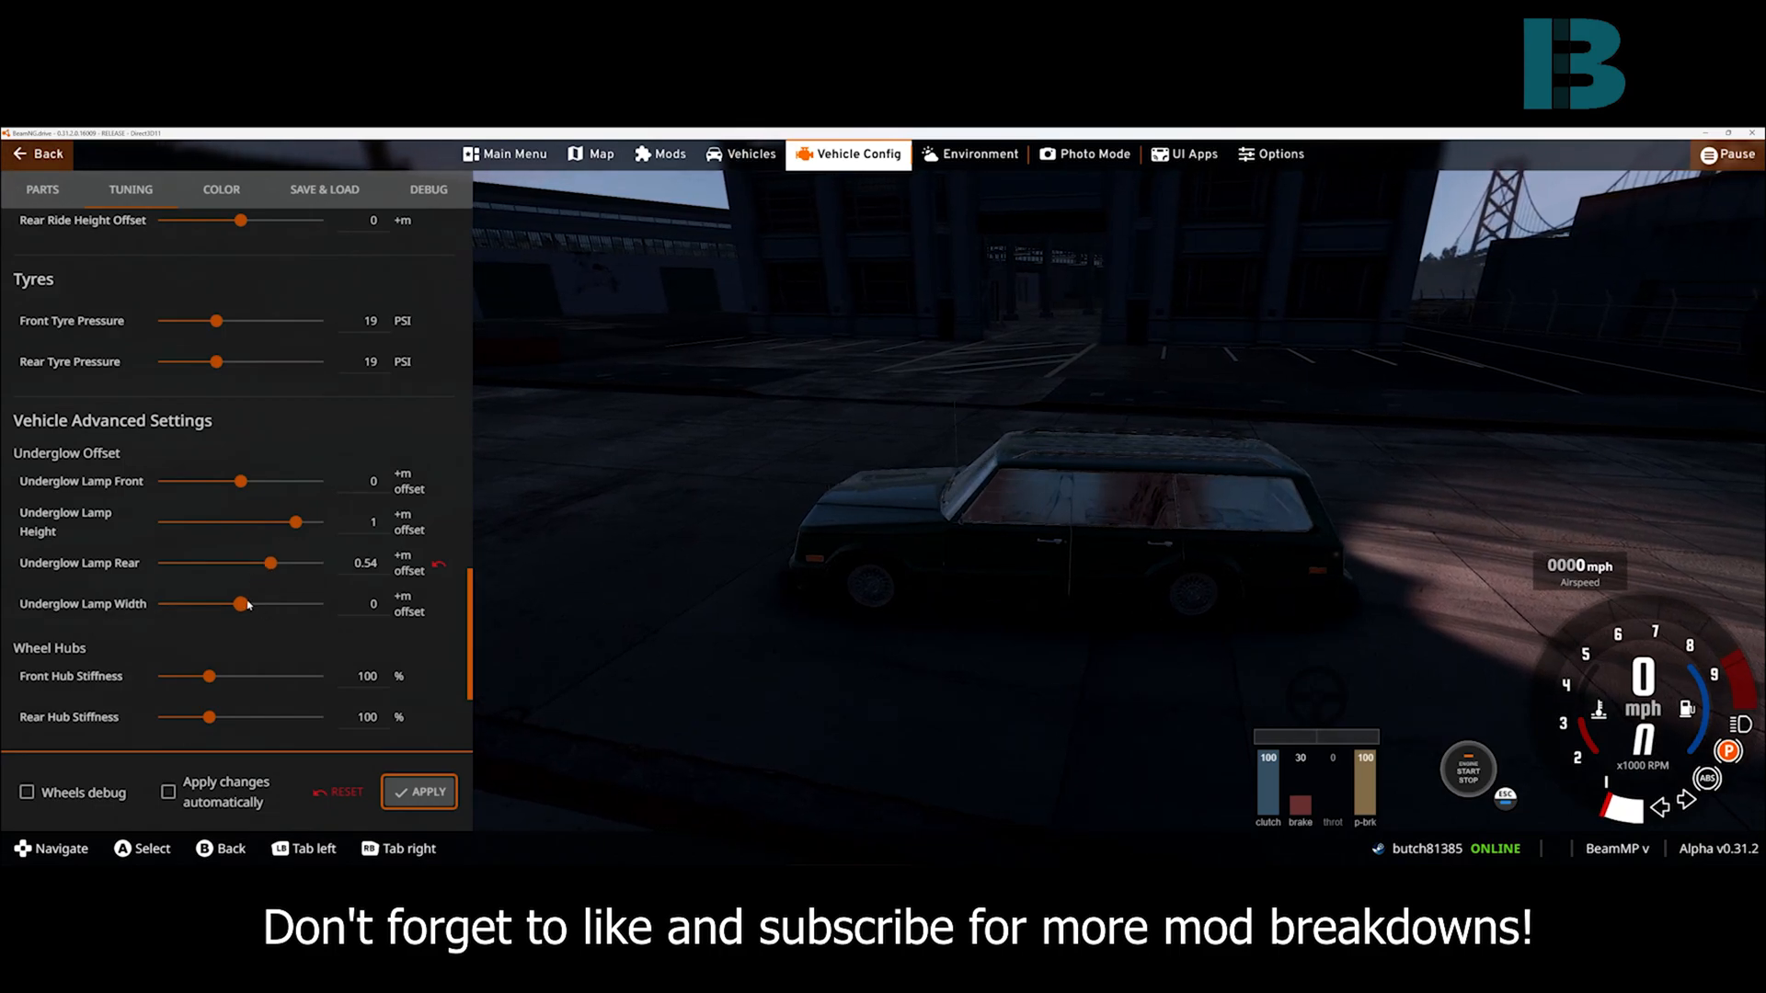
mouse_move(293, 525)
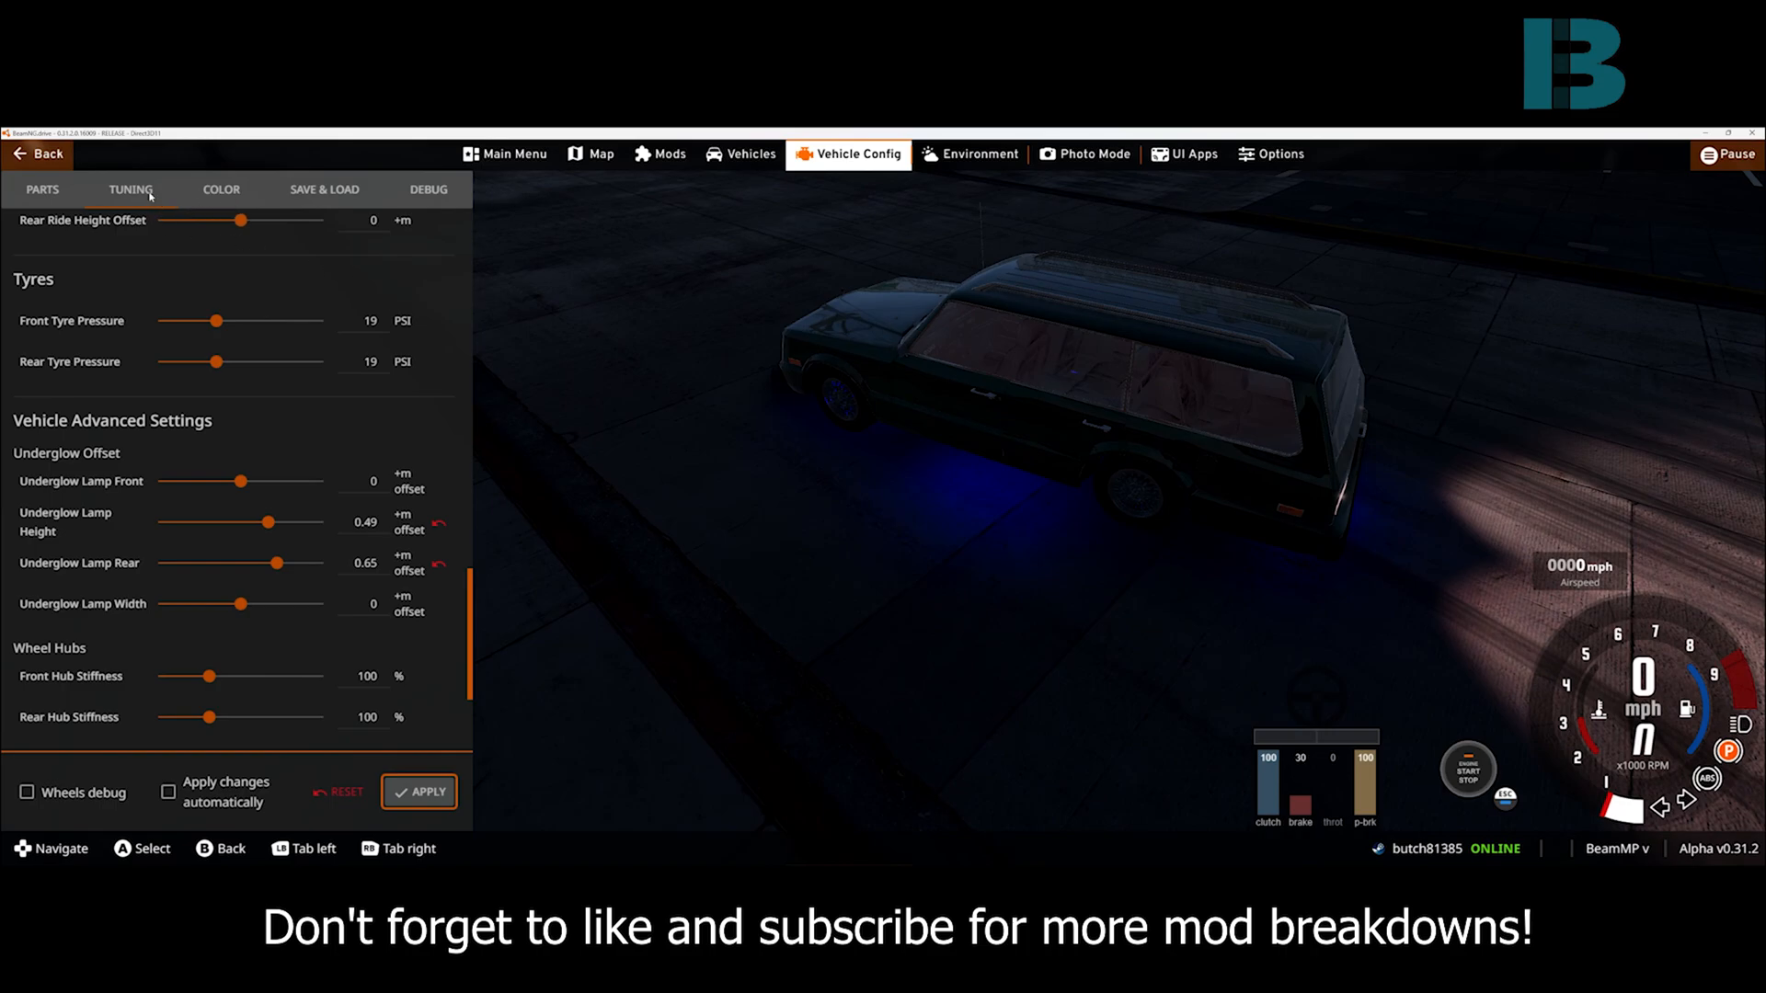
Replace Blue Neon Lights with Custom Neon Lights and scroll to the underglow colour values
click(42, 189)
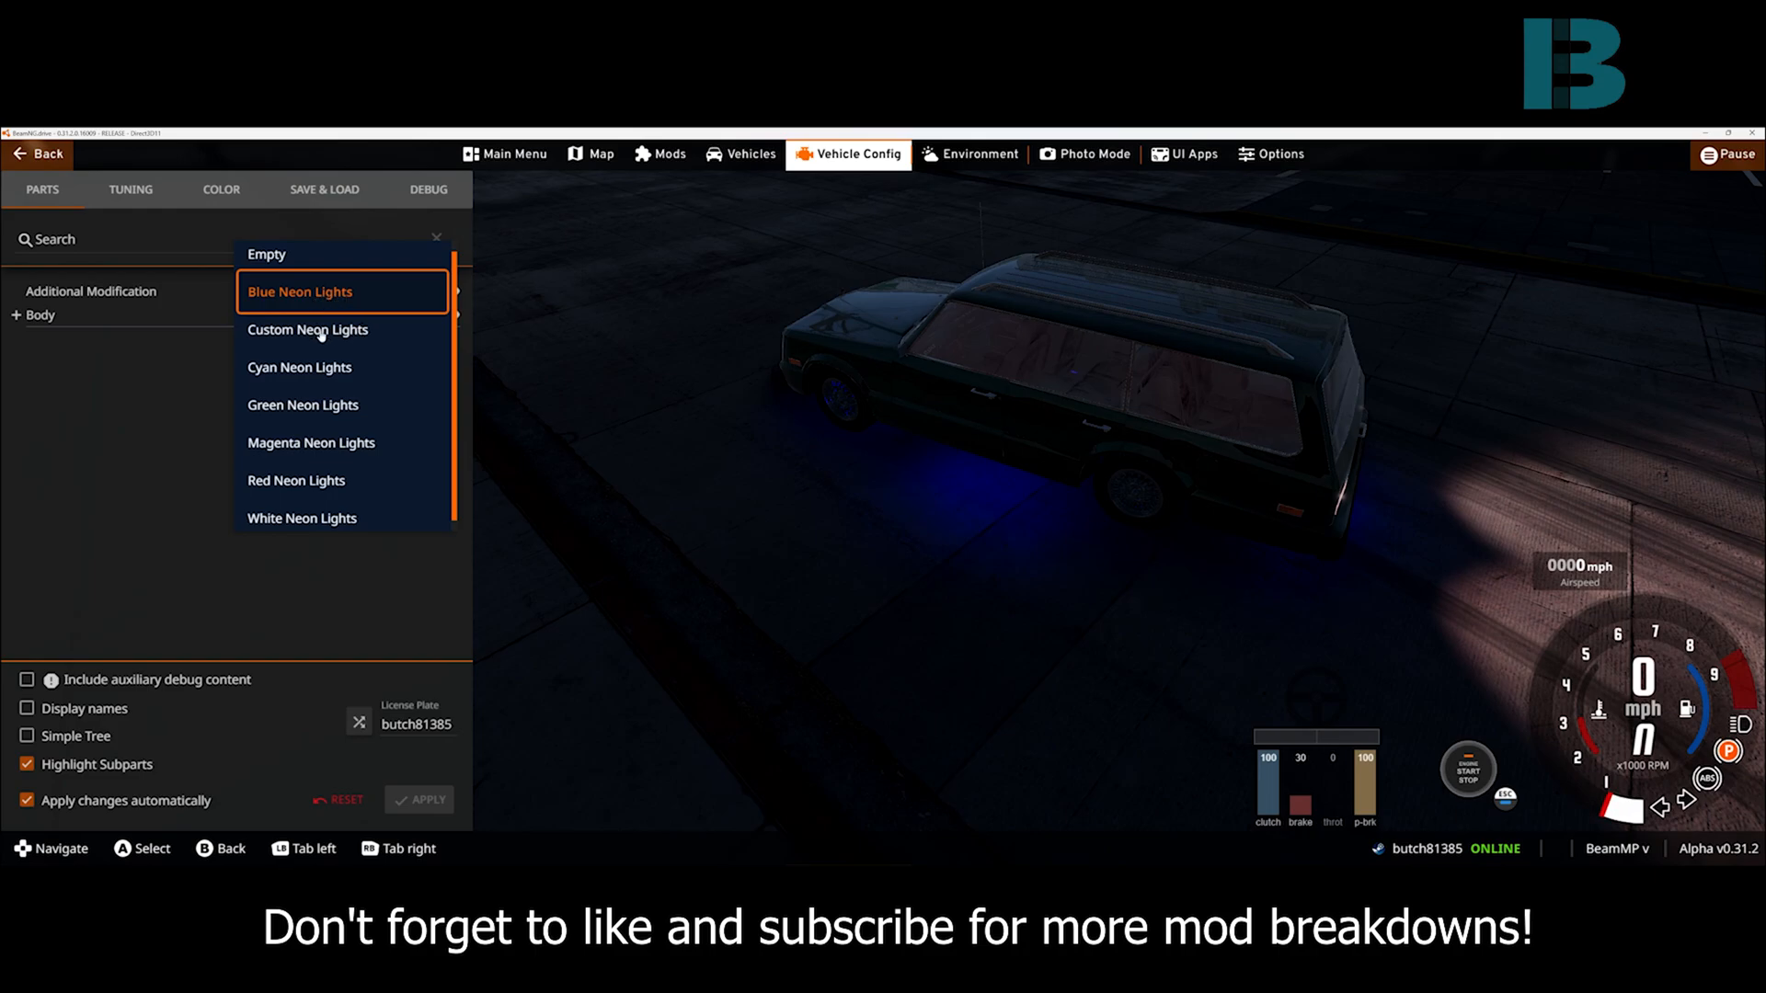
click(307, 329)
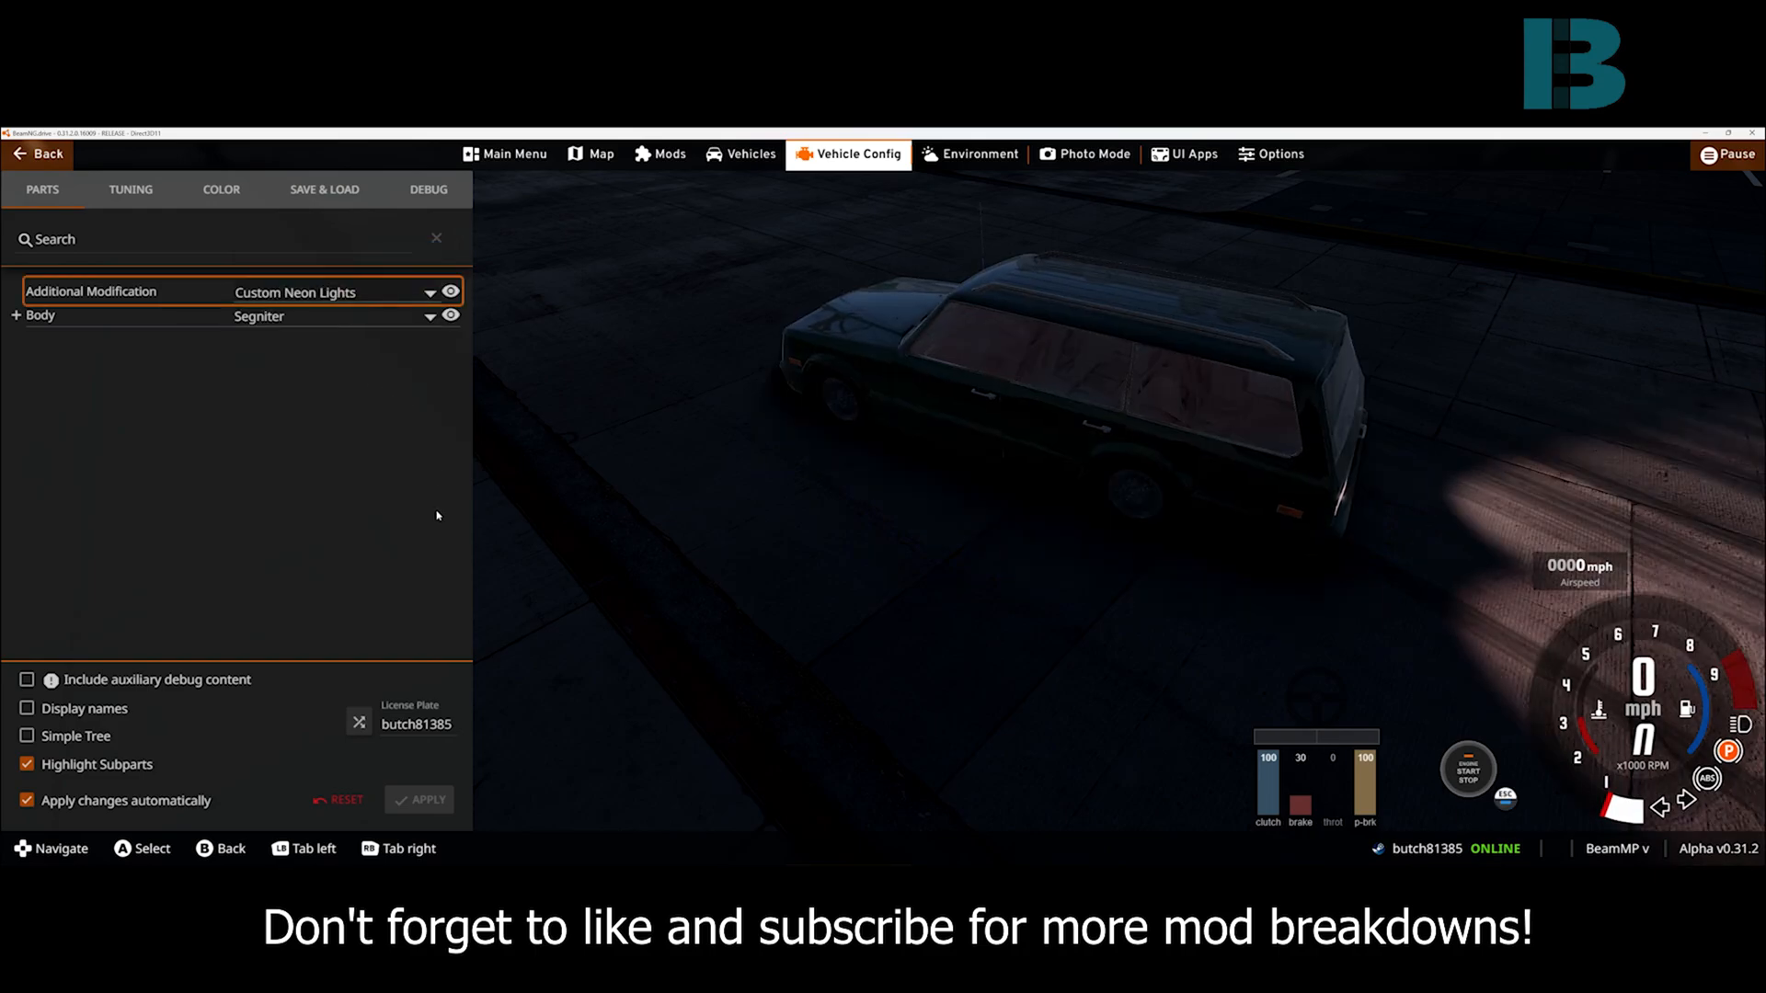
click(130, 190)
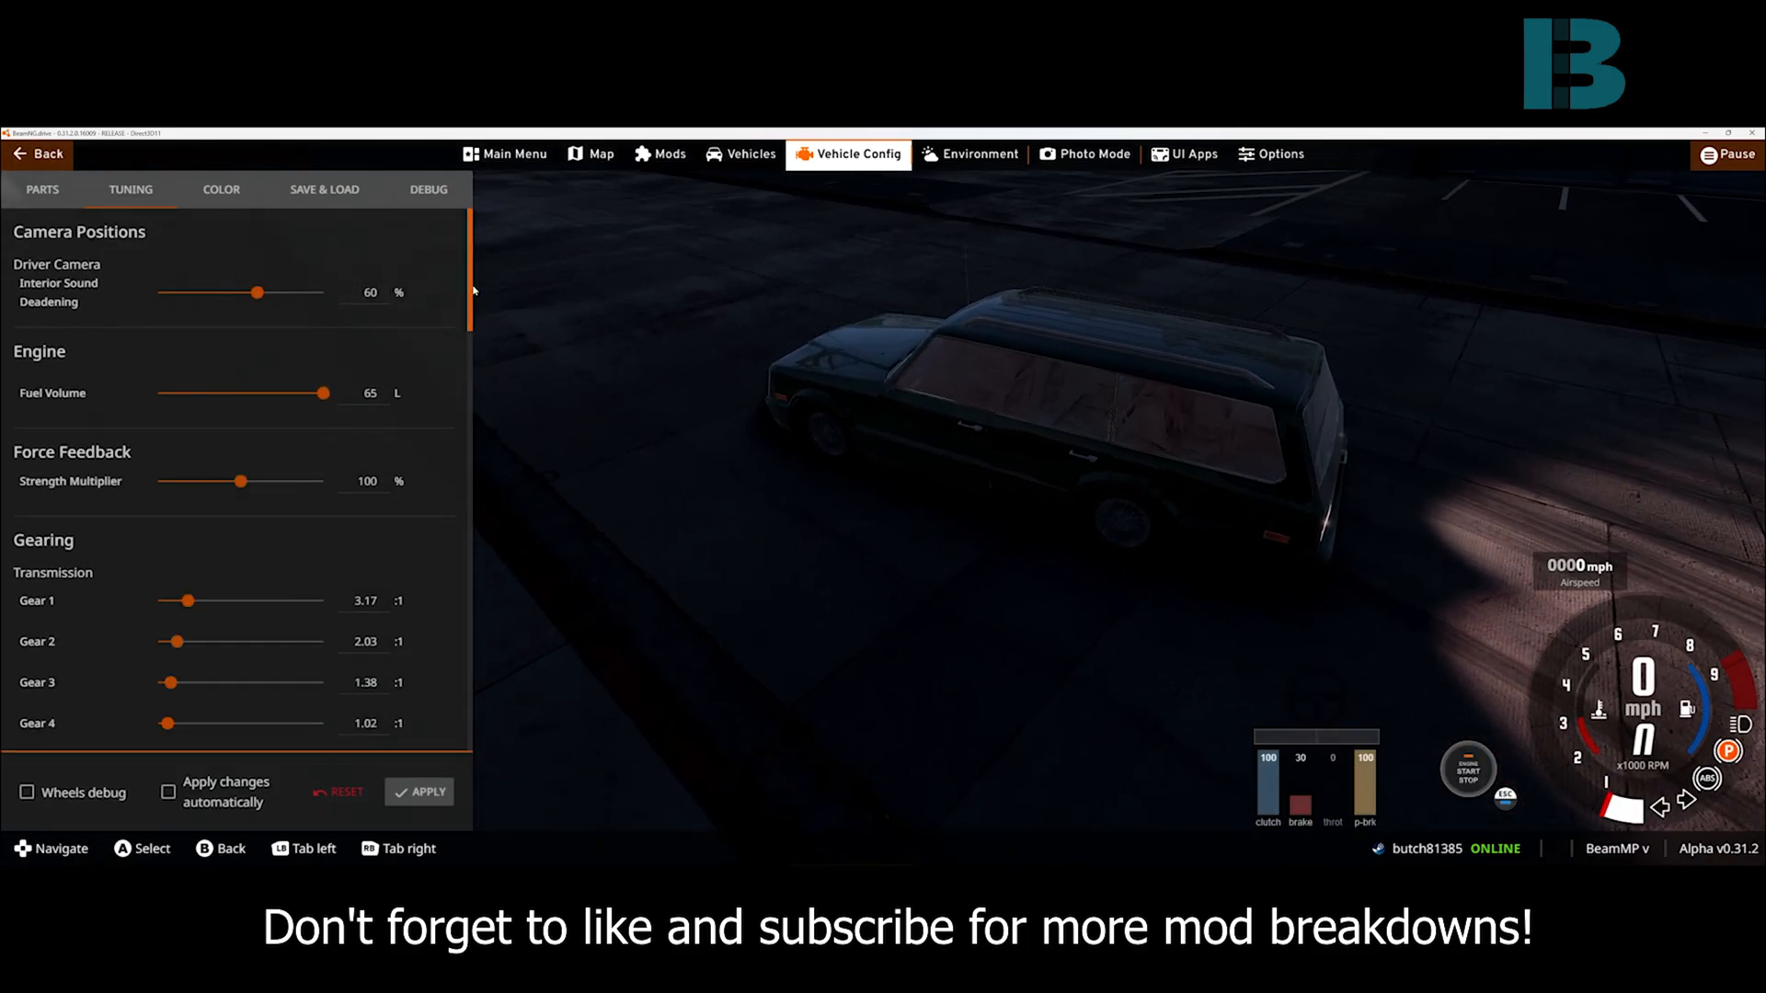
scroll(down, 3)
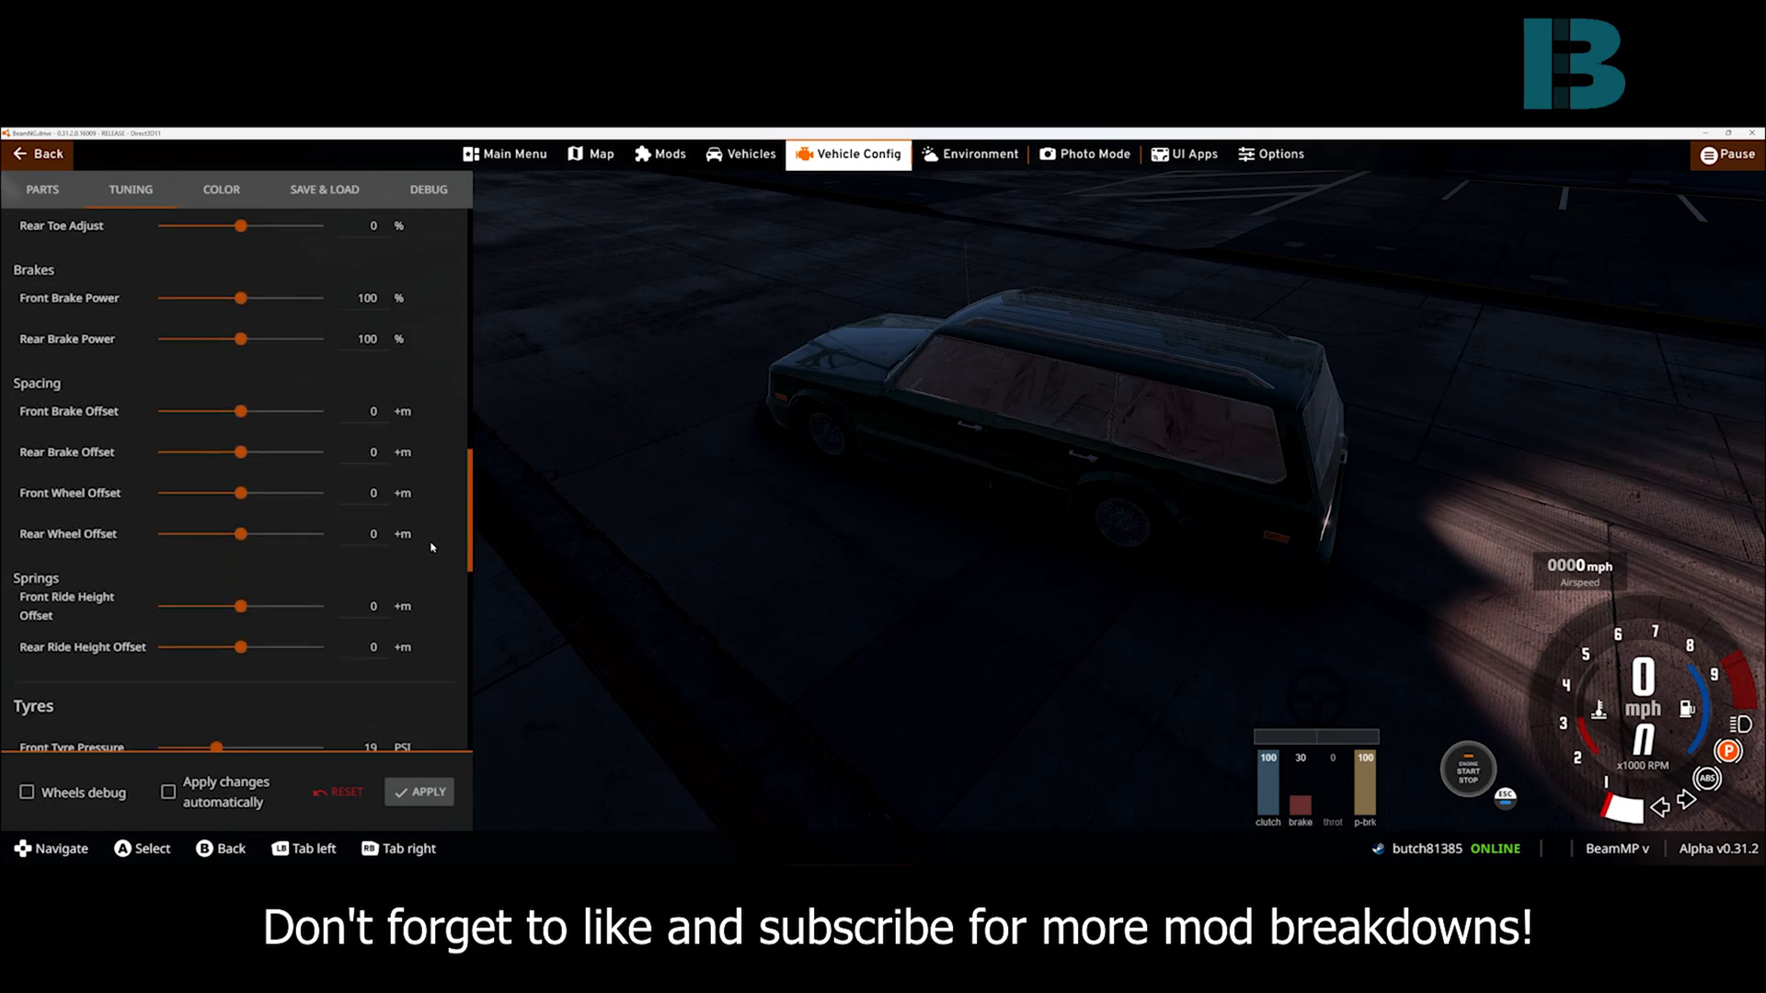
scroll(down, 3)
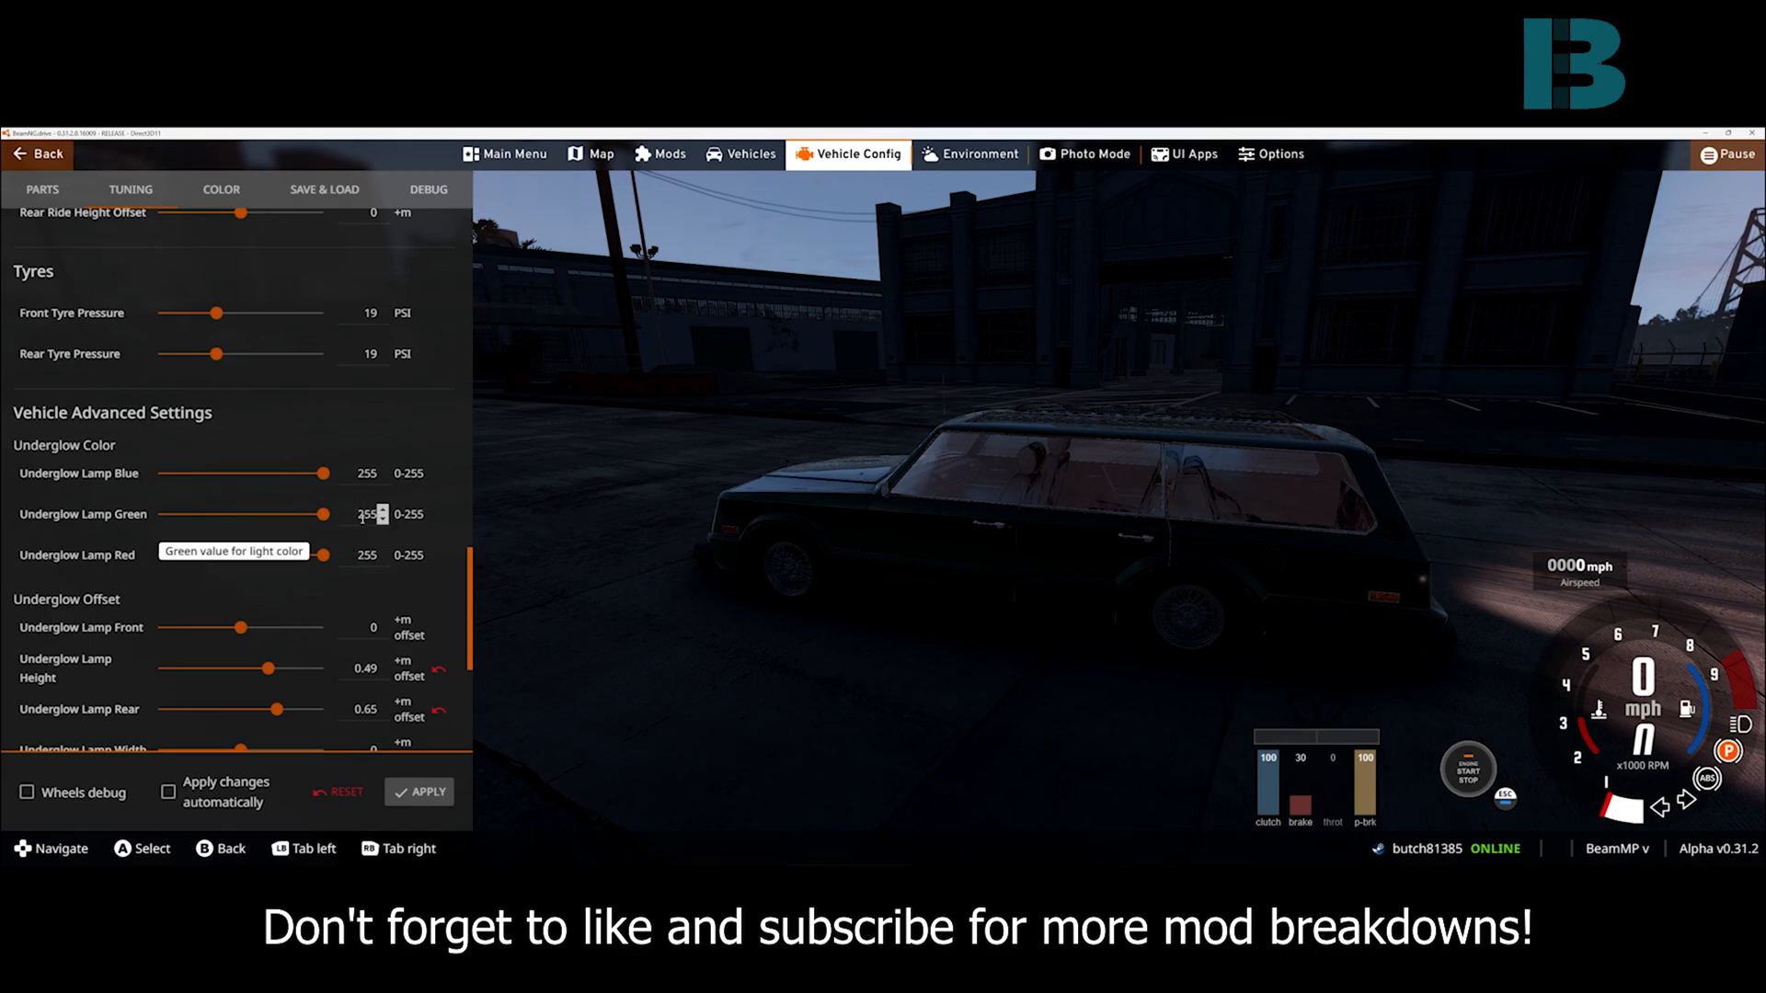
mouse_move(391, 548)
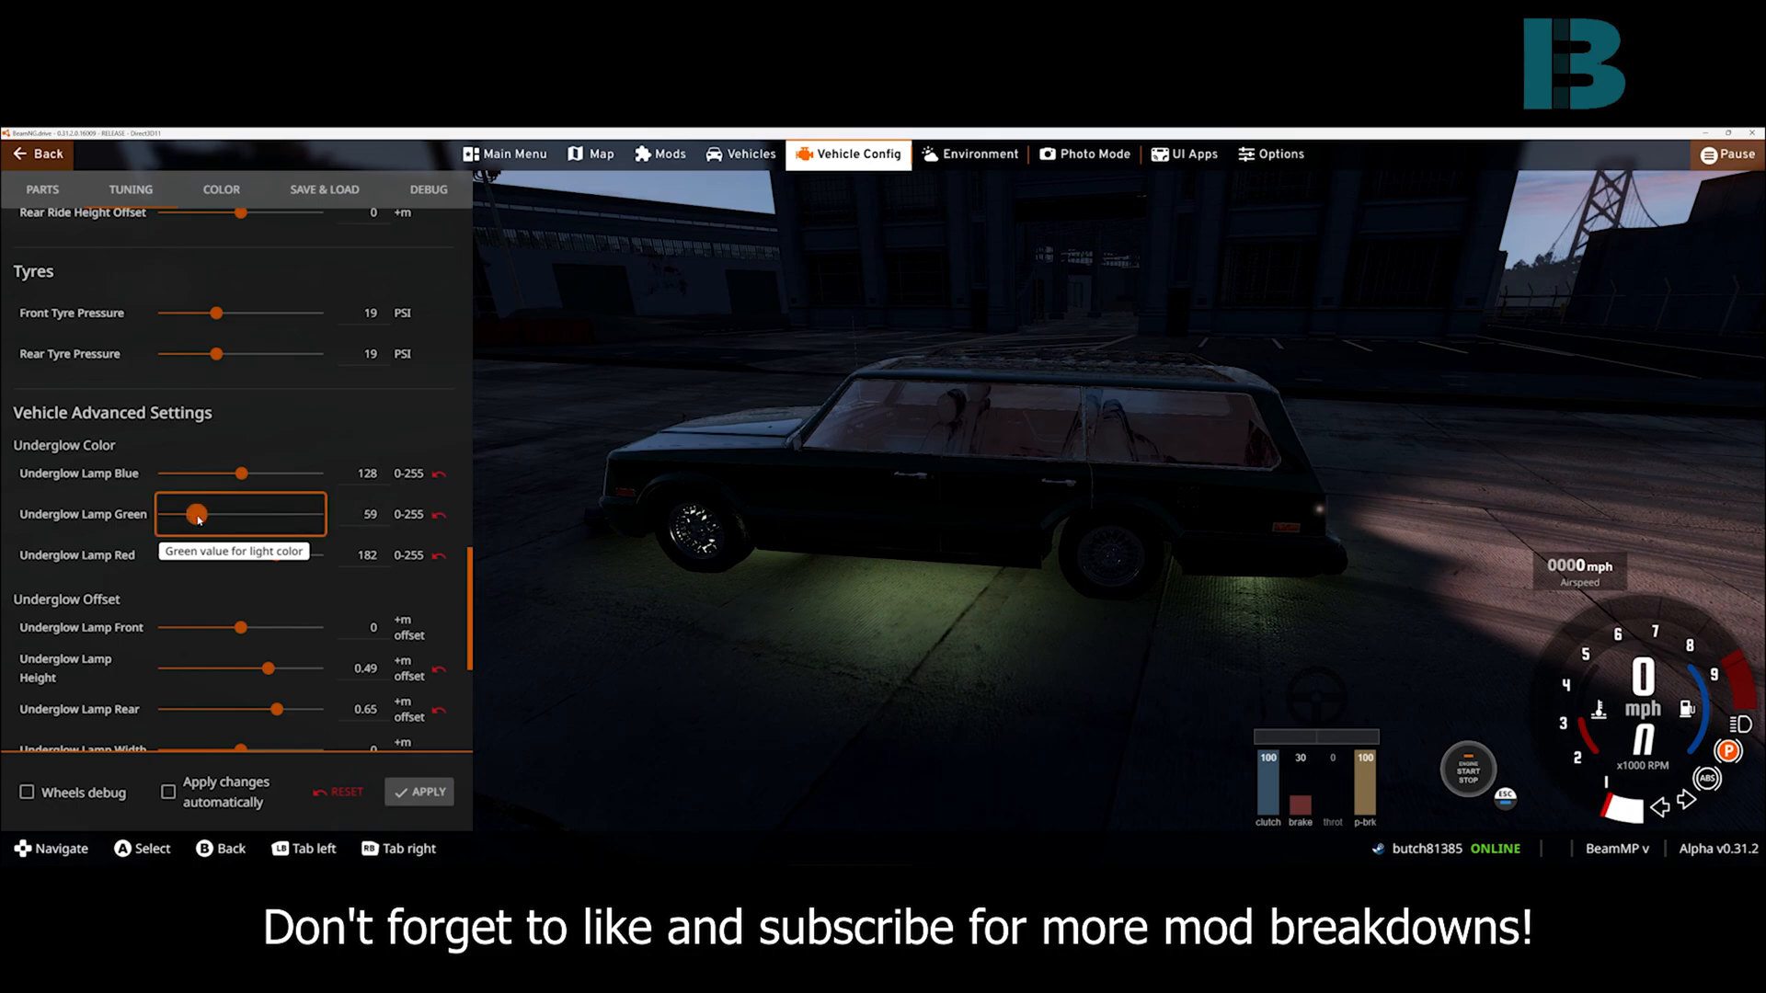
Apply the purple underglow colour: blue 216, green 59, red 32
click(426, 792)
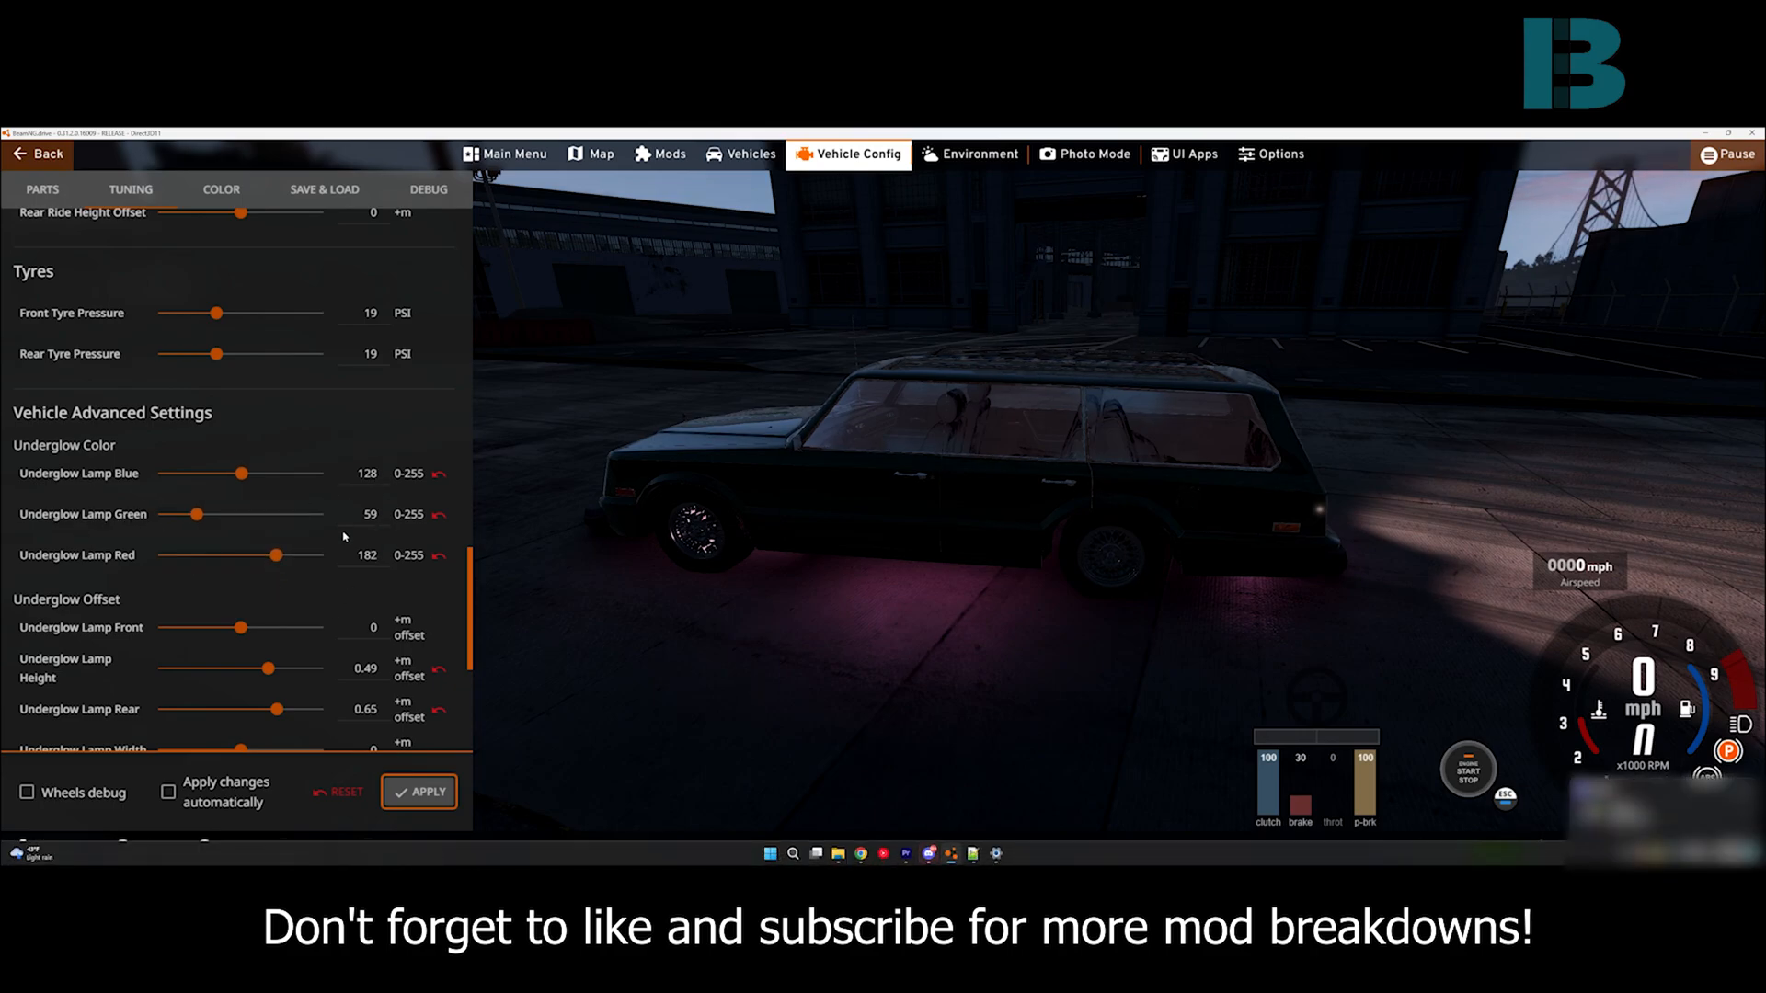
mouse_move(342, 497)
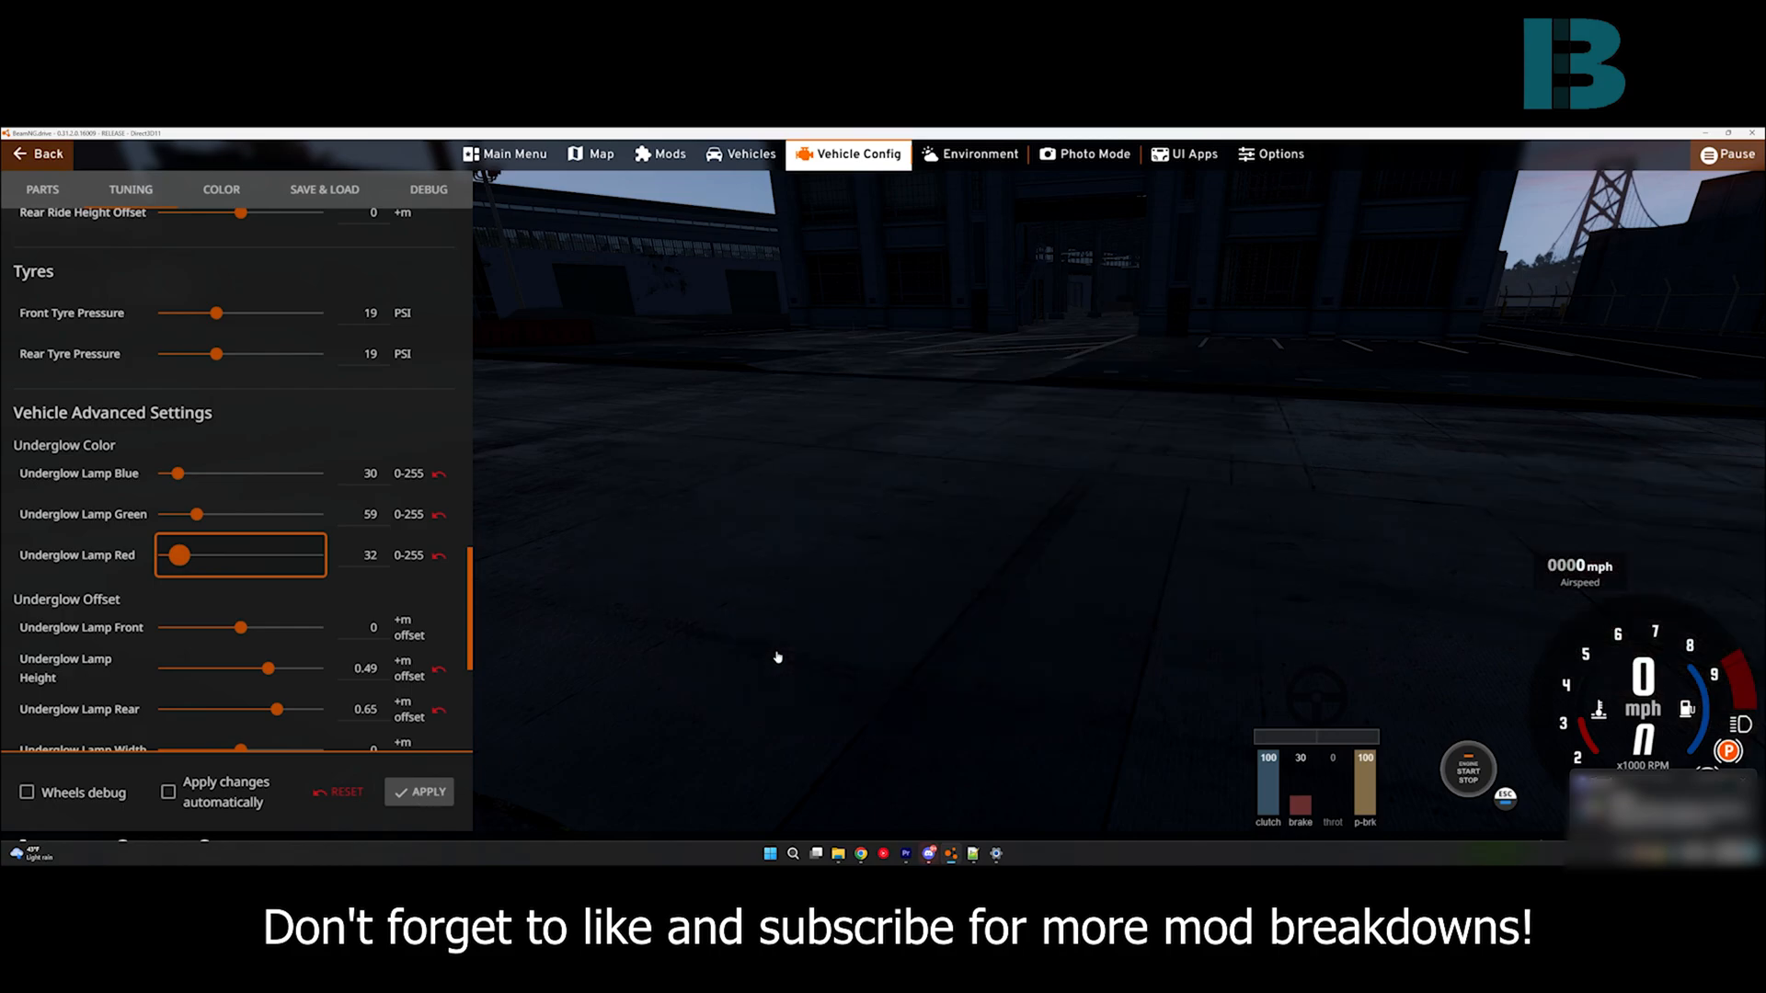
click(419, 792)
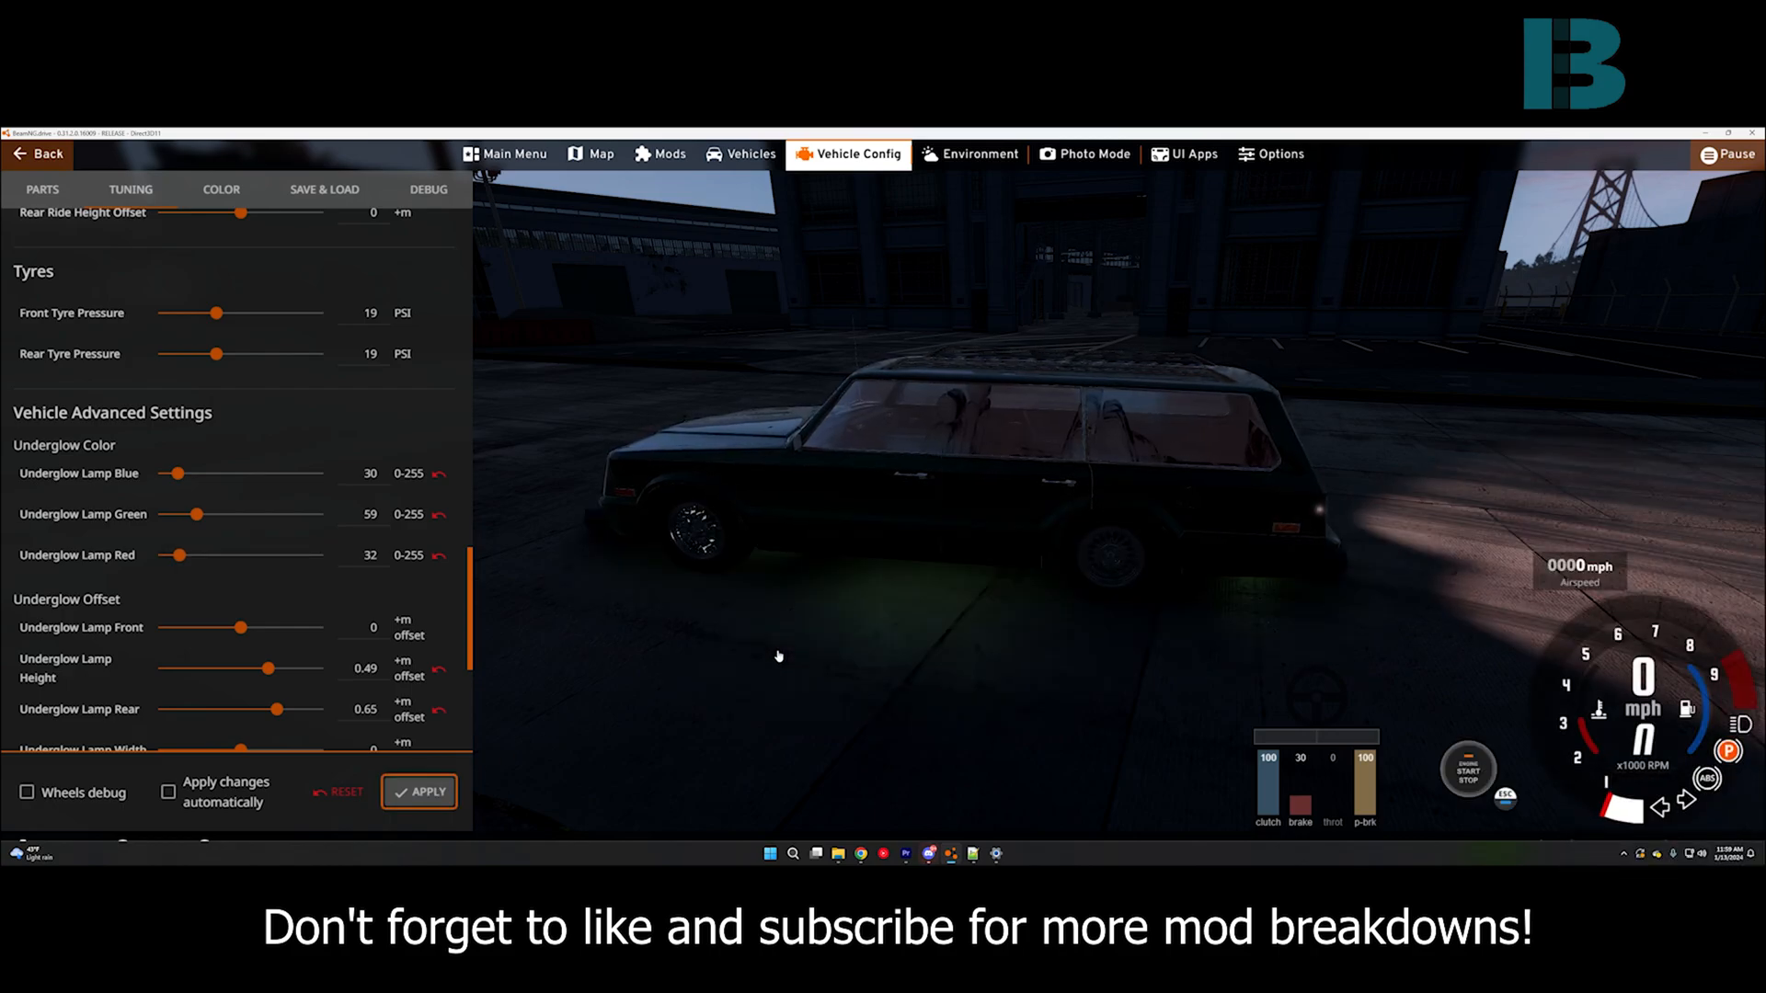
mouse_move(79, 473)
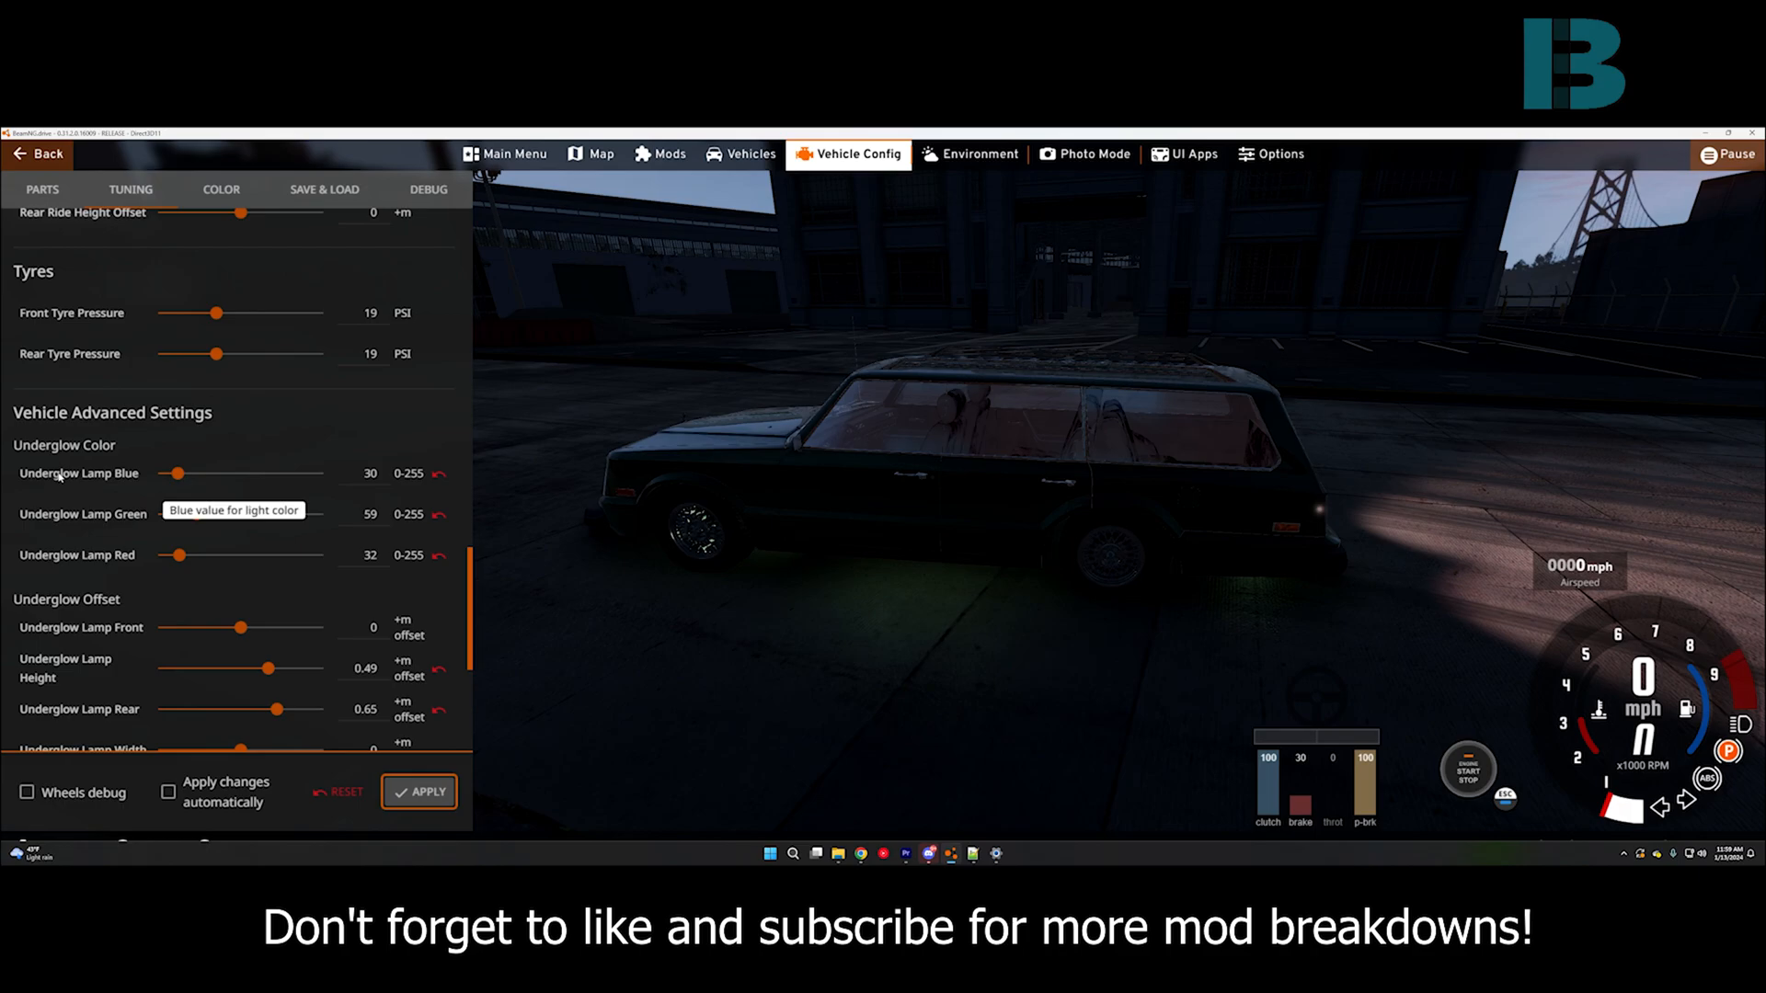
mouse_move(156, 477)
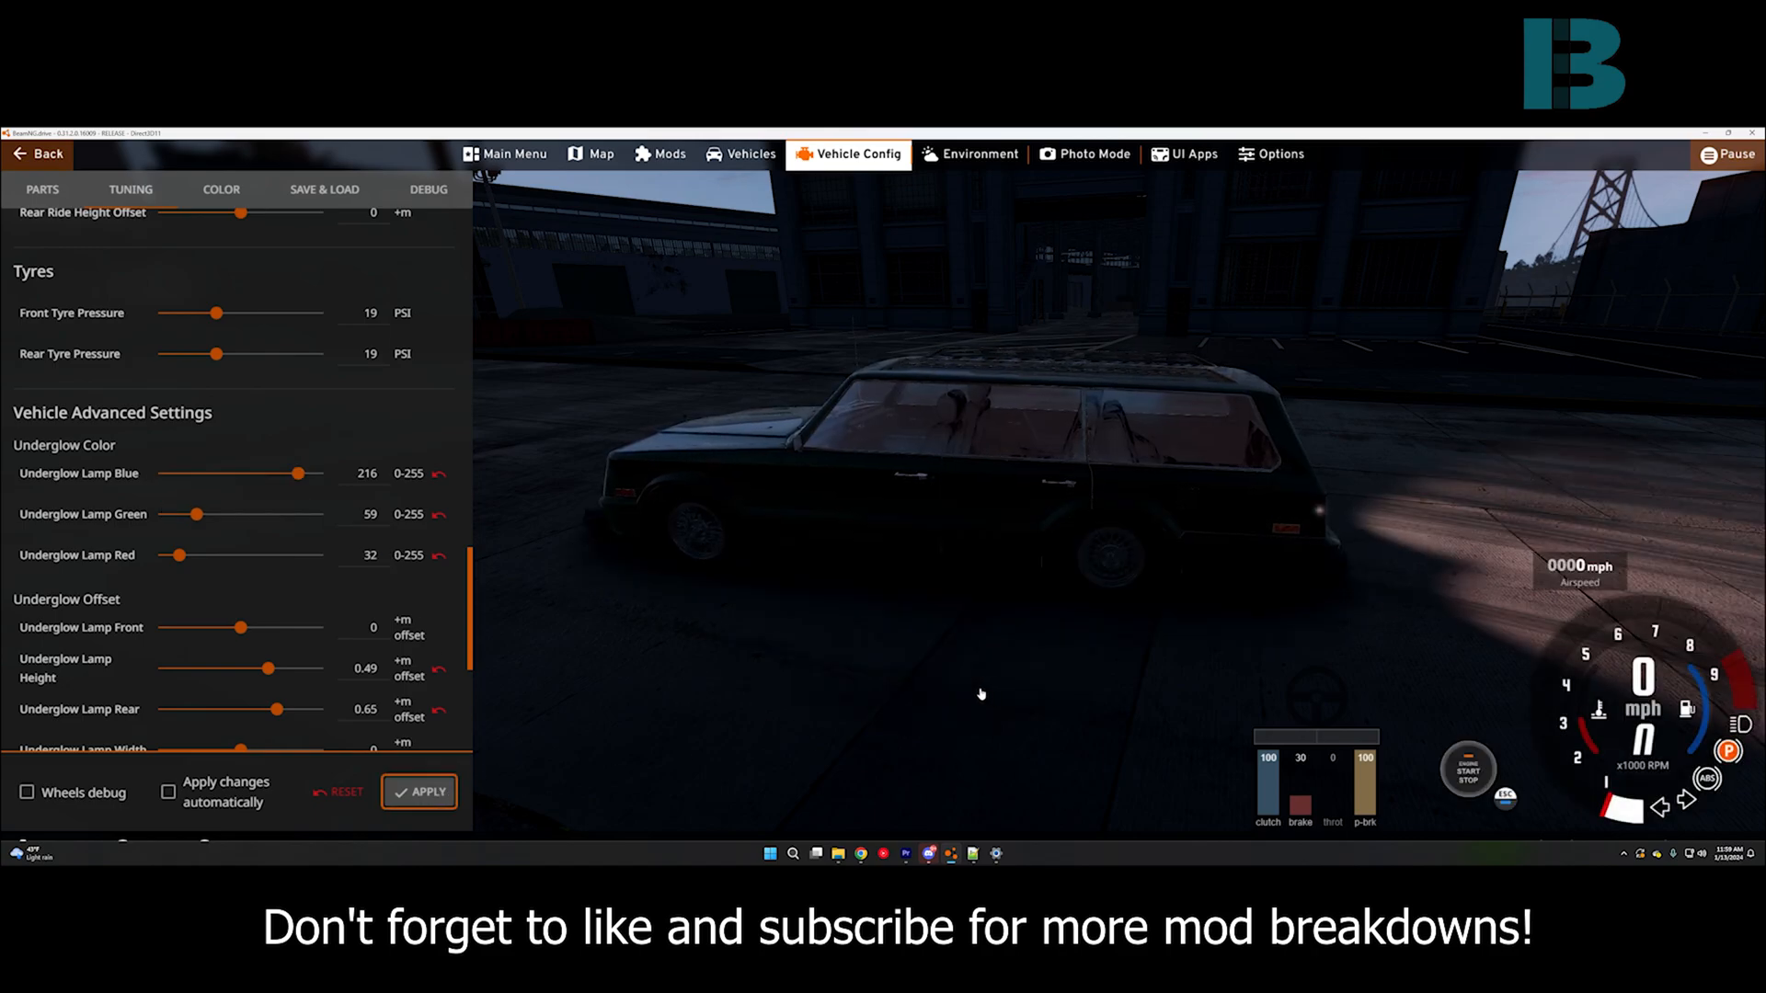
click(419, 792)
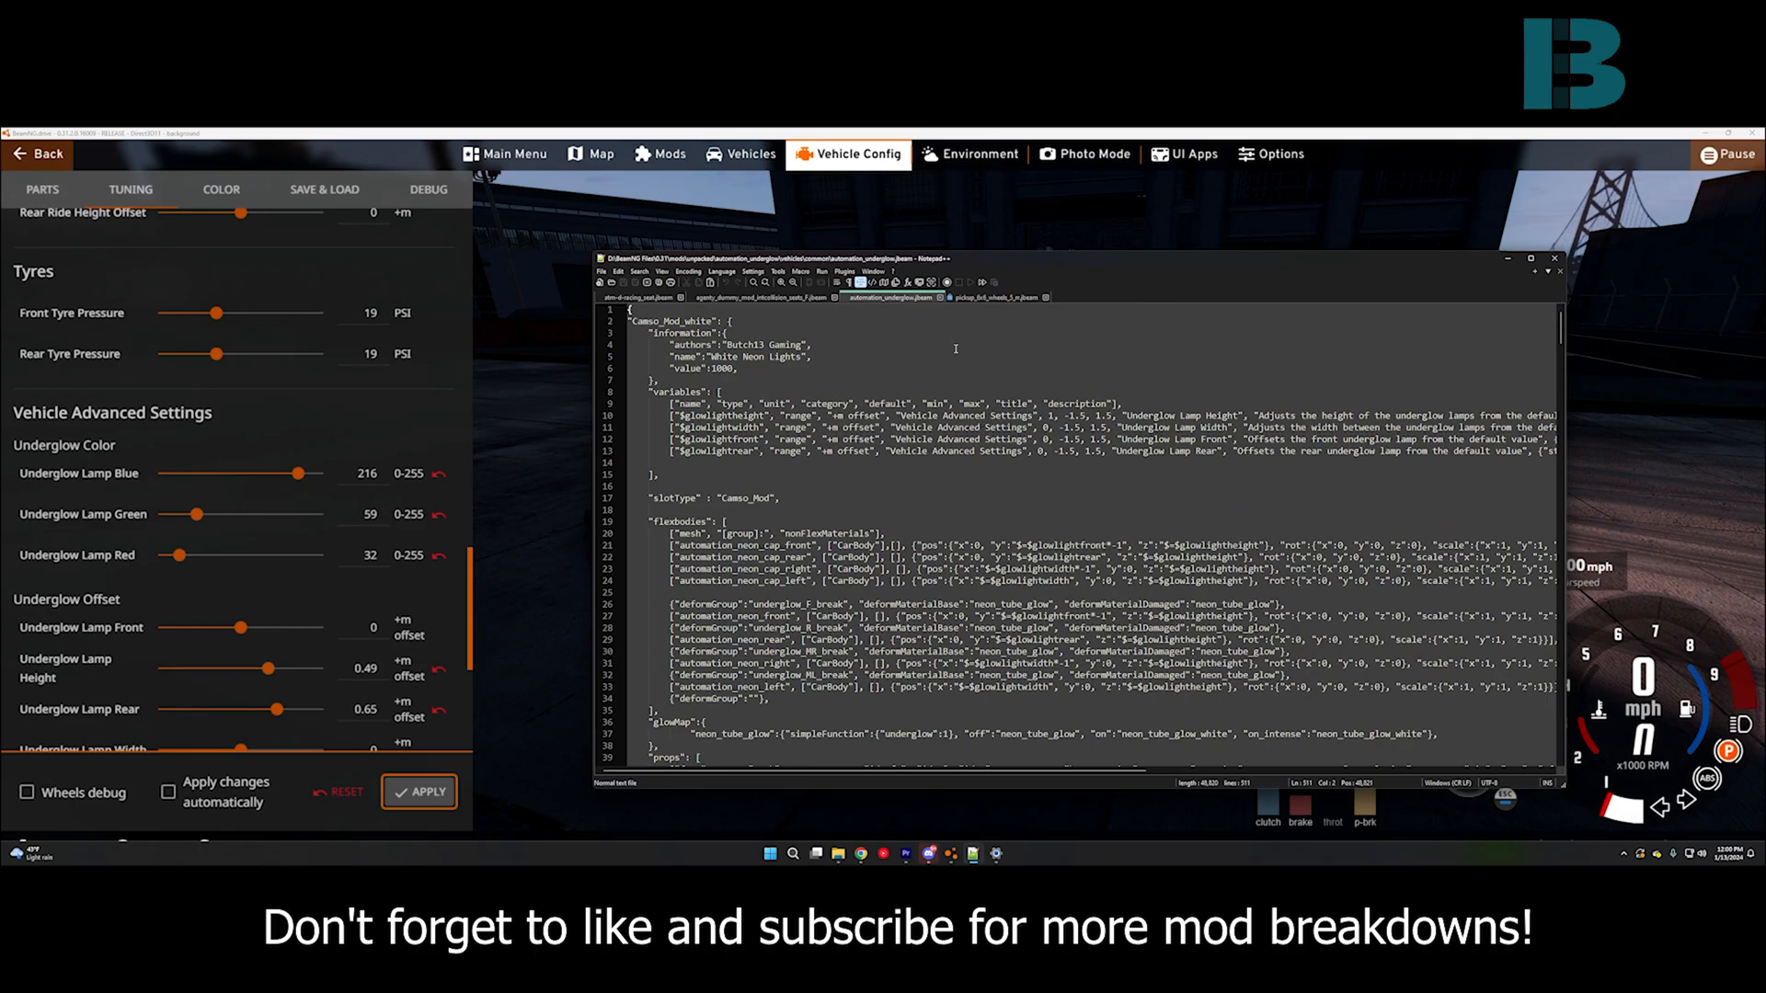
mouse_move(1044, 335)
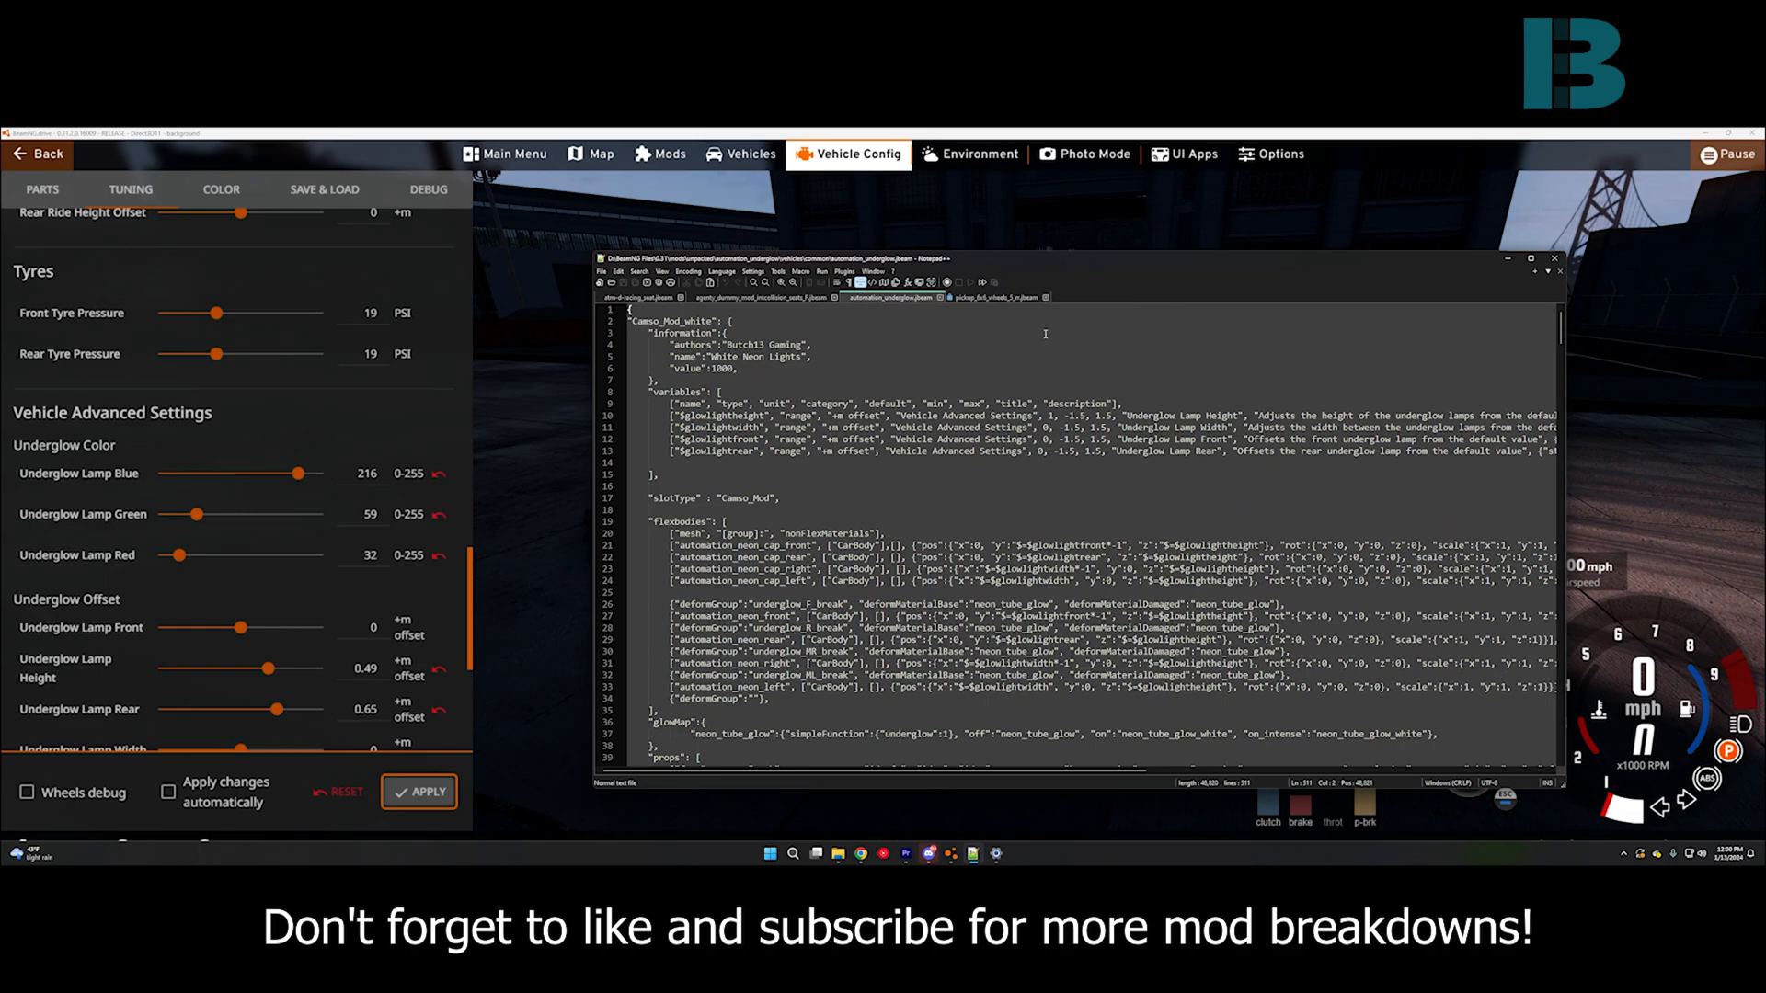
Move the Notepad++ window showing automation_underglow.jbeam over the game
drag(1043, 260, 1227, 341)
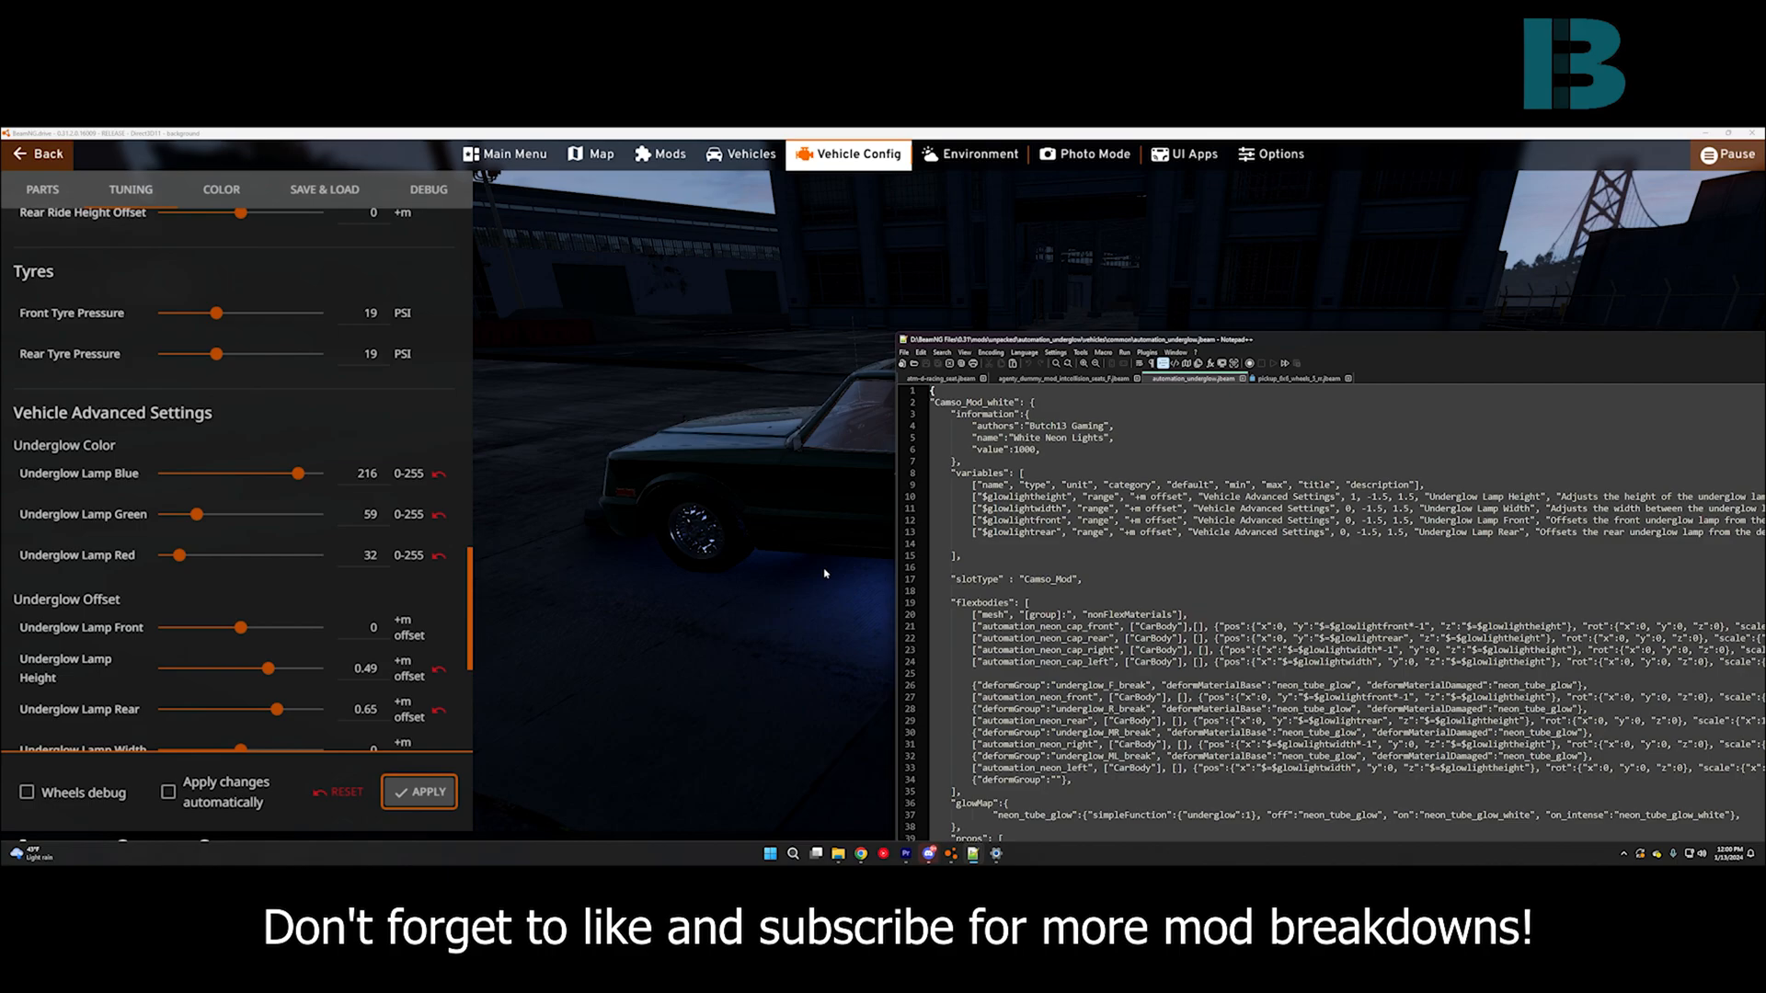
mouse_move(824, 574)
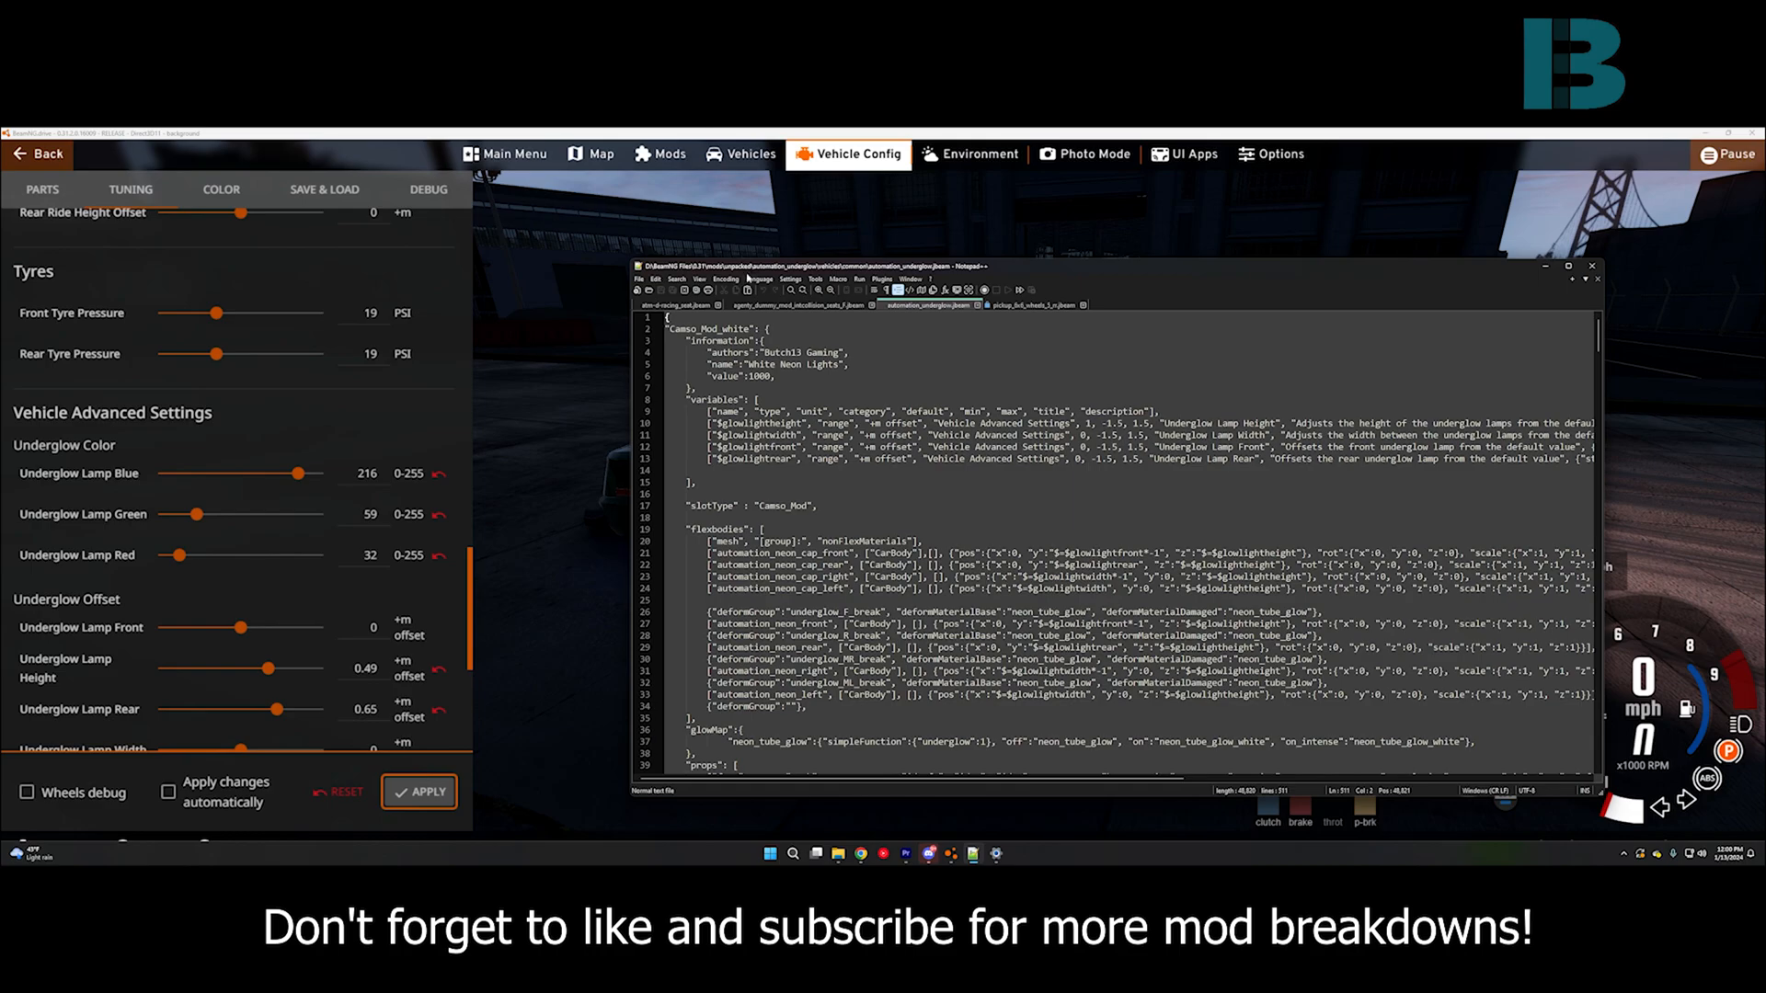
click(767, 277)
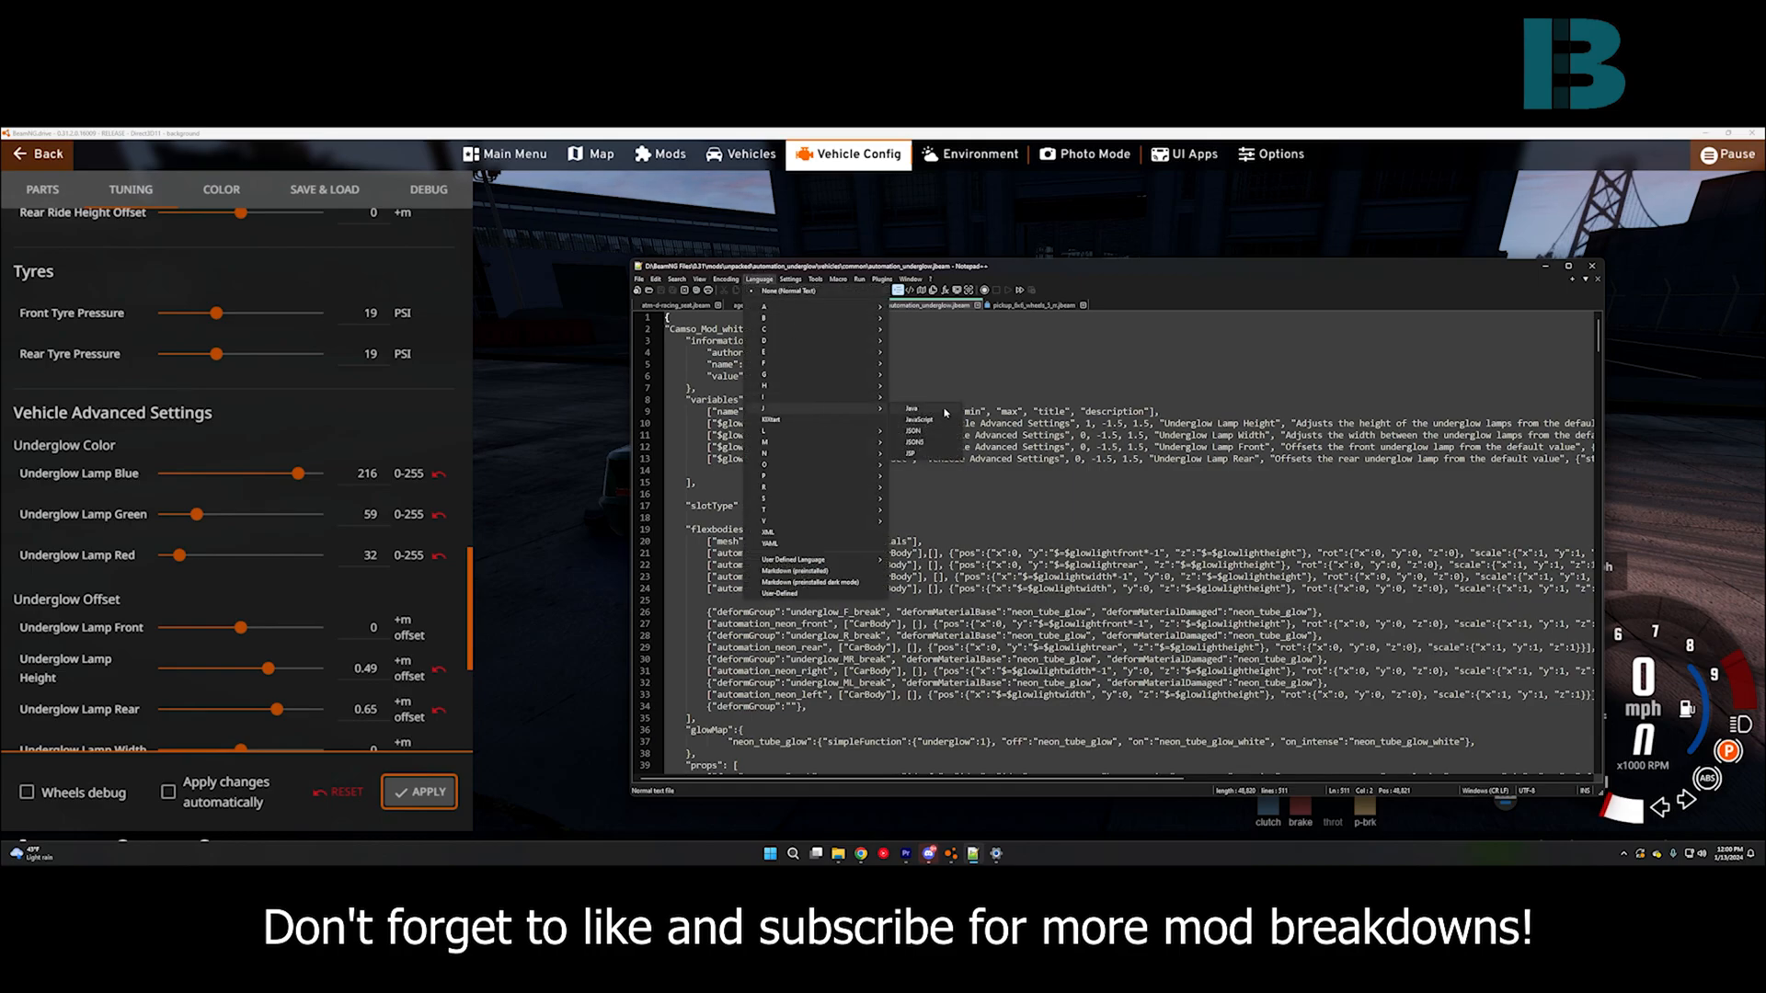
click(912, 430)
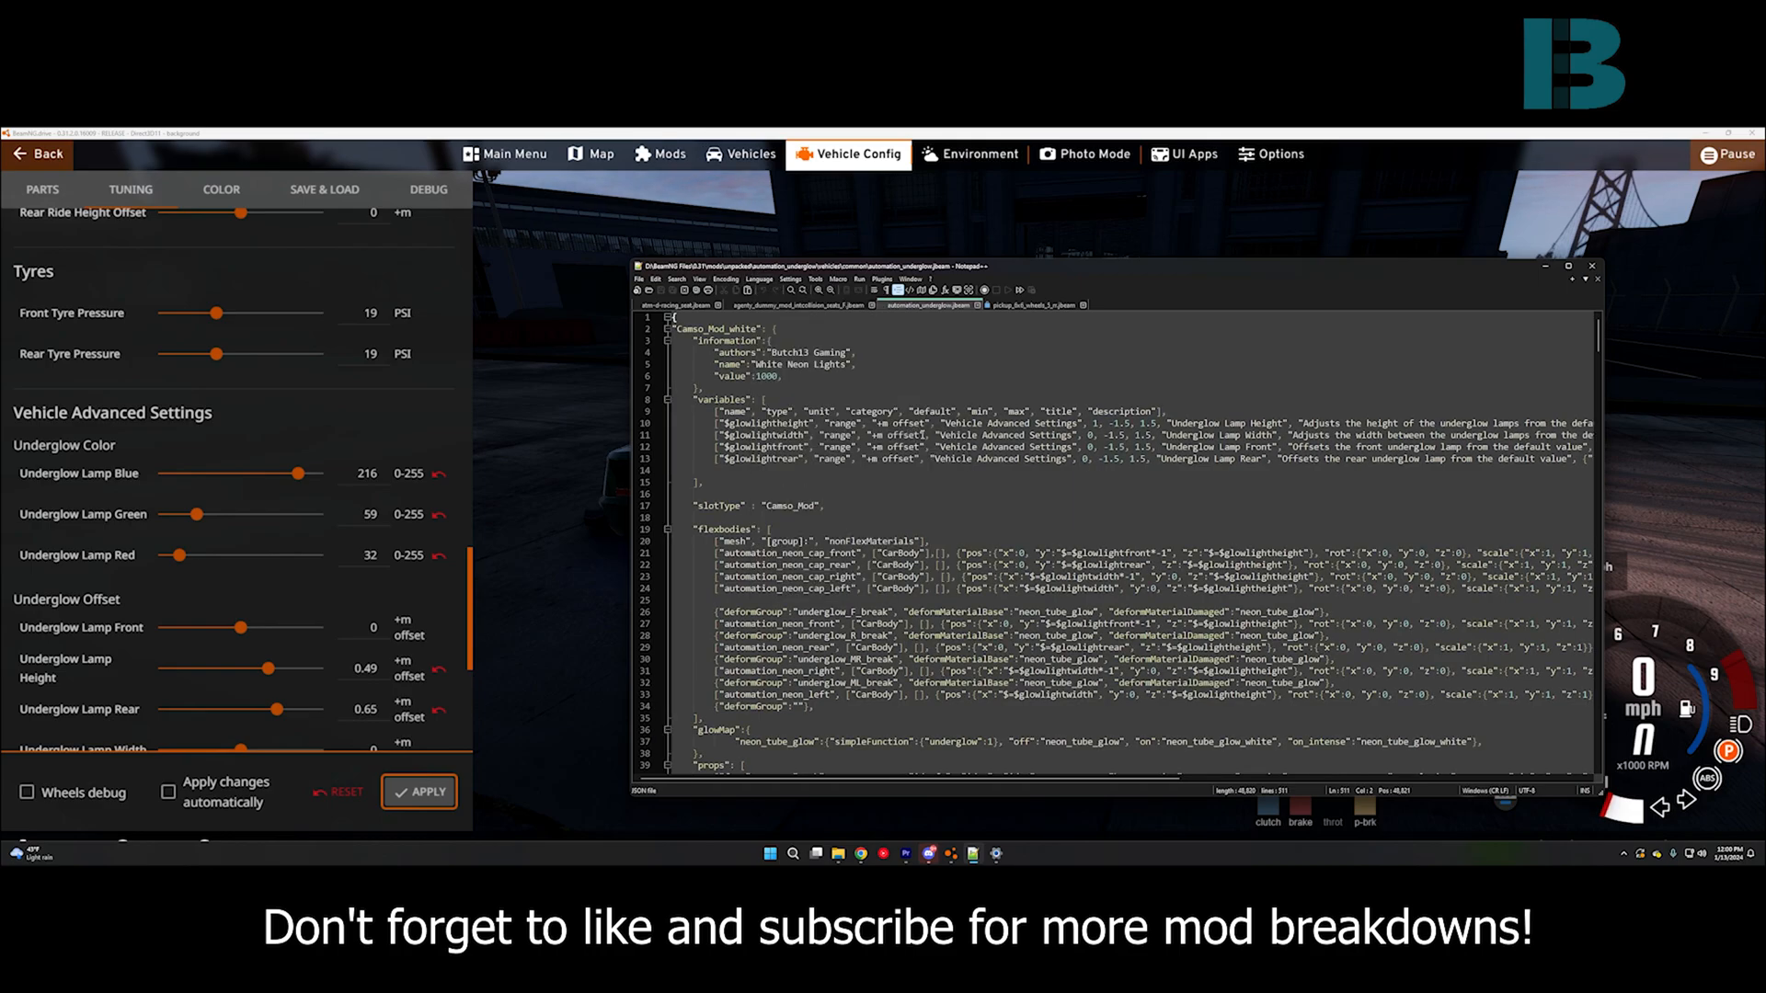
scroll(down, 3)
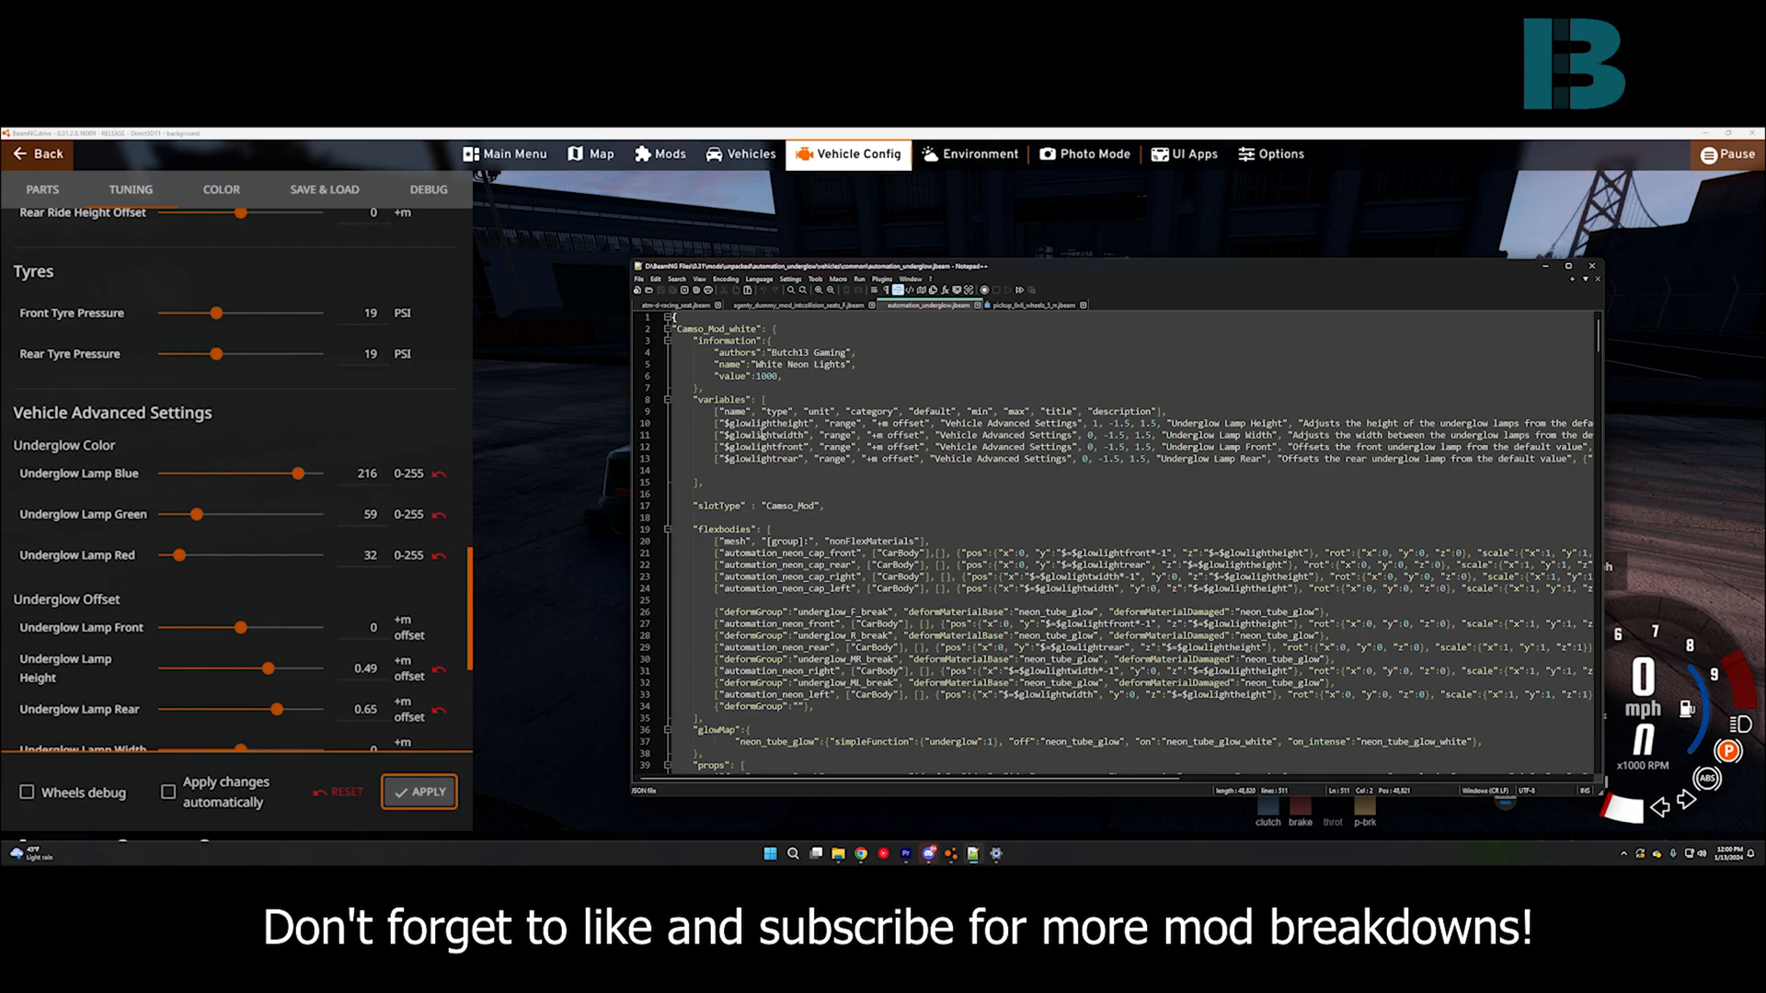
mouse_move(526, 617)
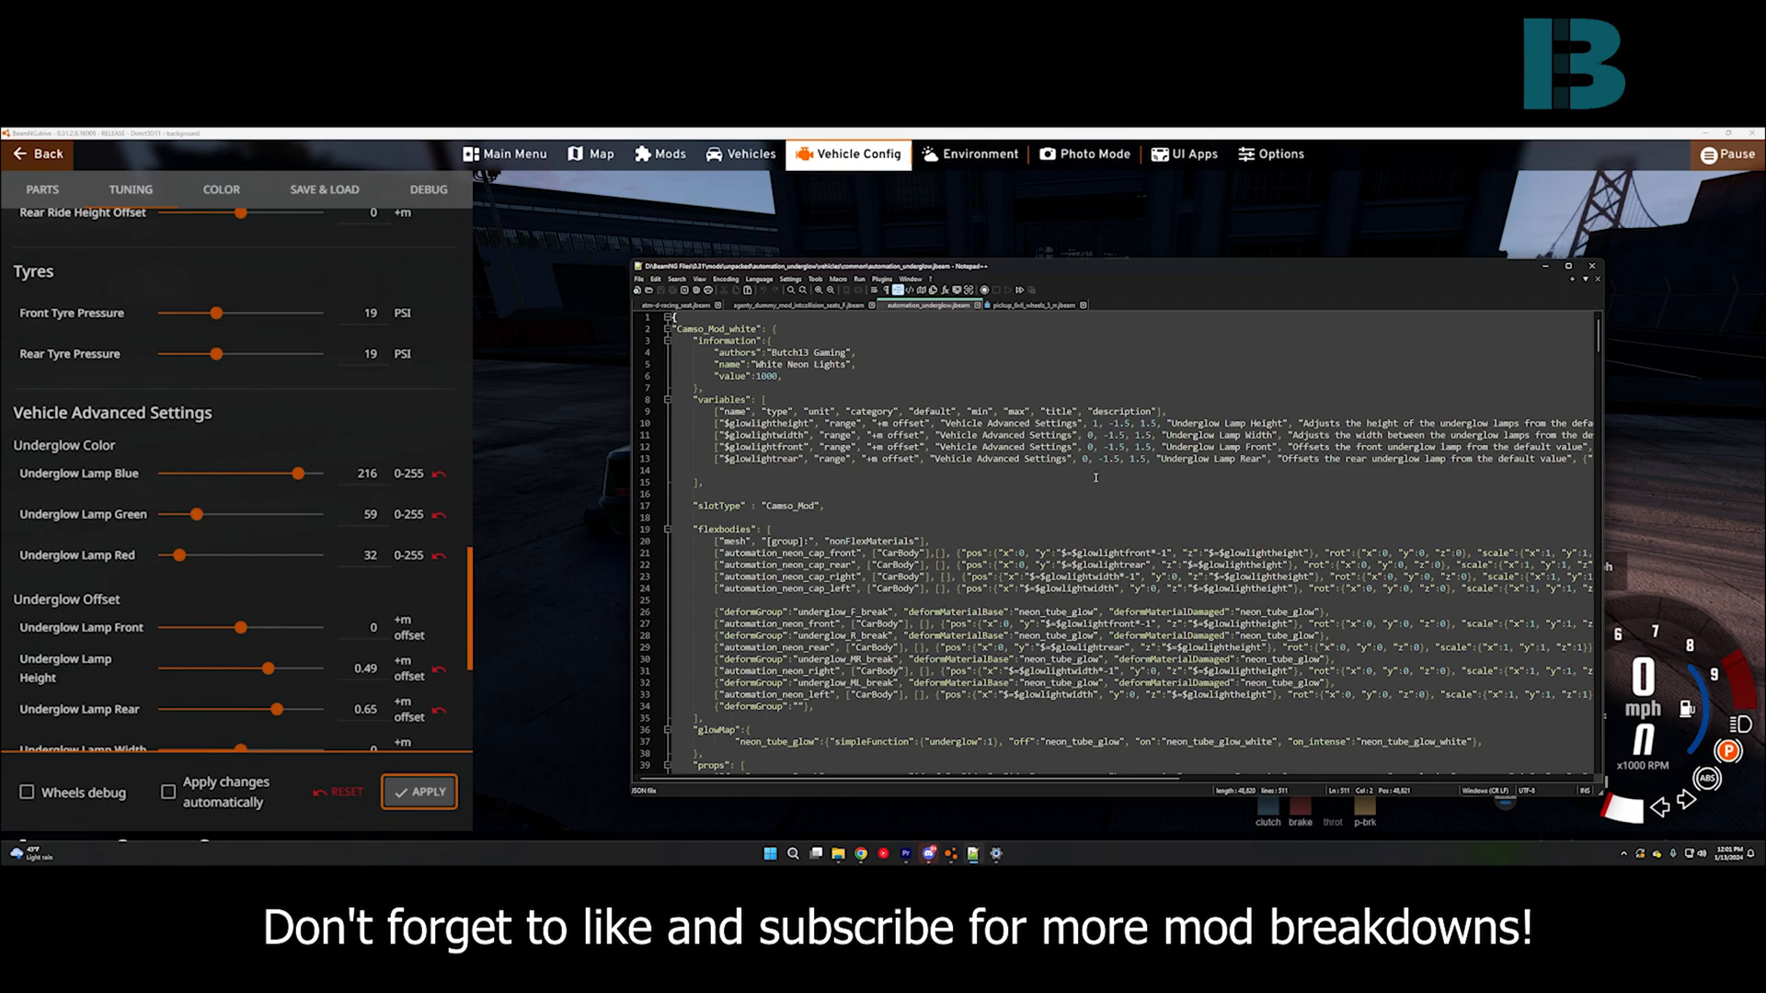
scroll(down, 3)
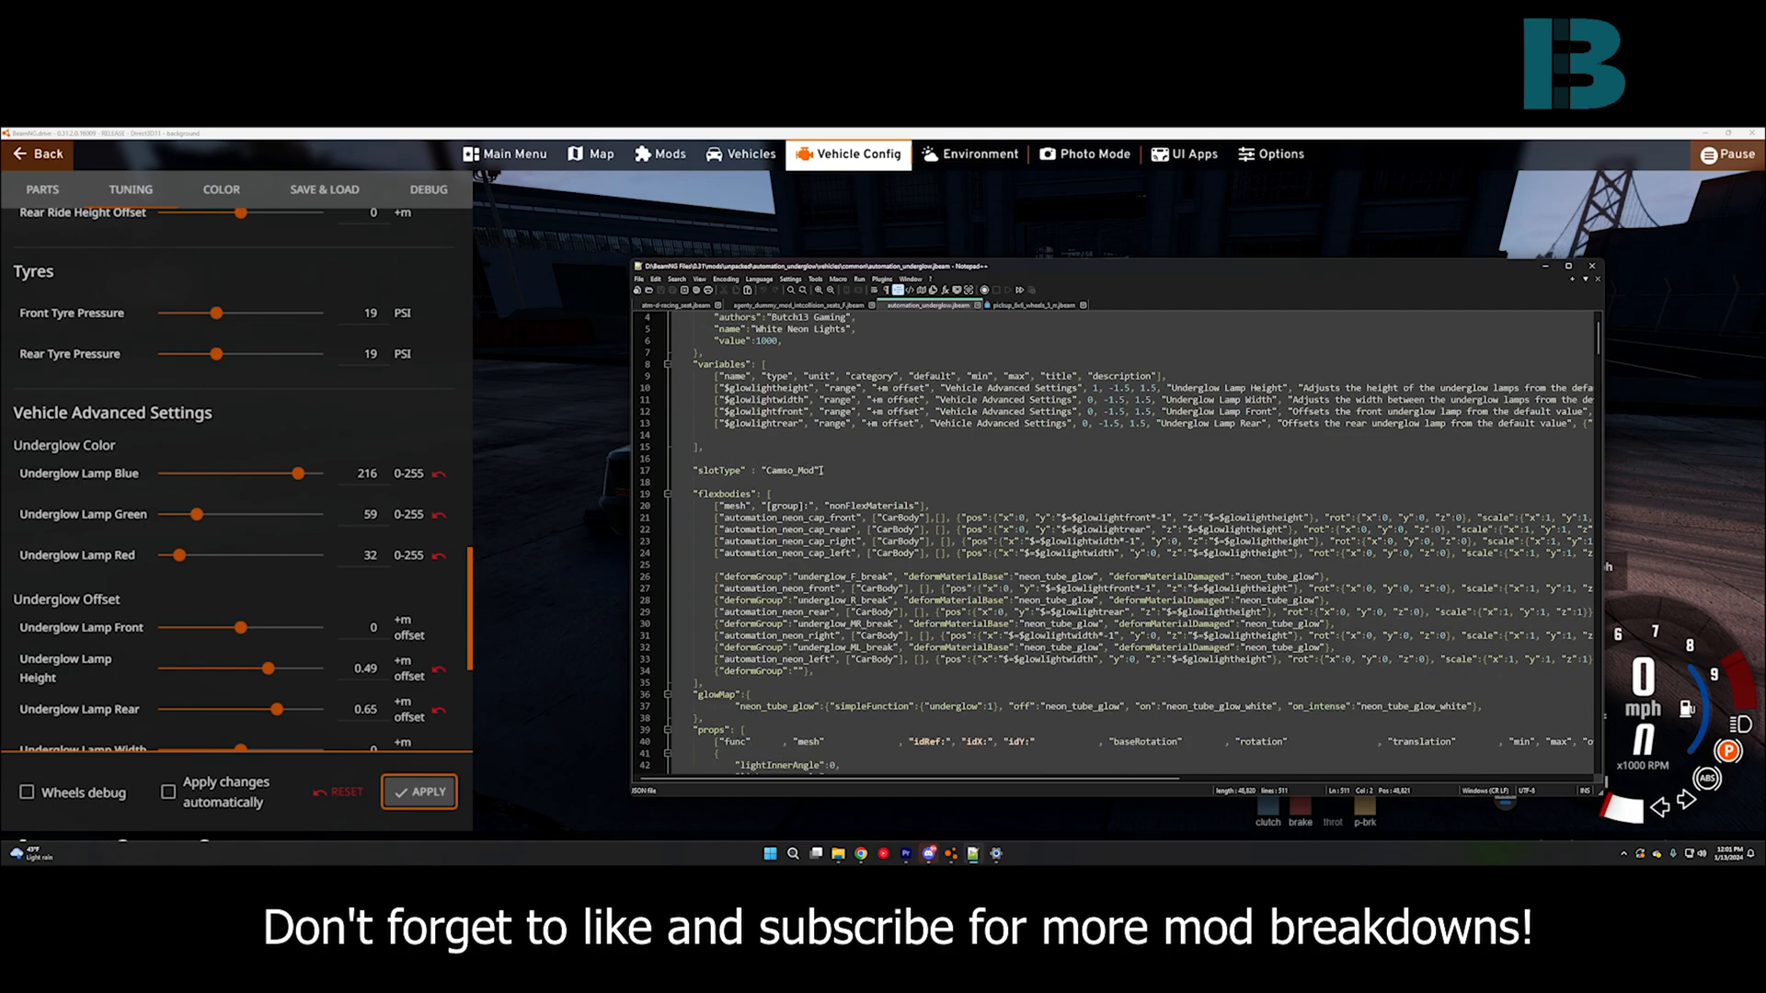
mouse_move(94, 264)
text(,)
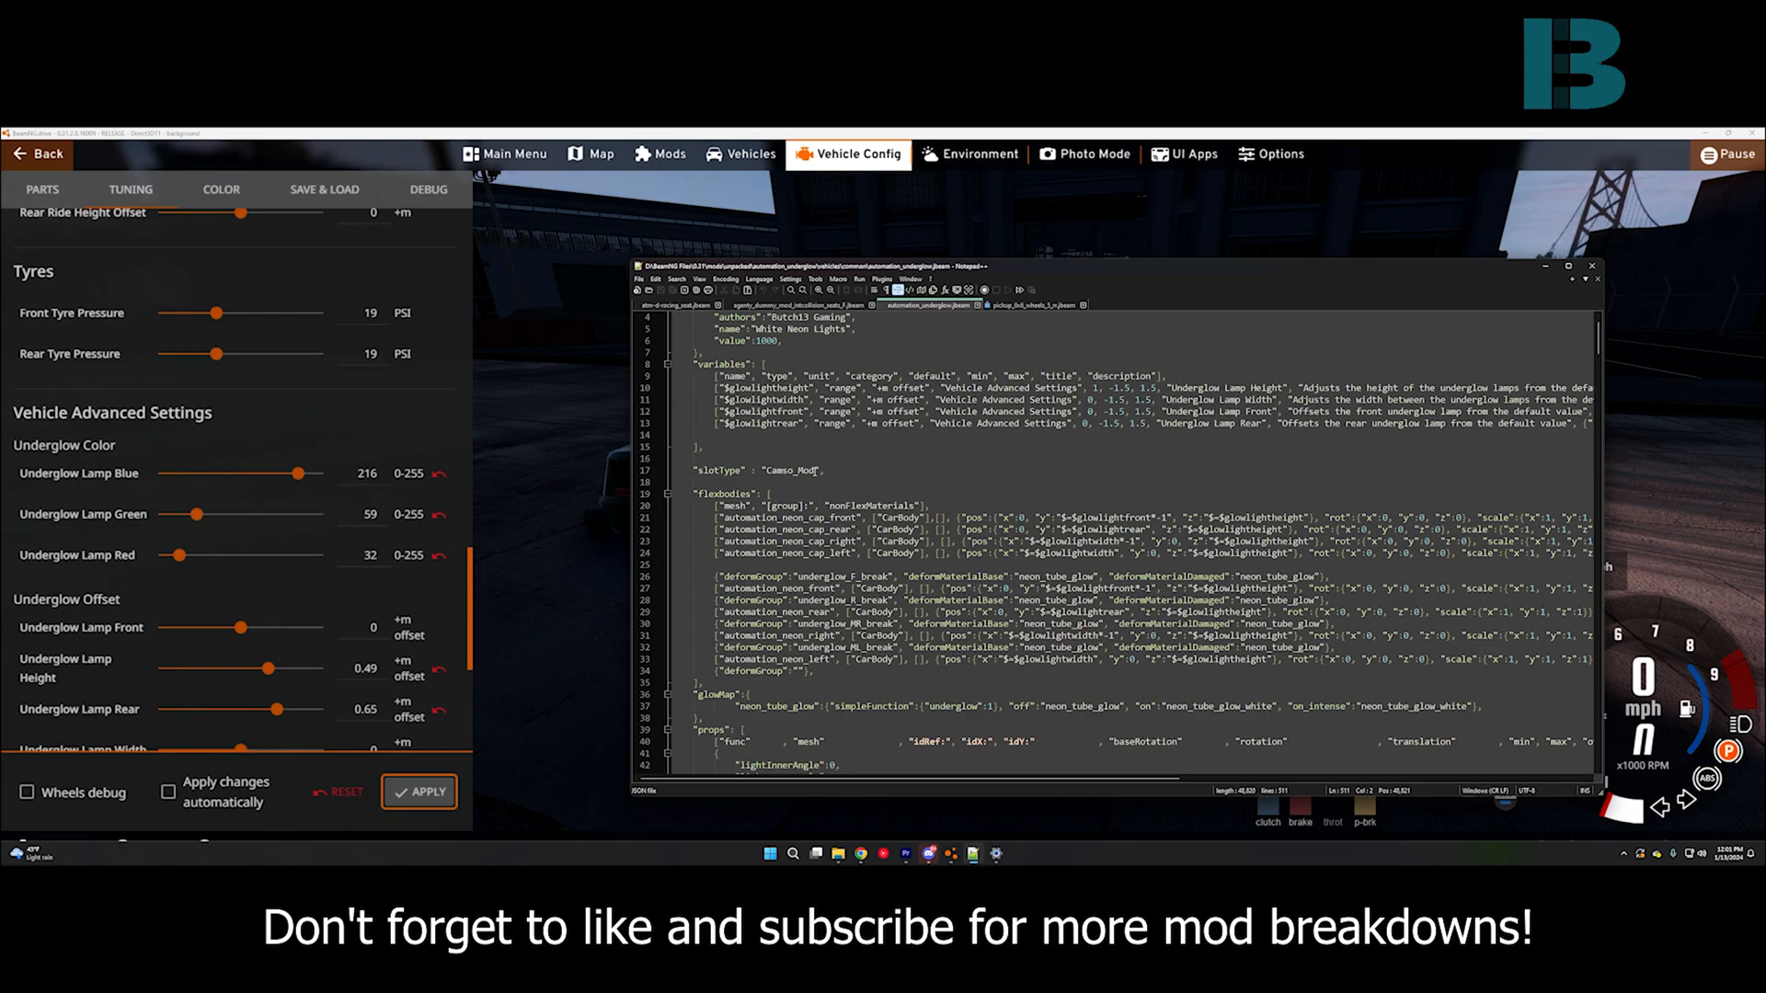
mouse_move(846, 472)
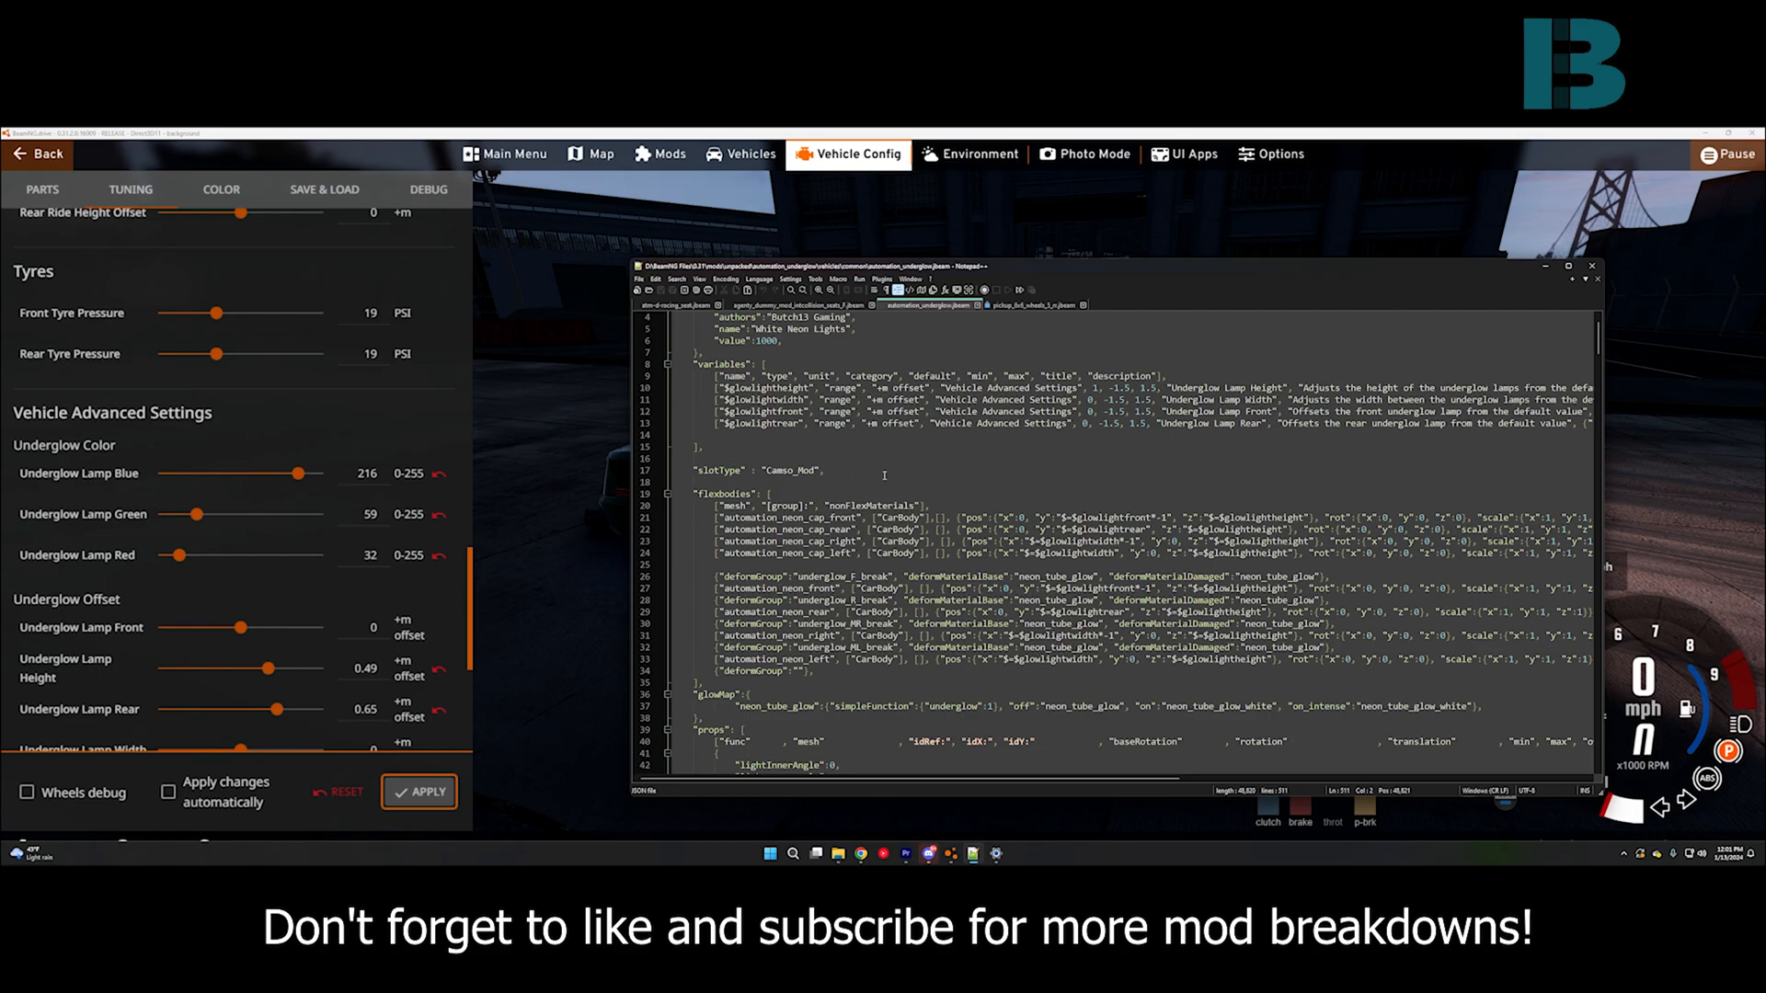
scroll(down, 3)
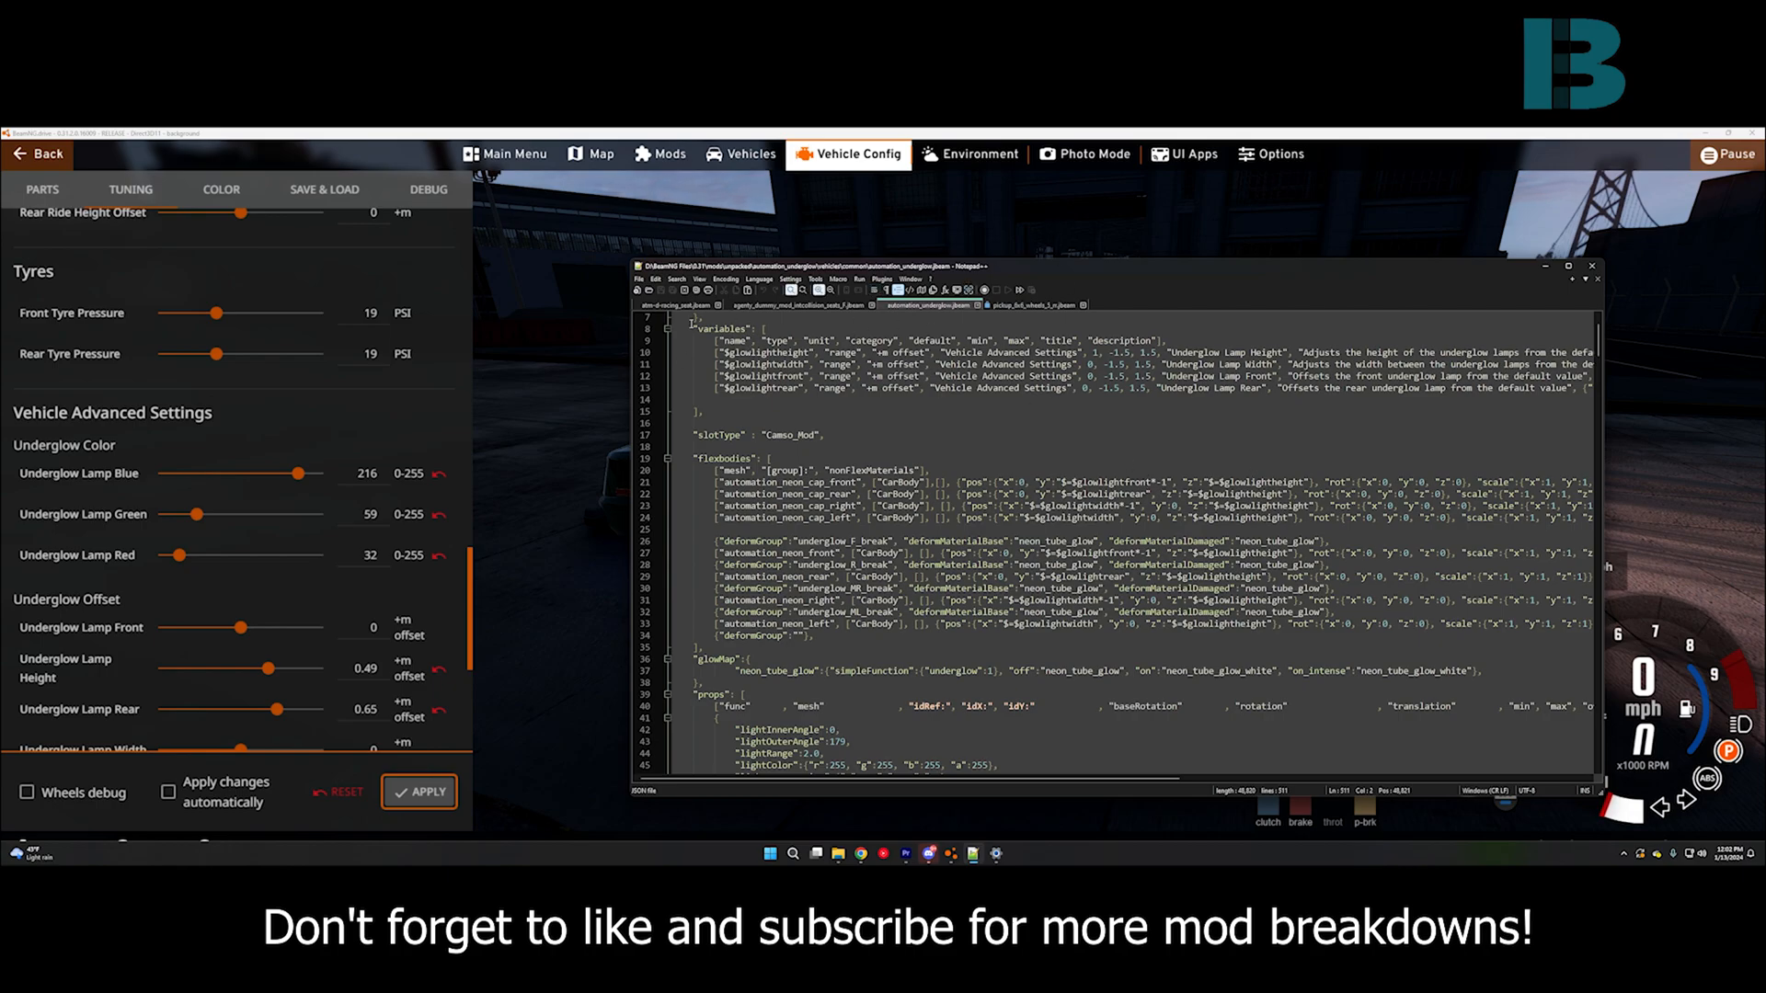
scroll(up, 3)
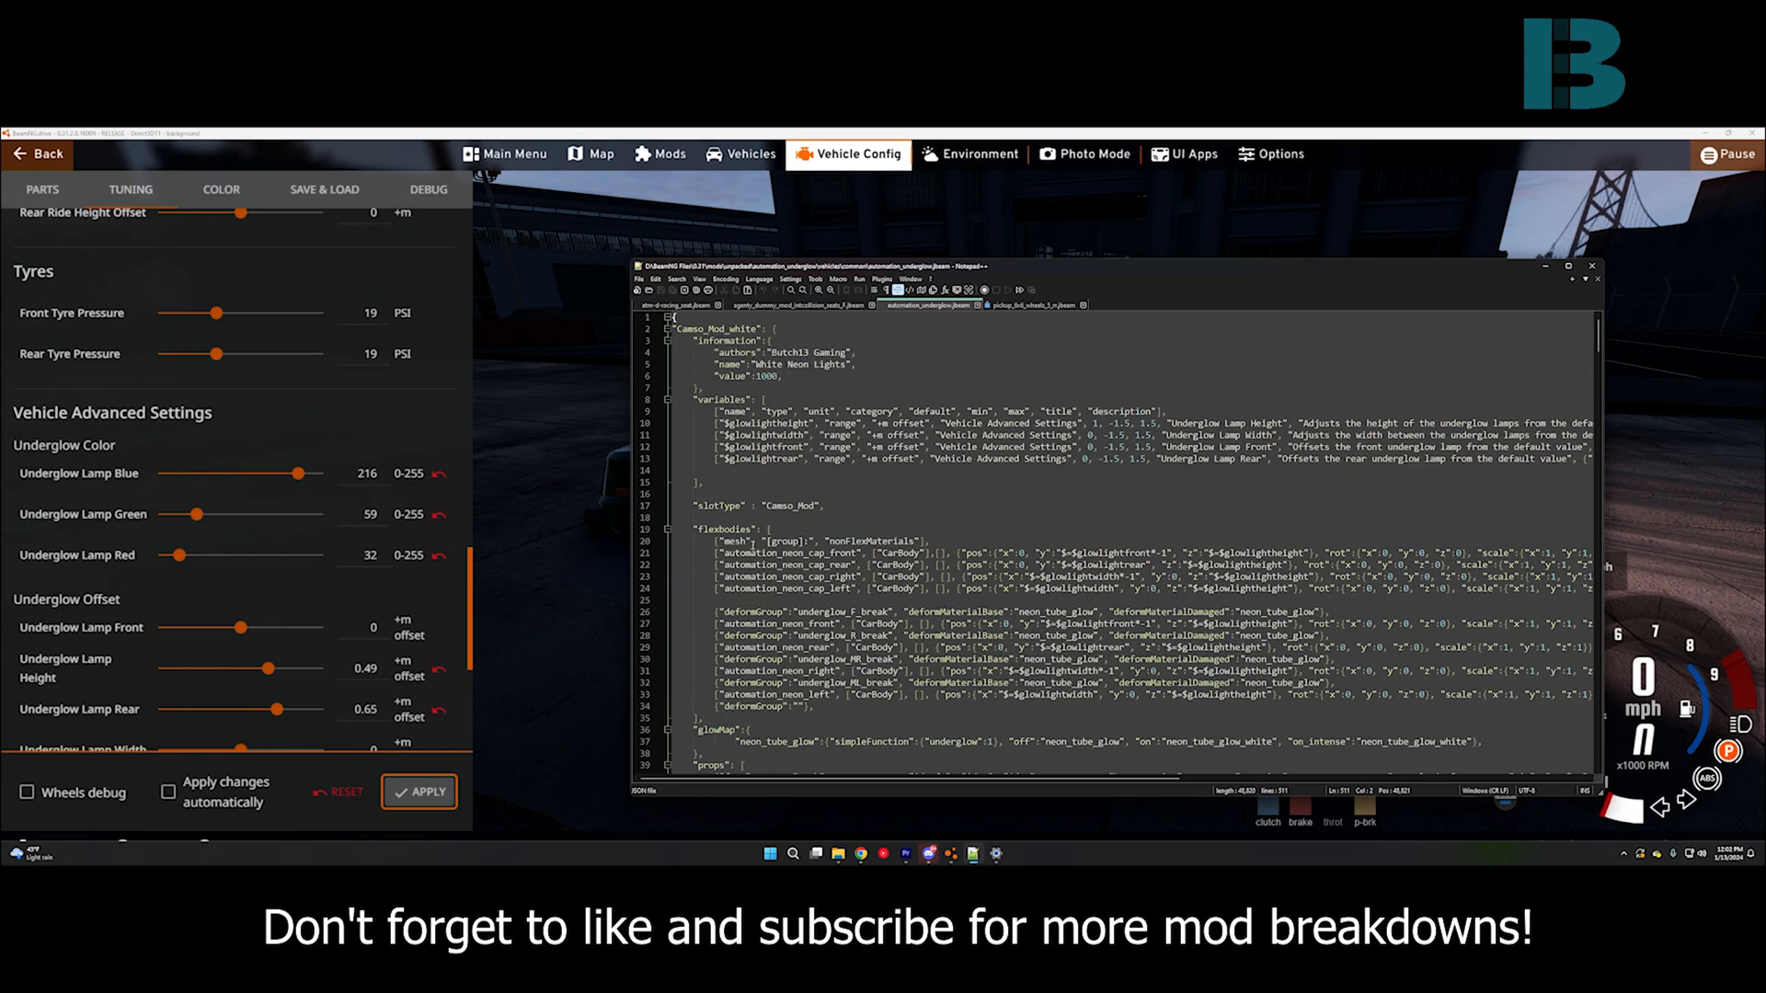
scroll(down, 3)
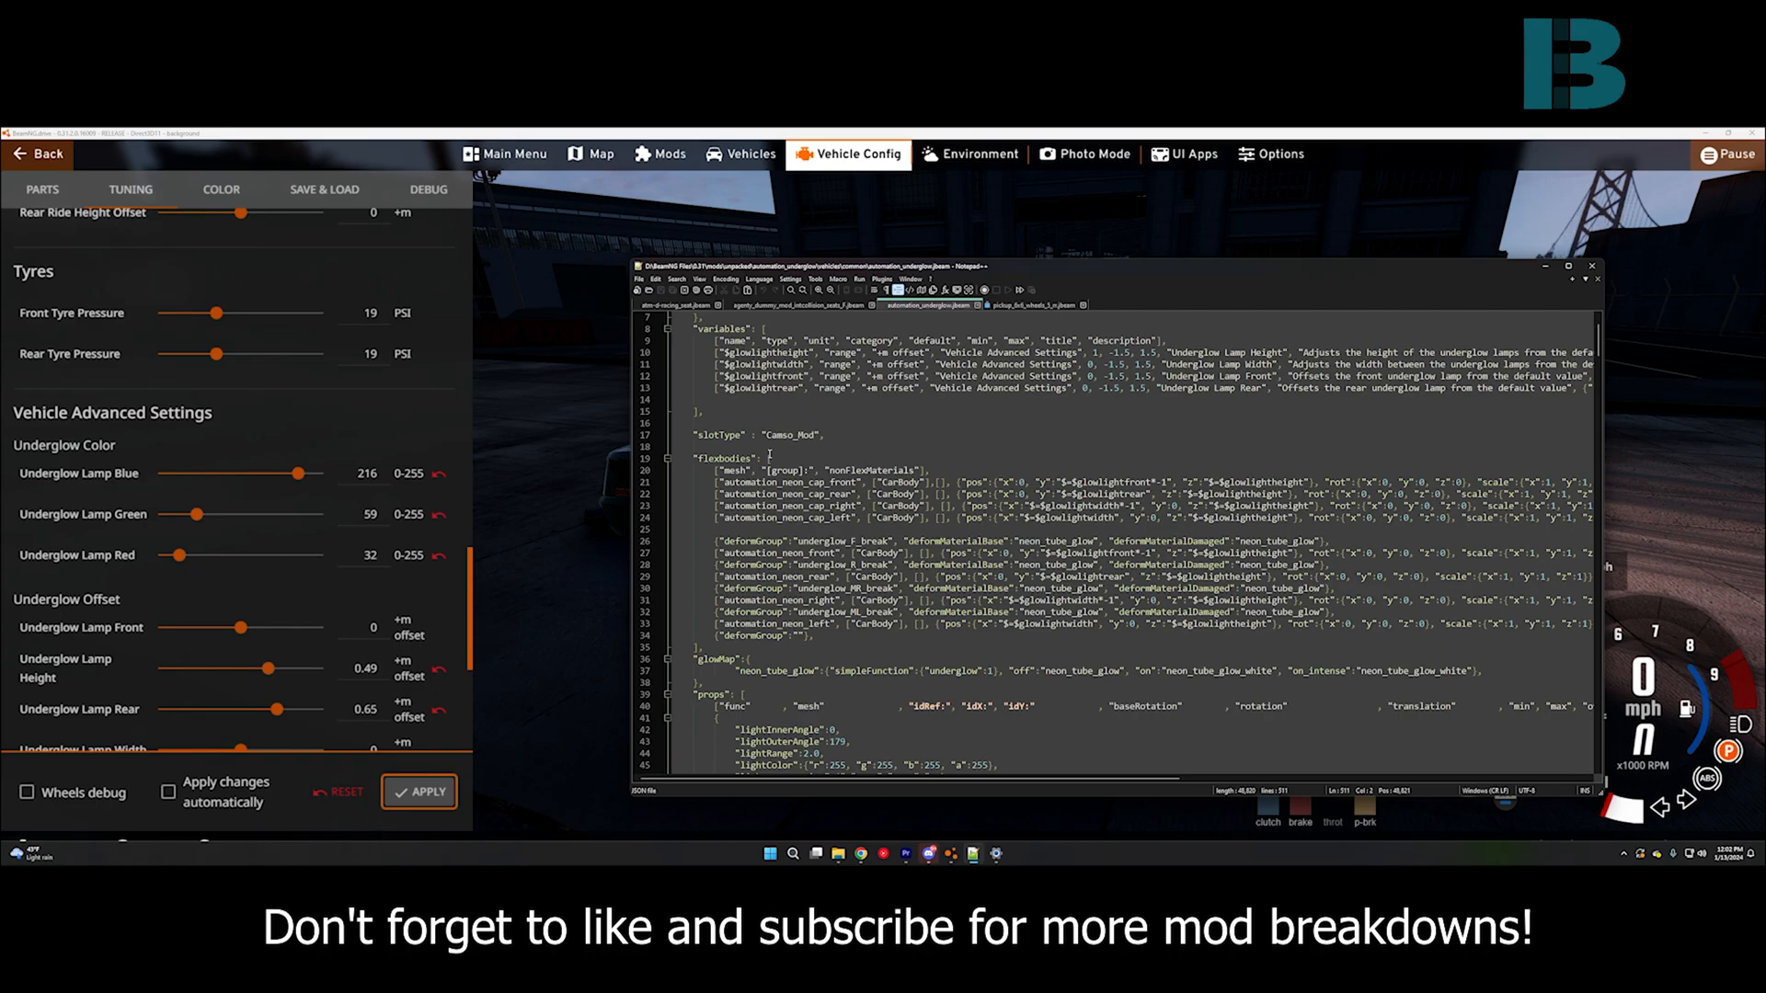
mouse_move(885, 401)
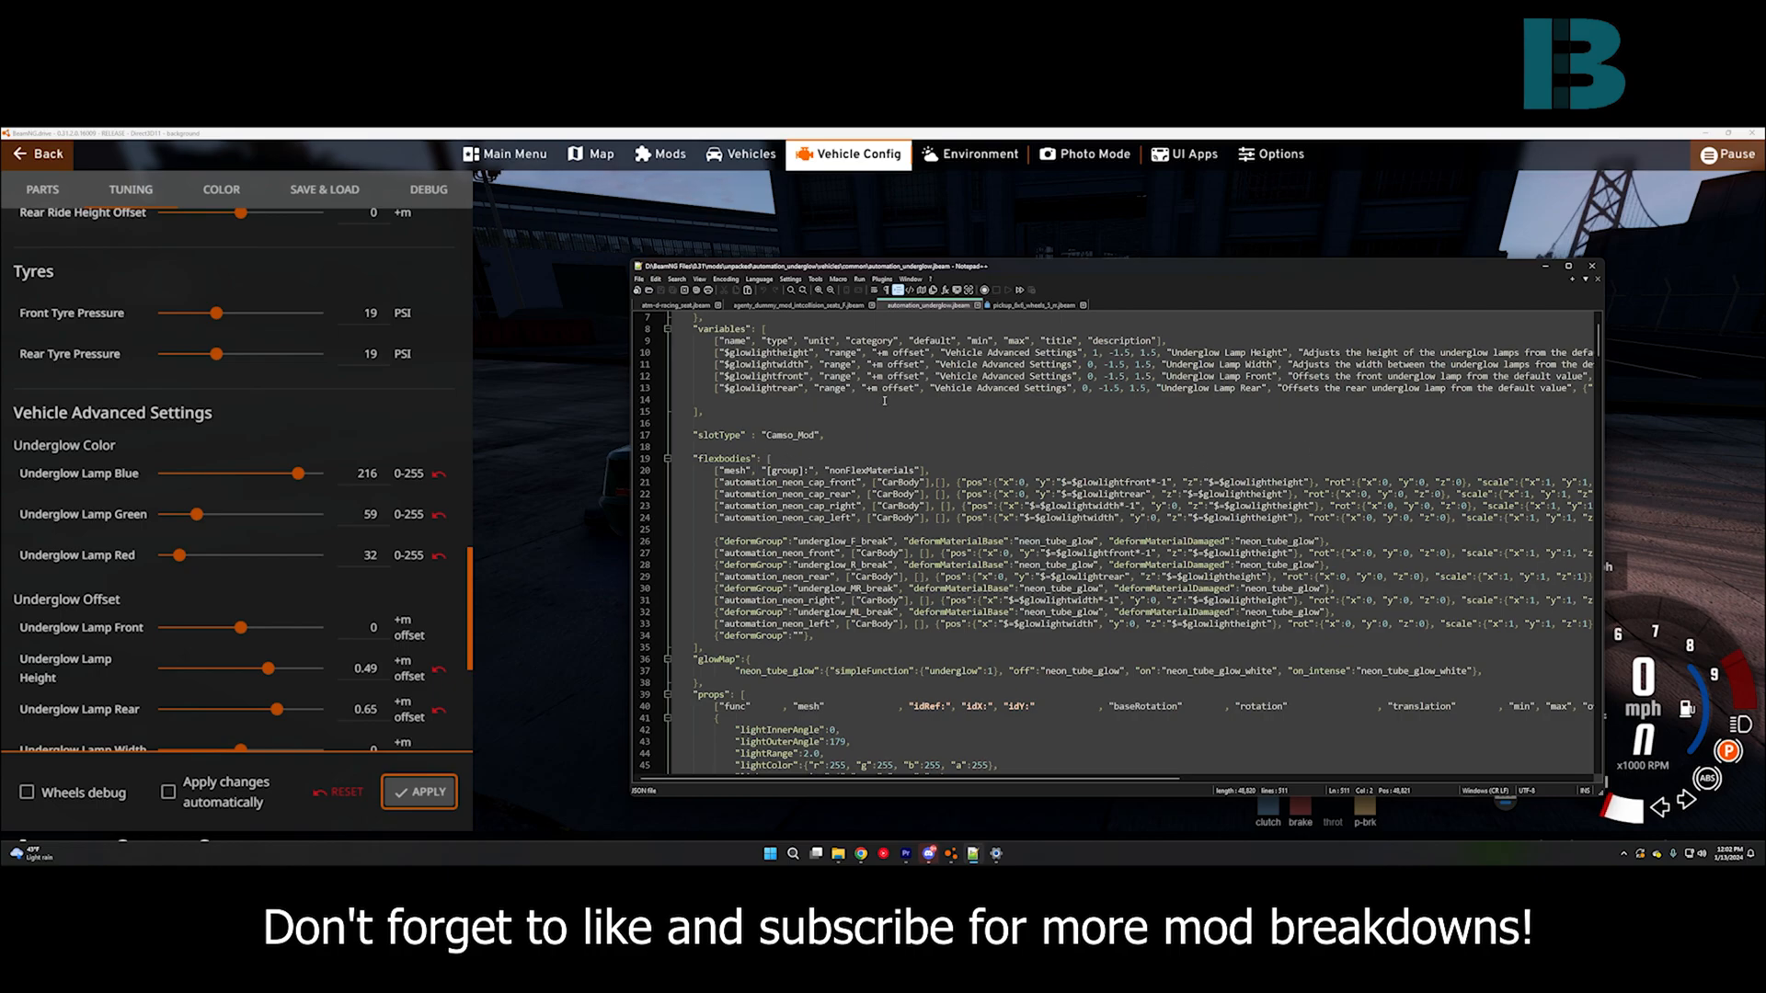
scroll(up, 3)
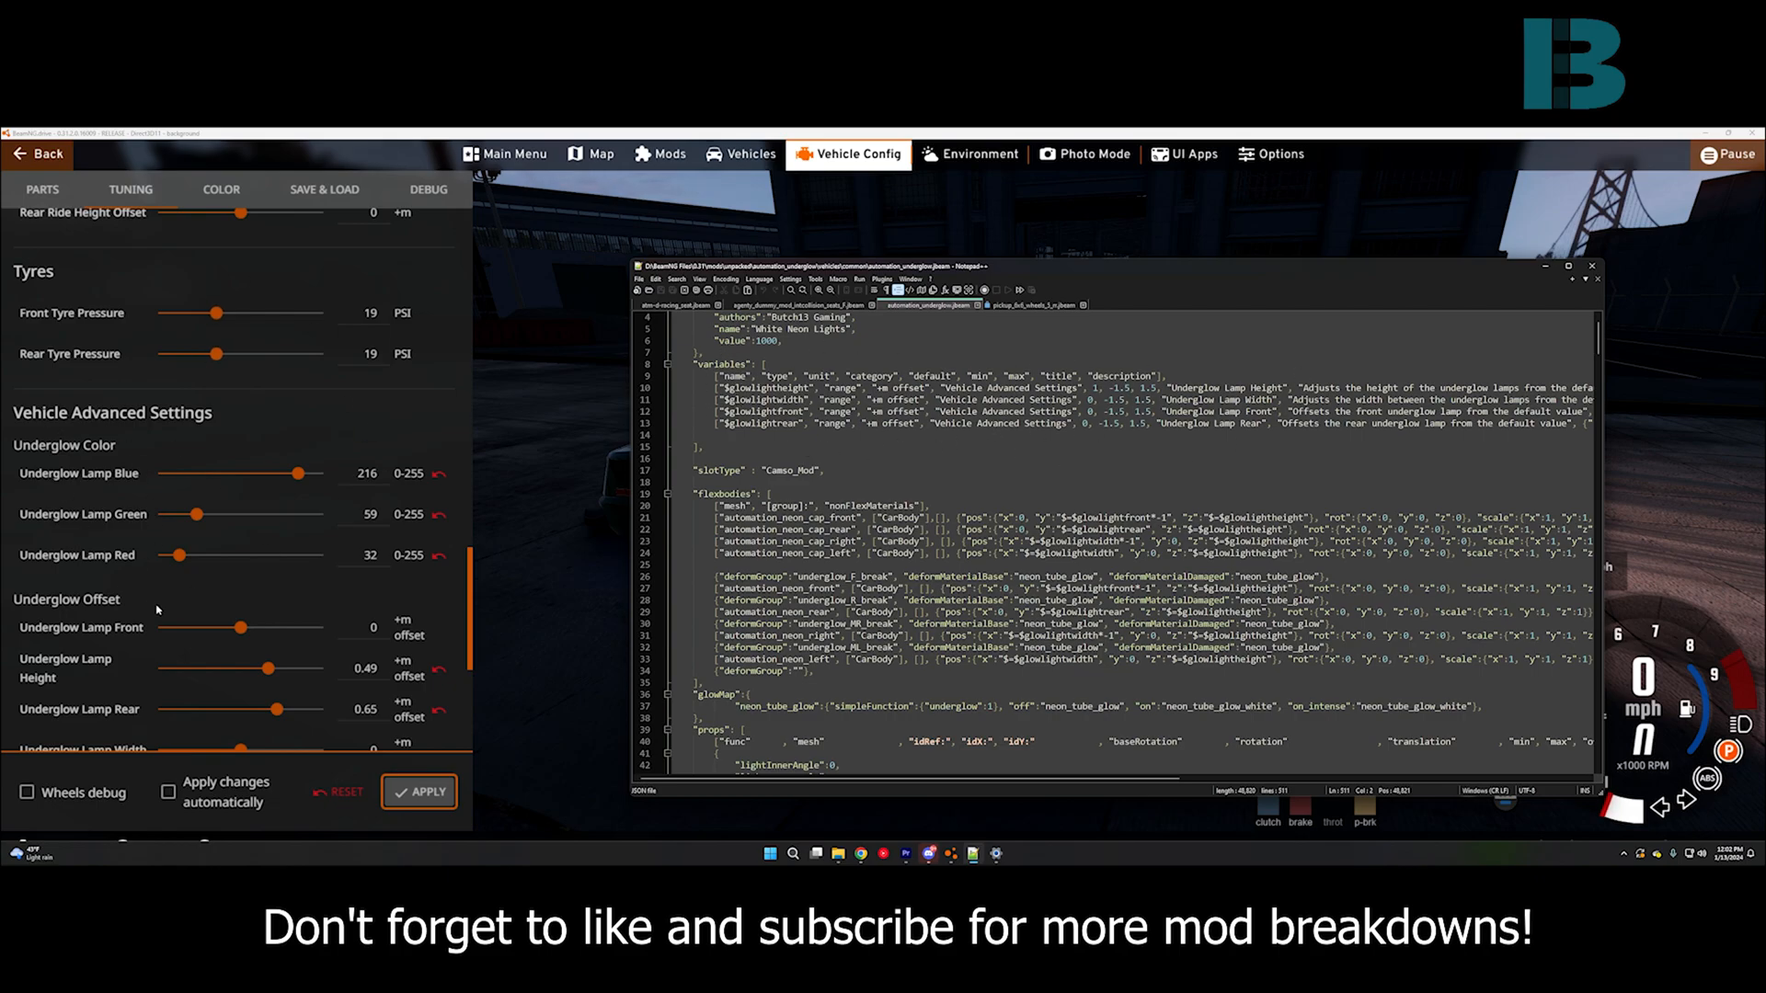
mouse_move(1319, 302)
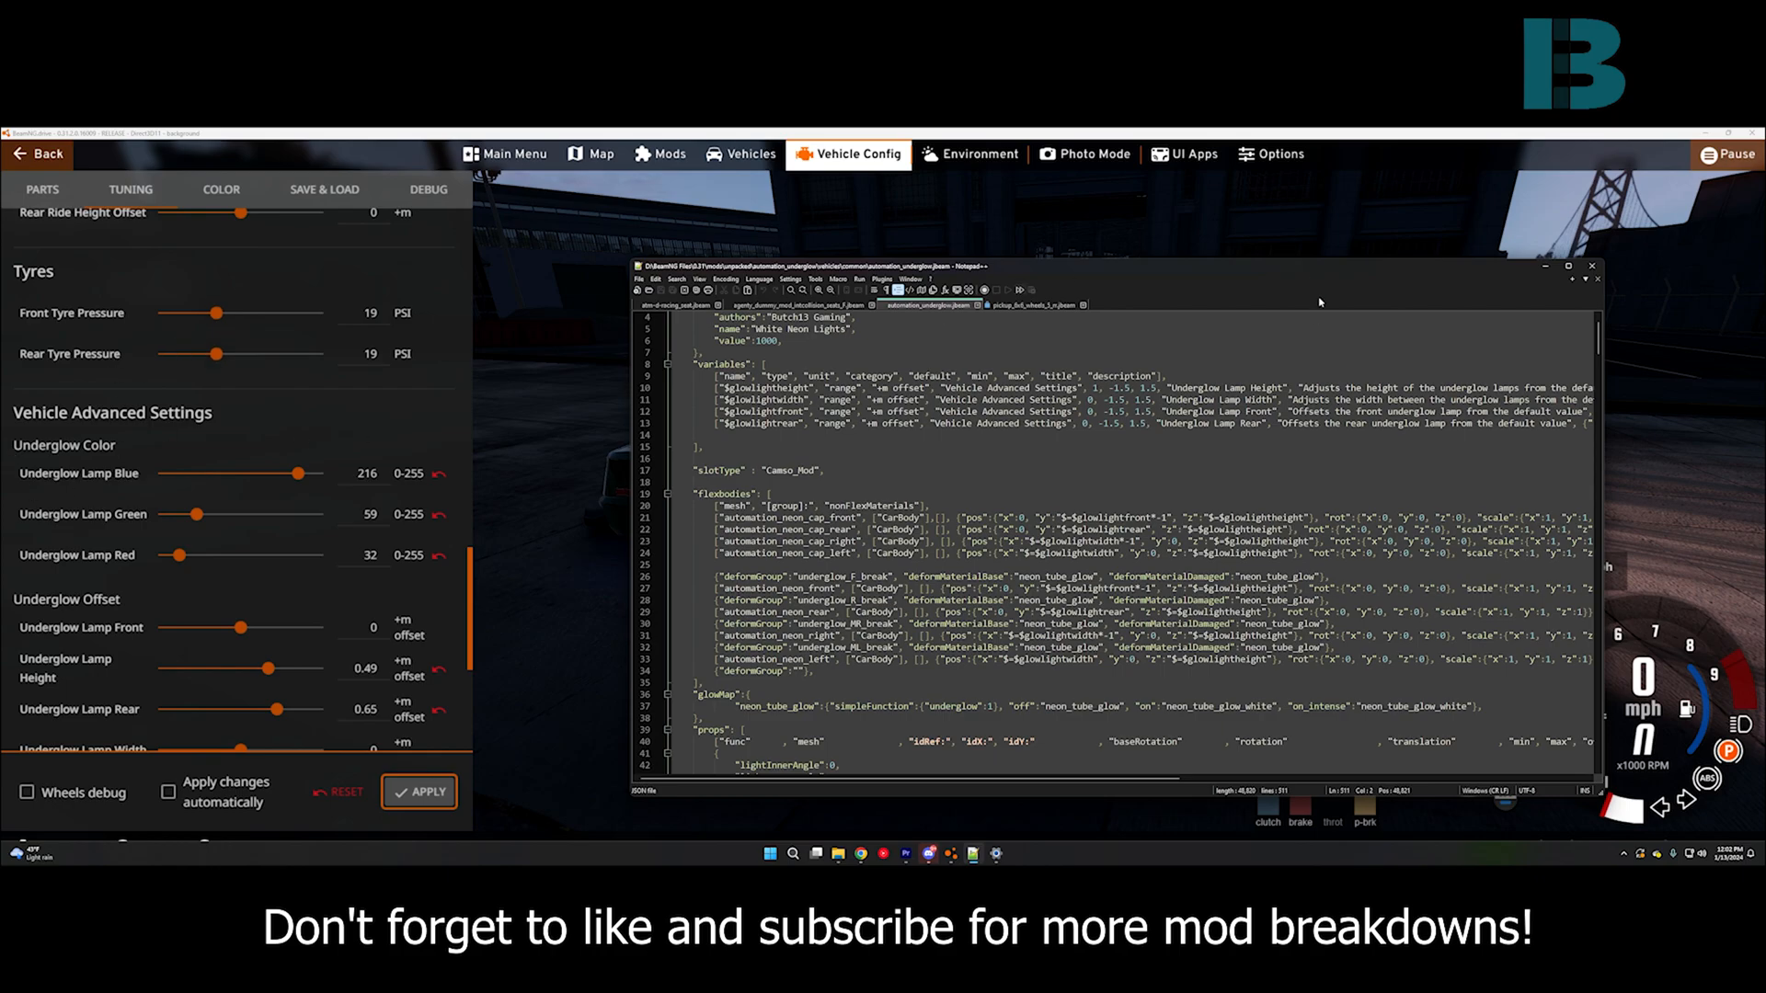
scroll(right, 3)
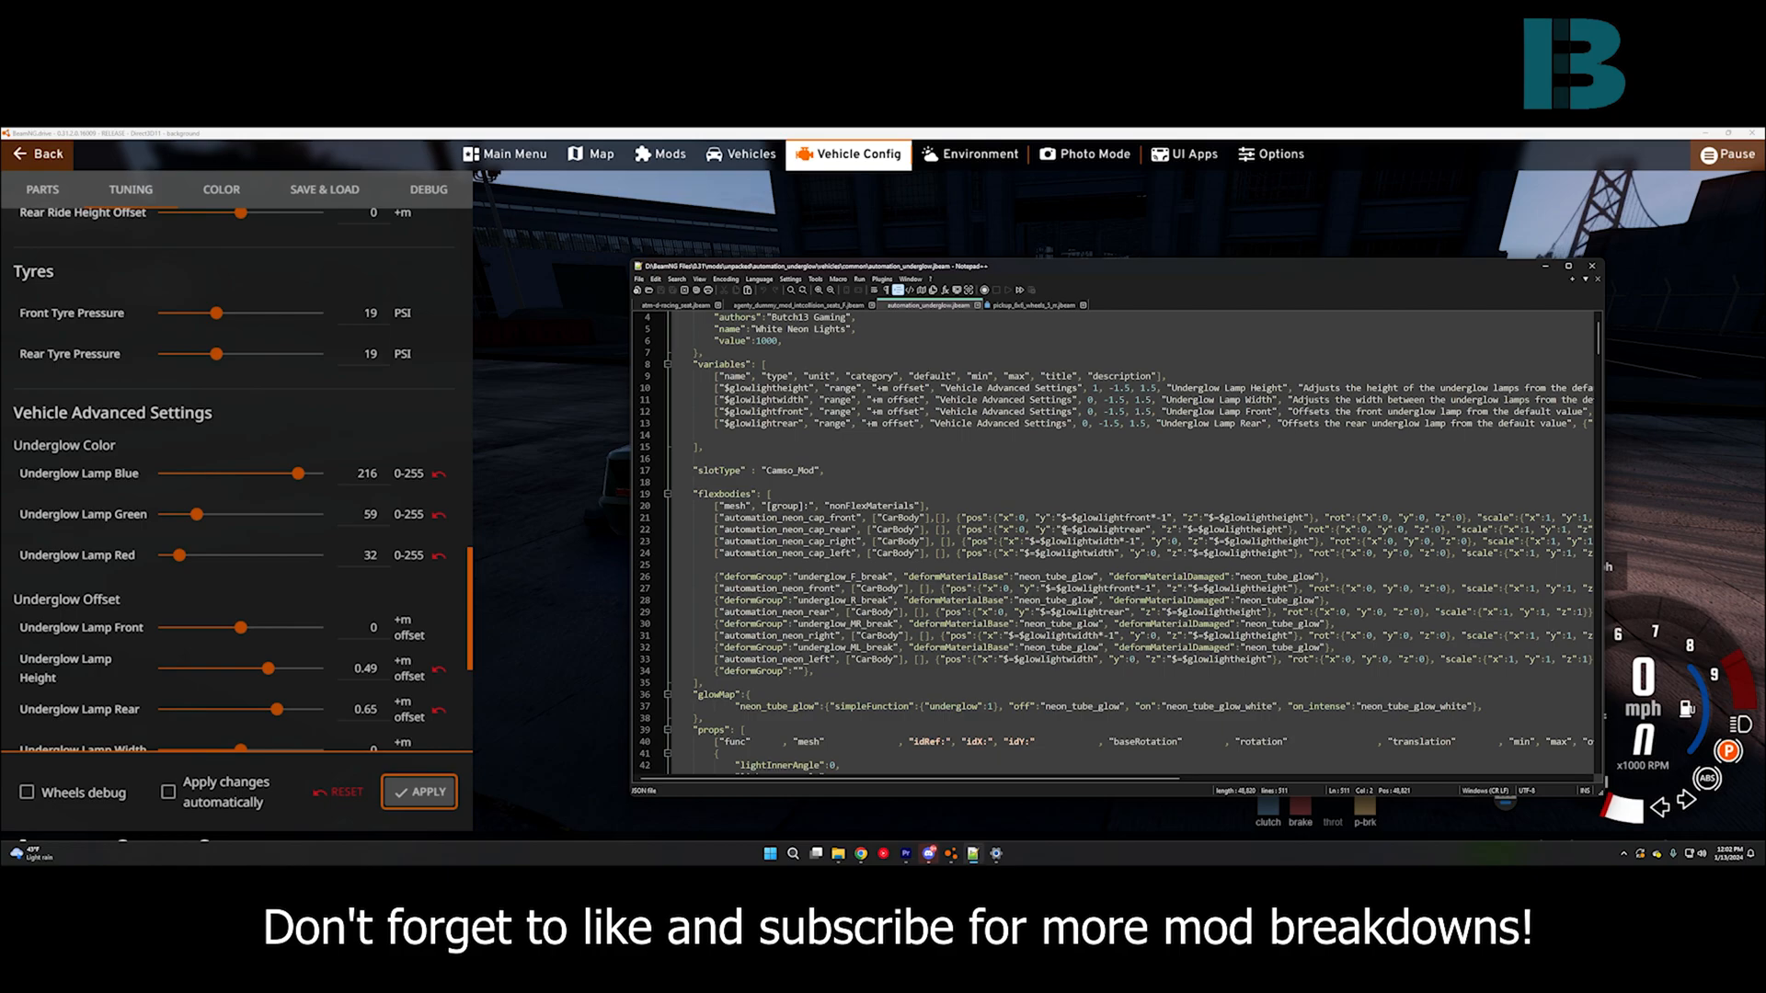
scroll(down, 3)
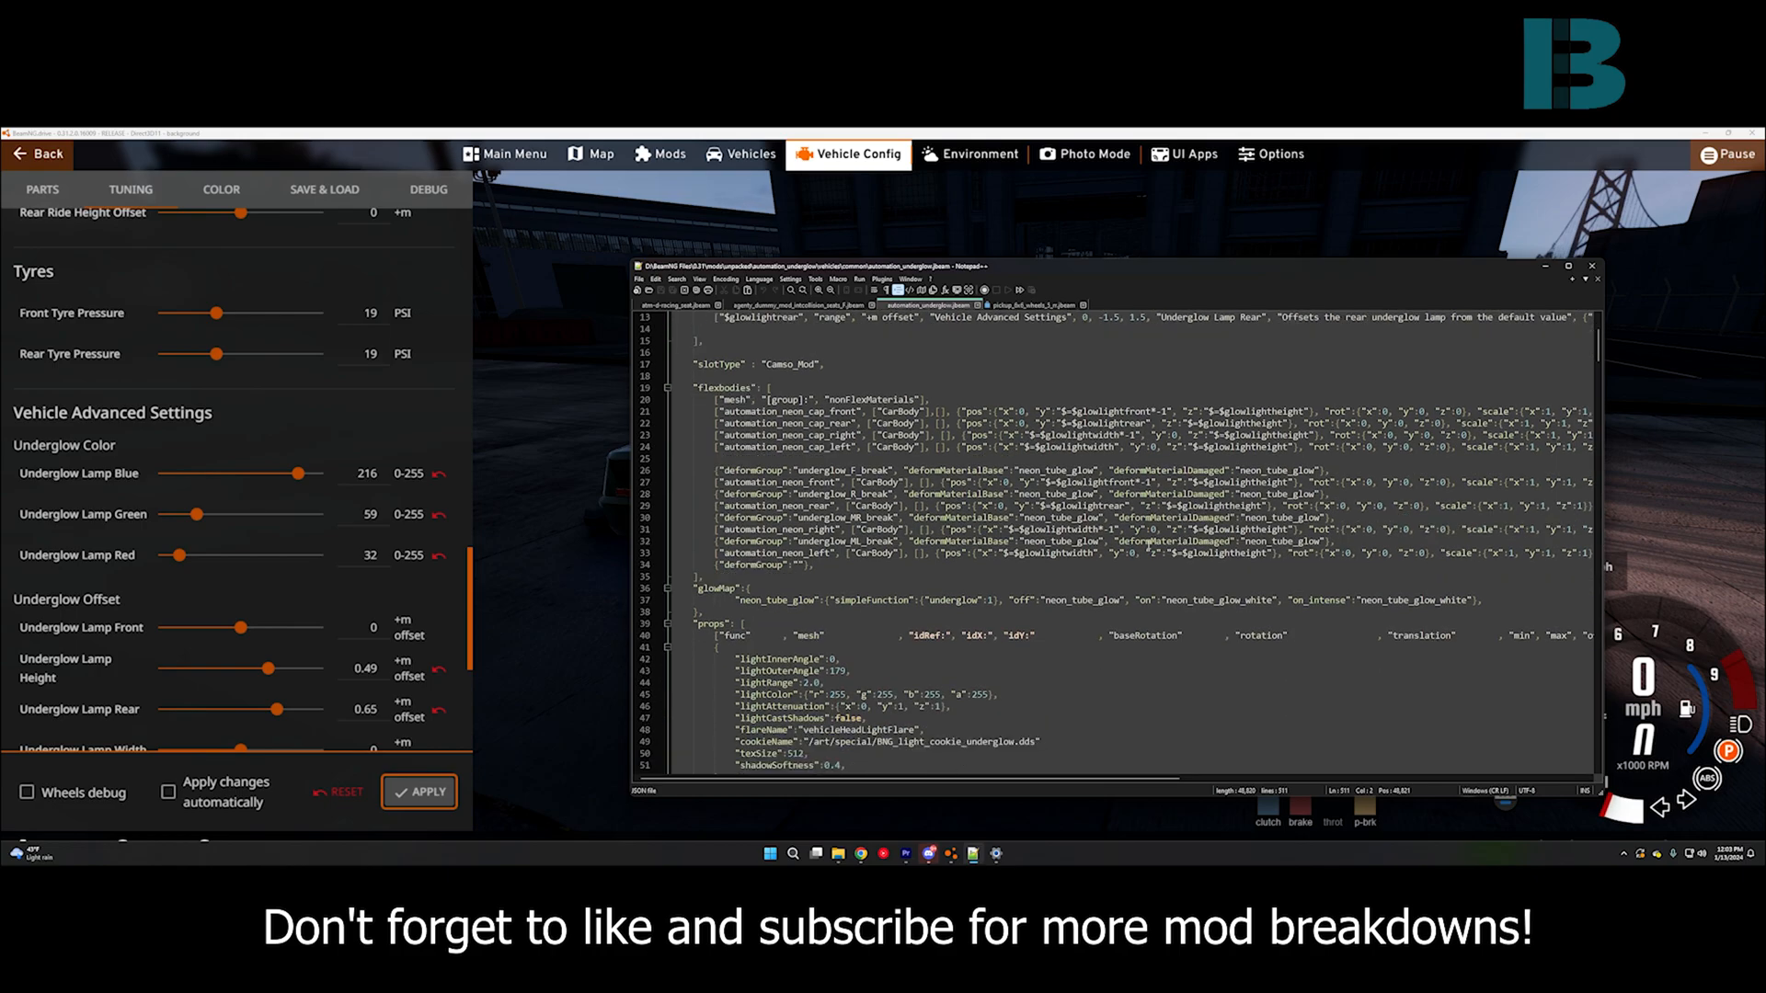
scroll(down, 3)
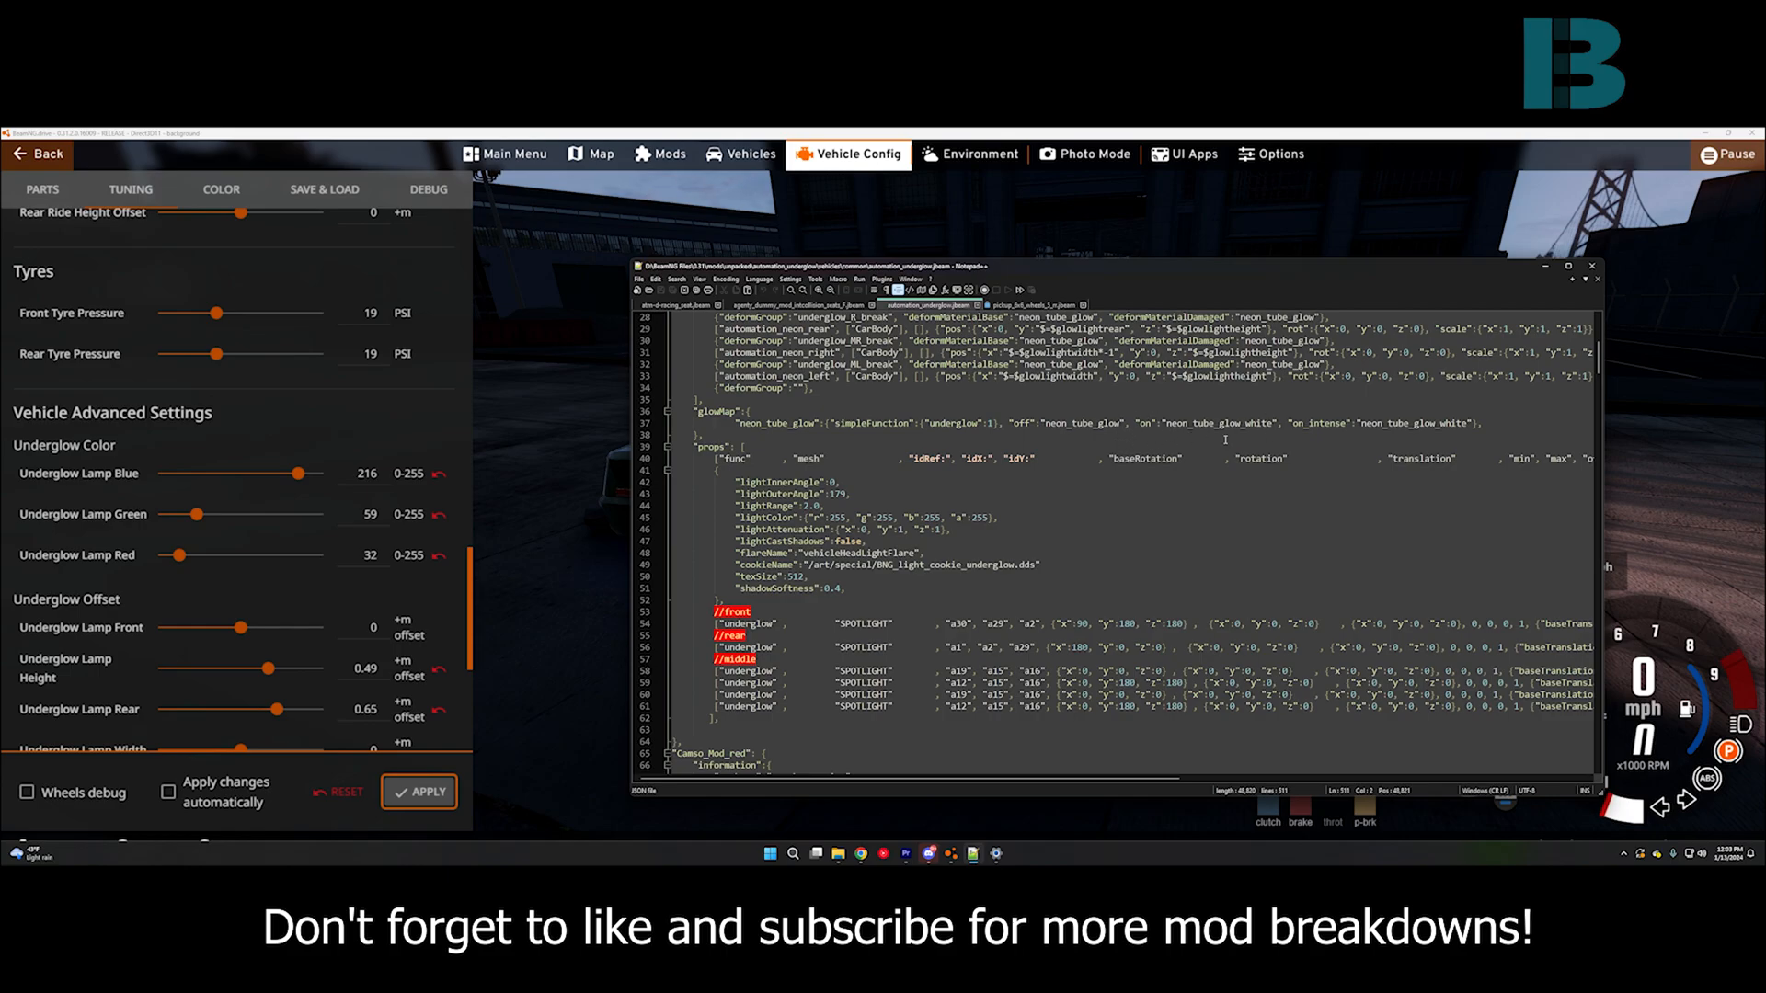
mouse_move(1642, 382)
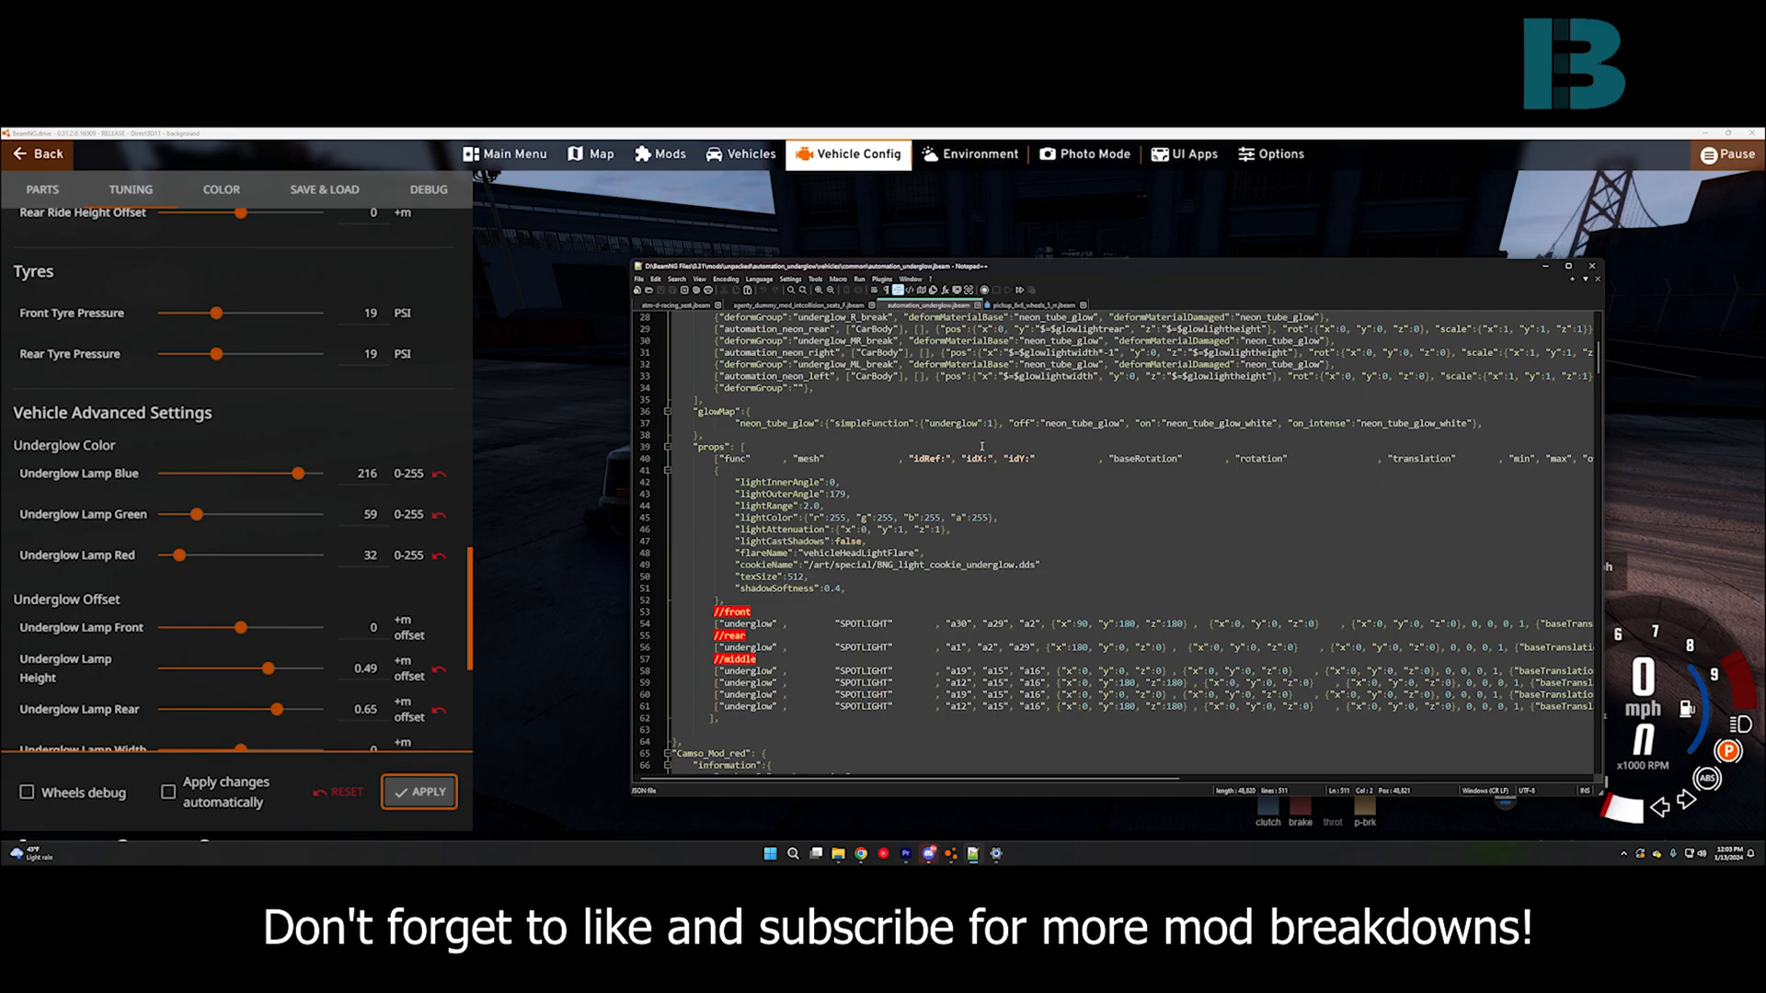
scroll(down, 3)
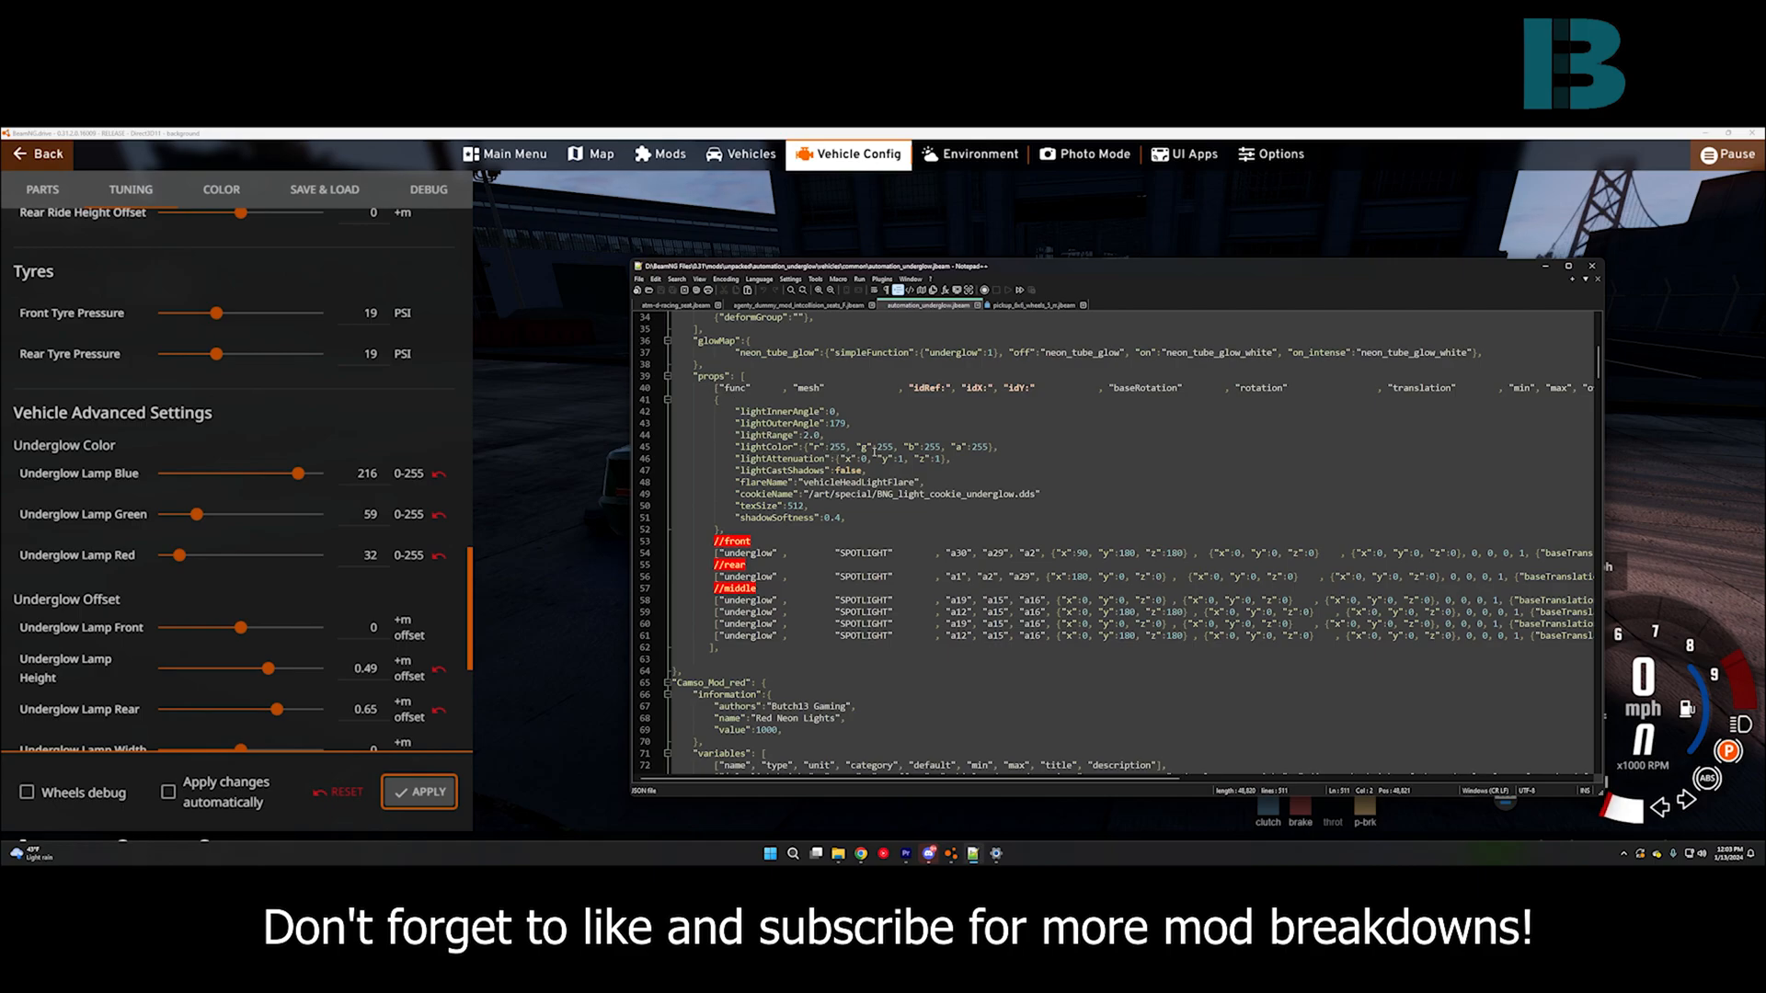
mouse_move(564, 605)
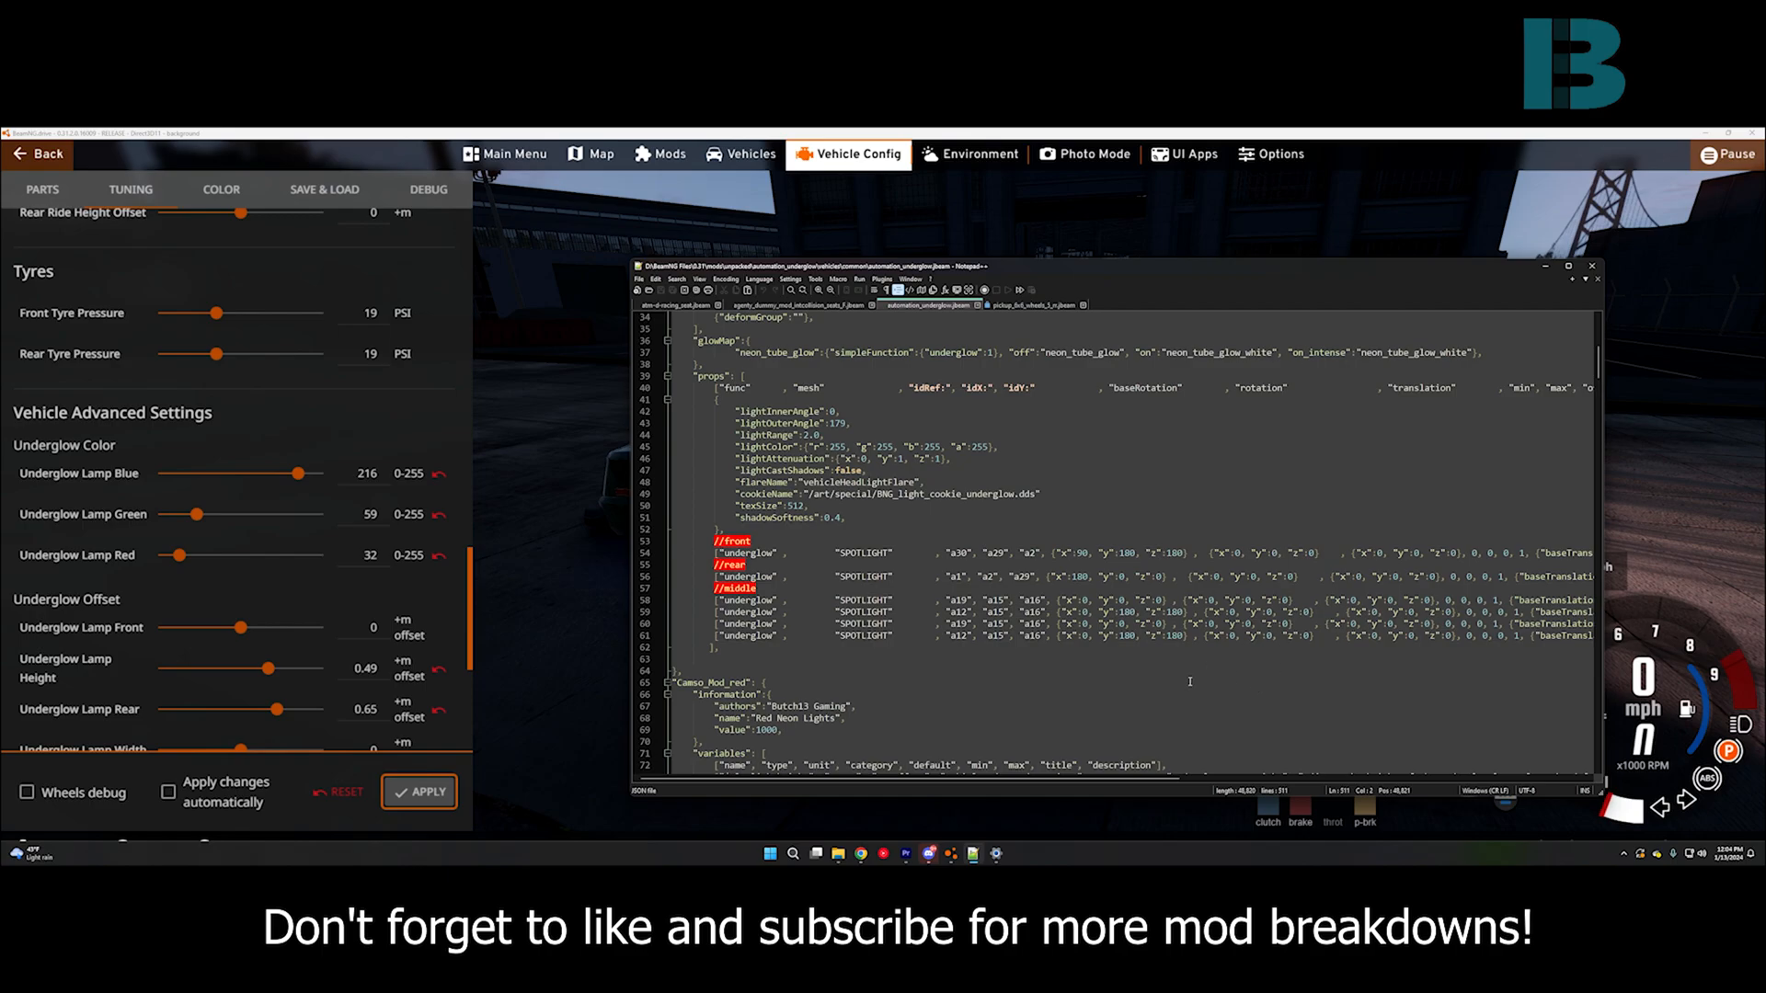
mouse_move(1190, 682)
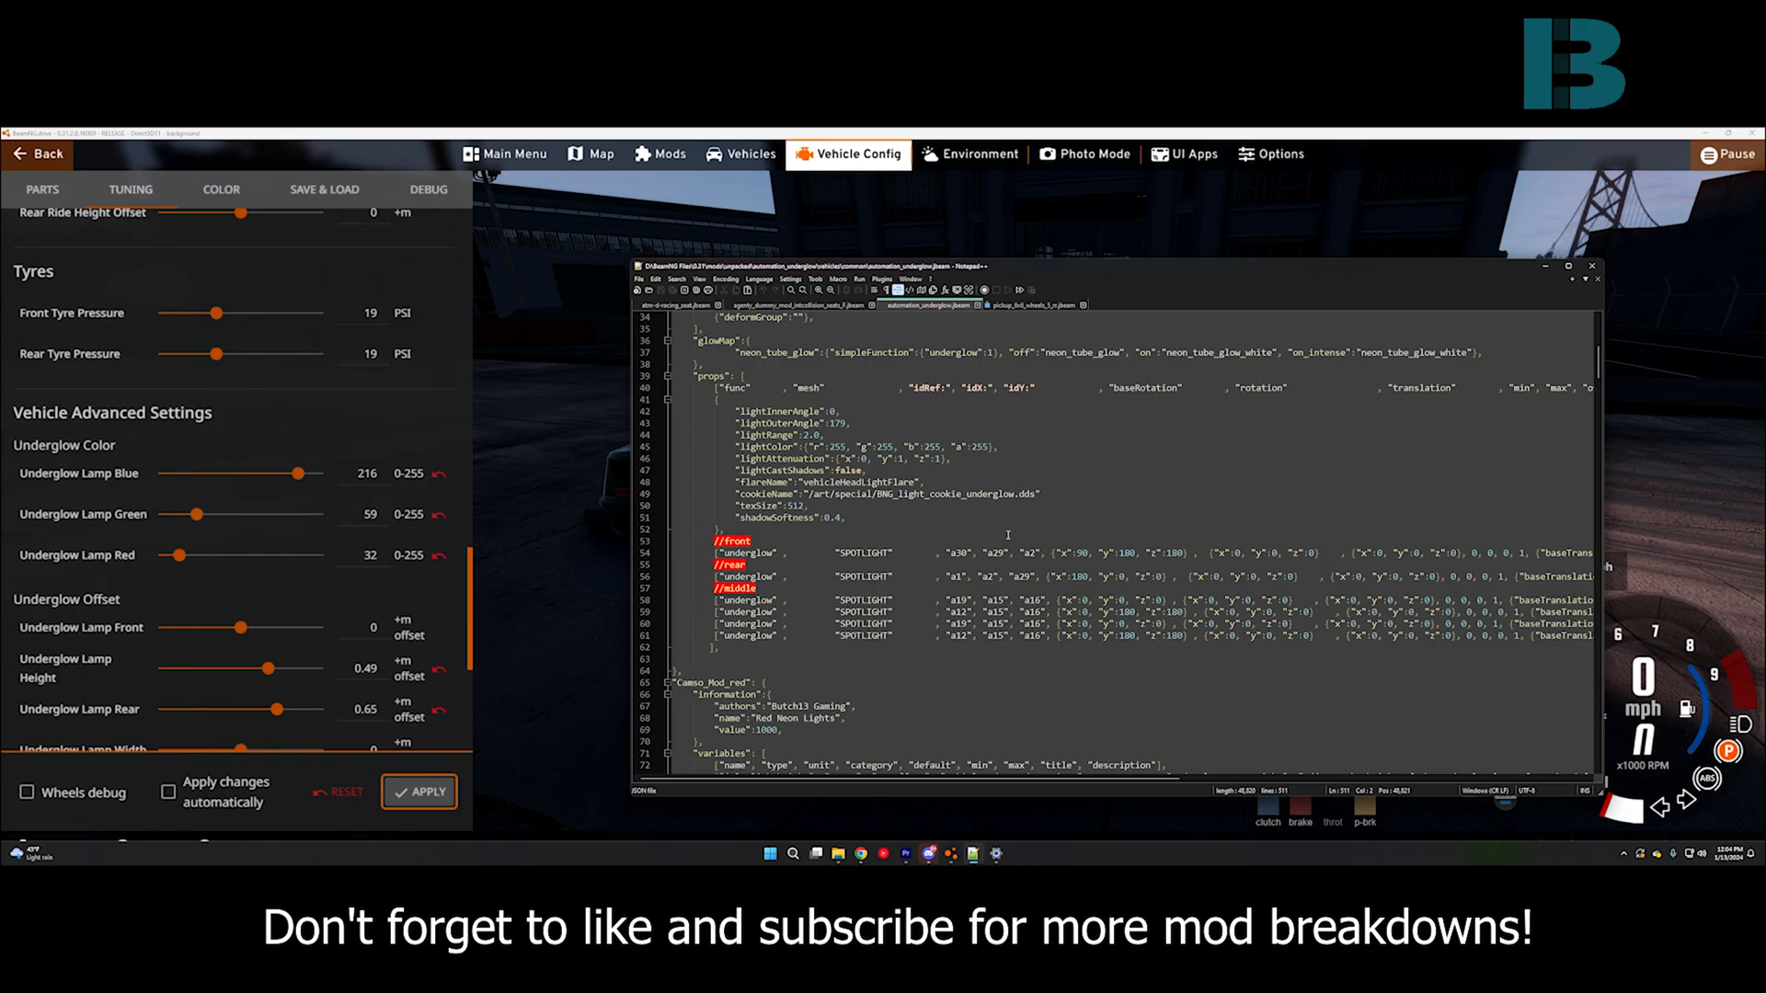
scroll(down, 3)
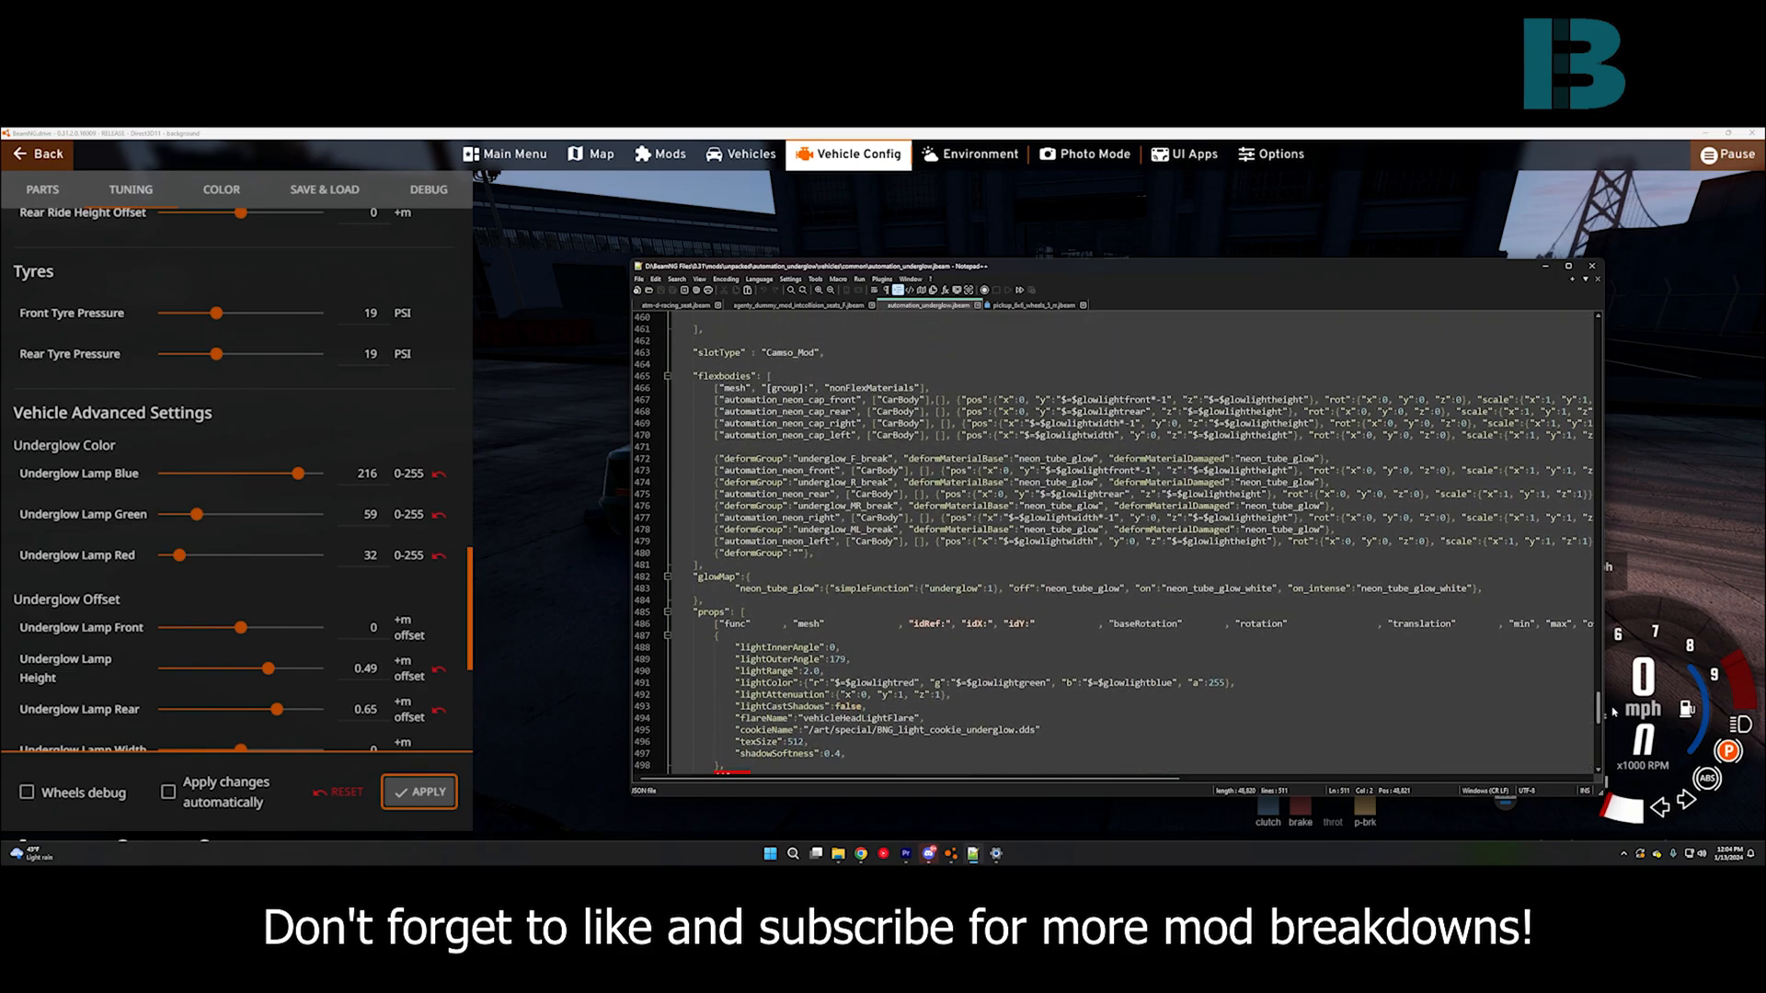
scroll(up, 3)
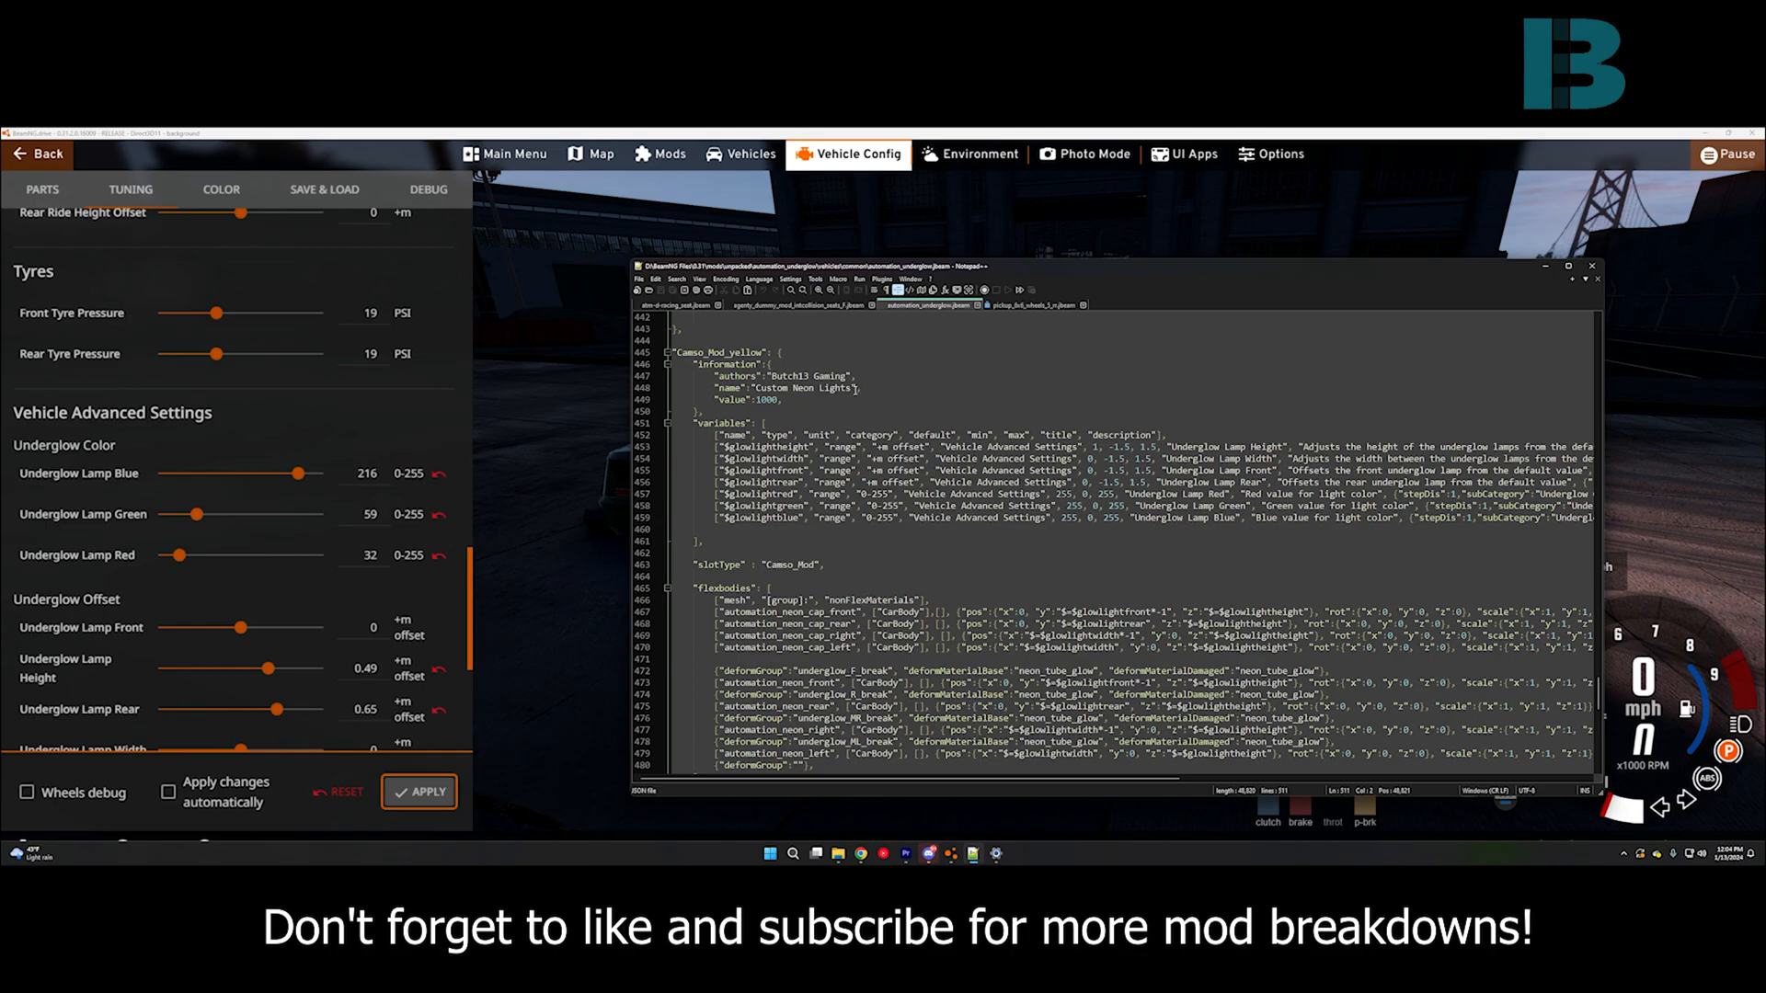
scroll(down, 3)
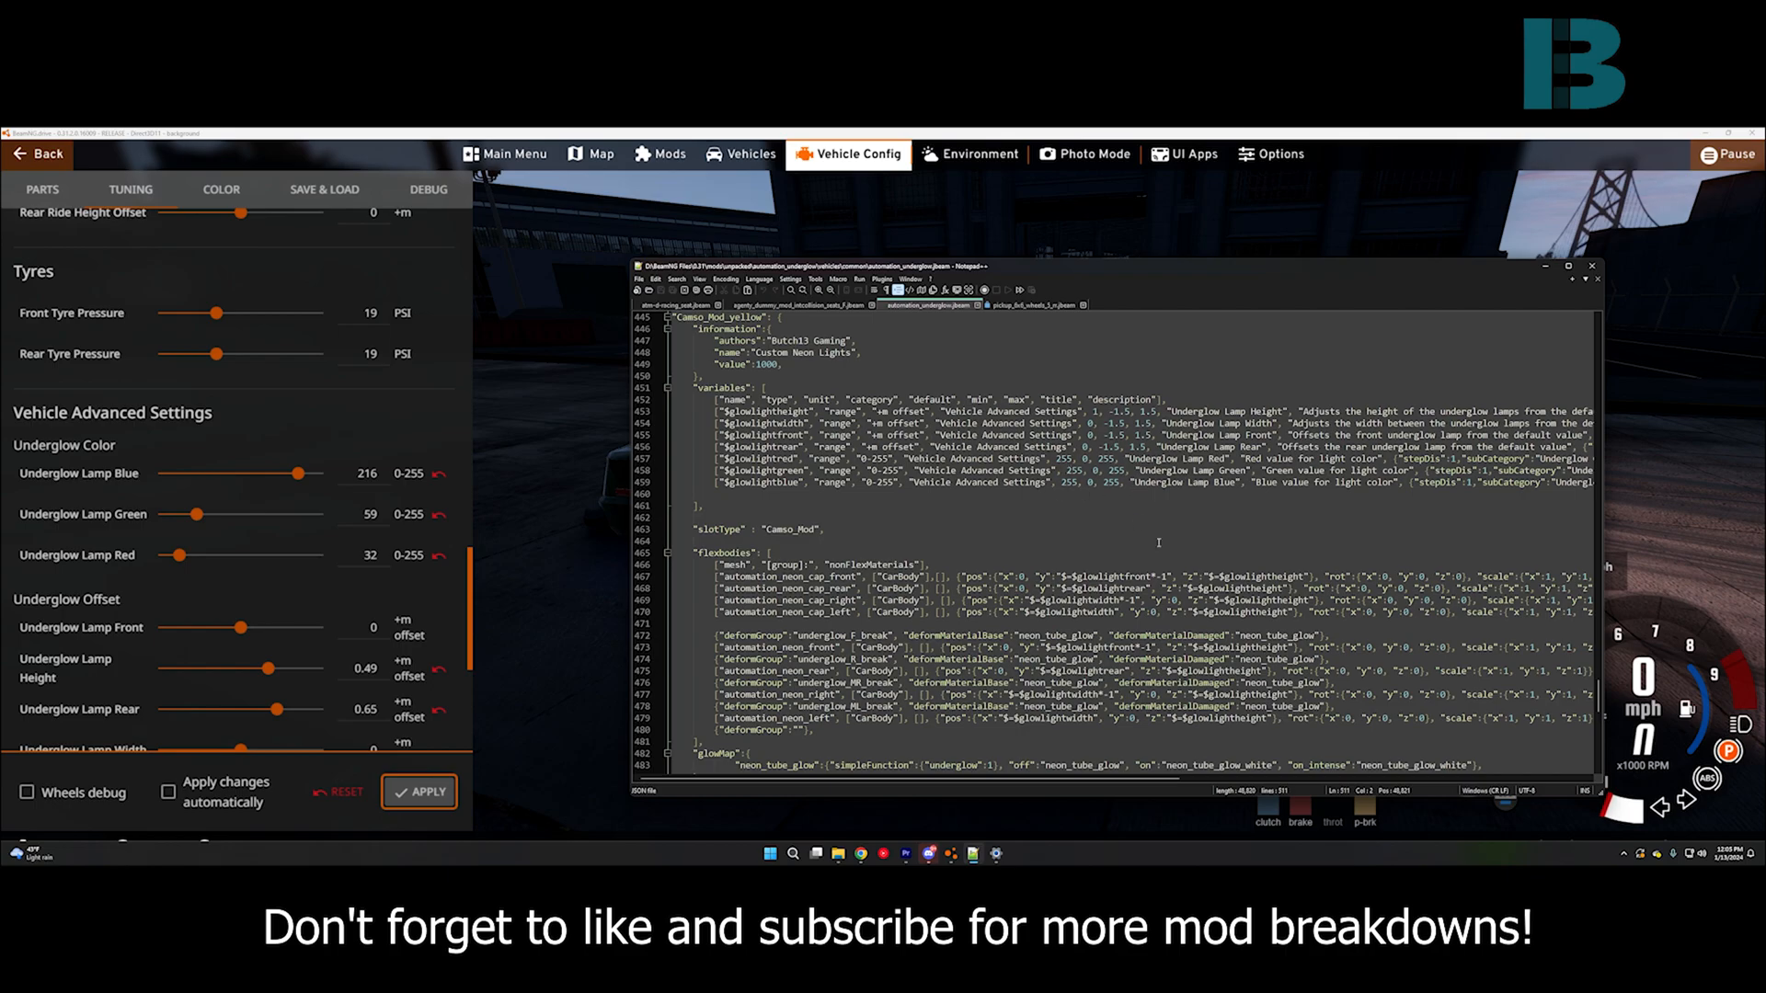
scroll(down, 3)
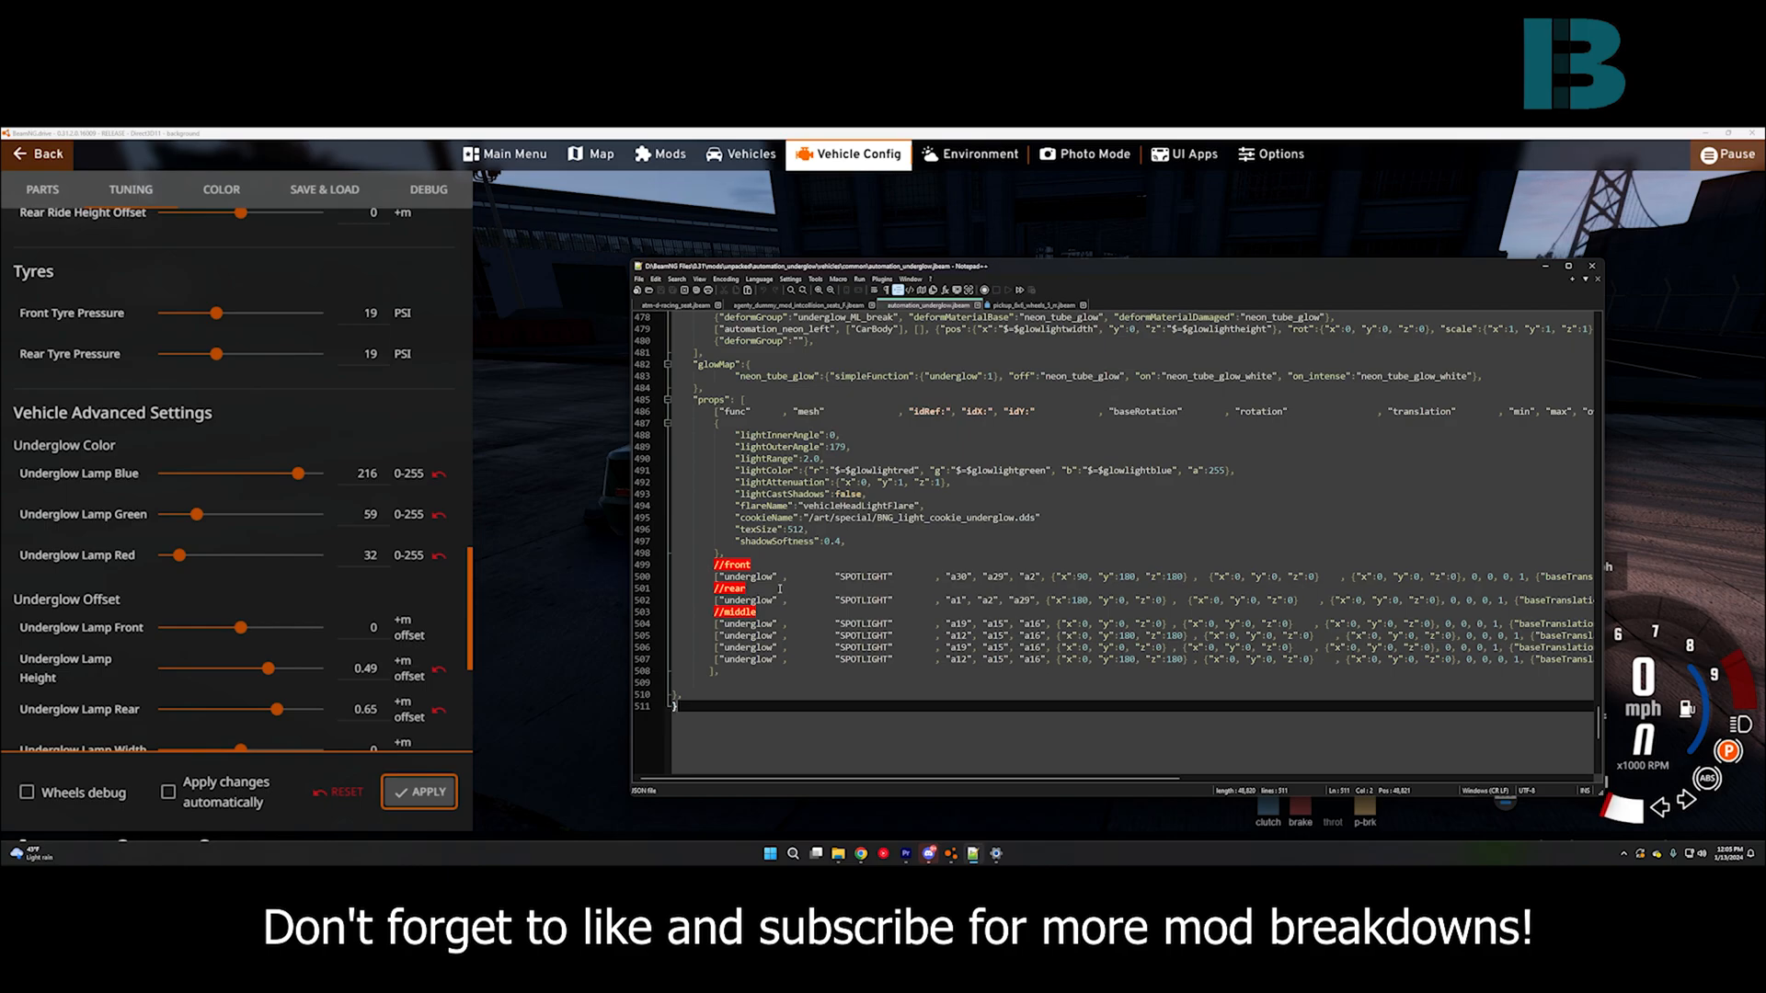
scroll(up, 3)
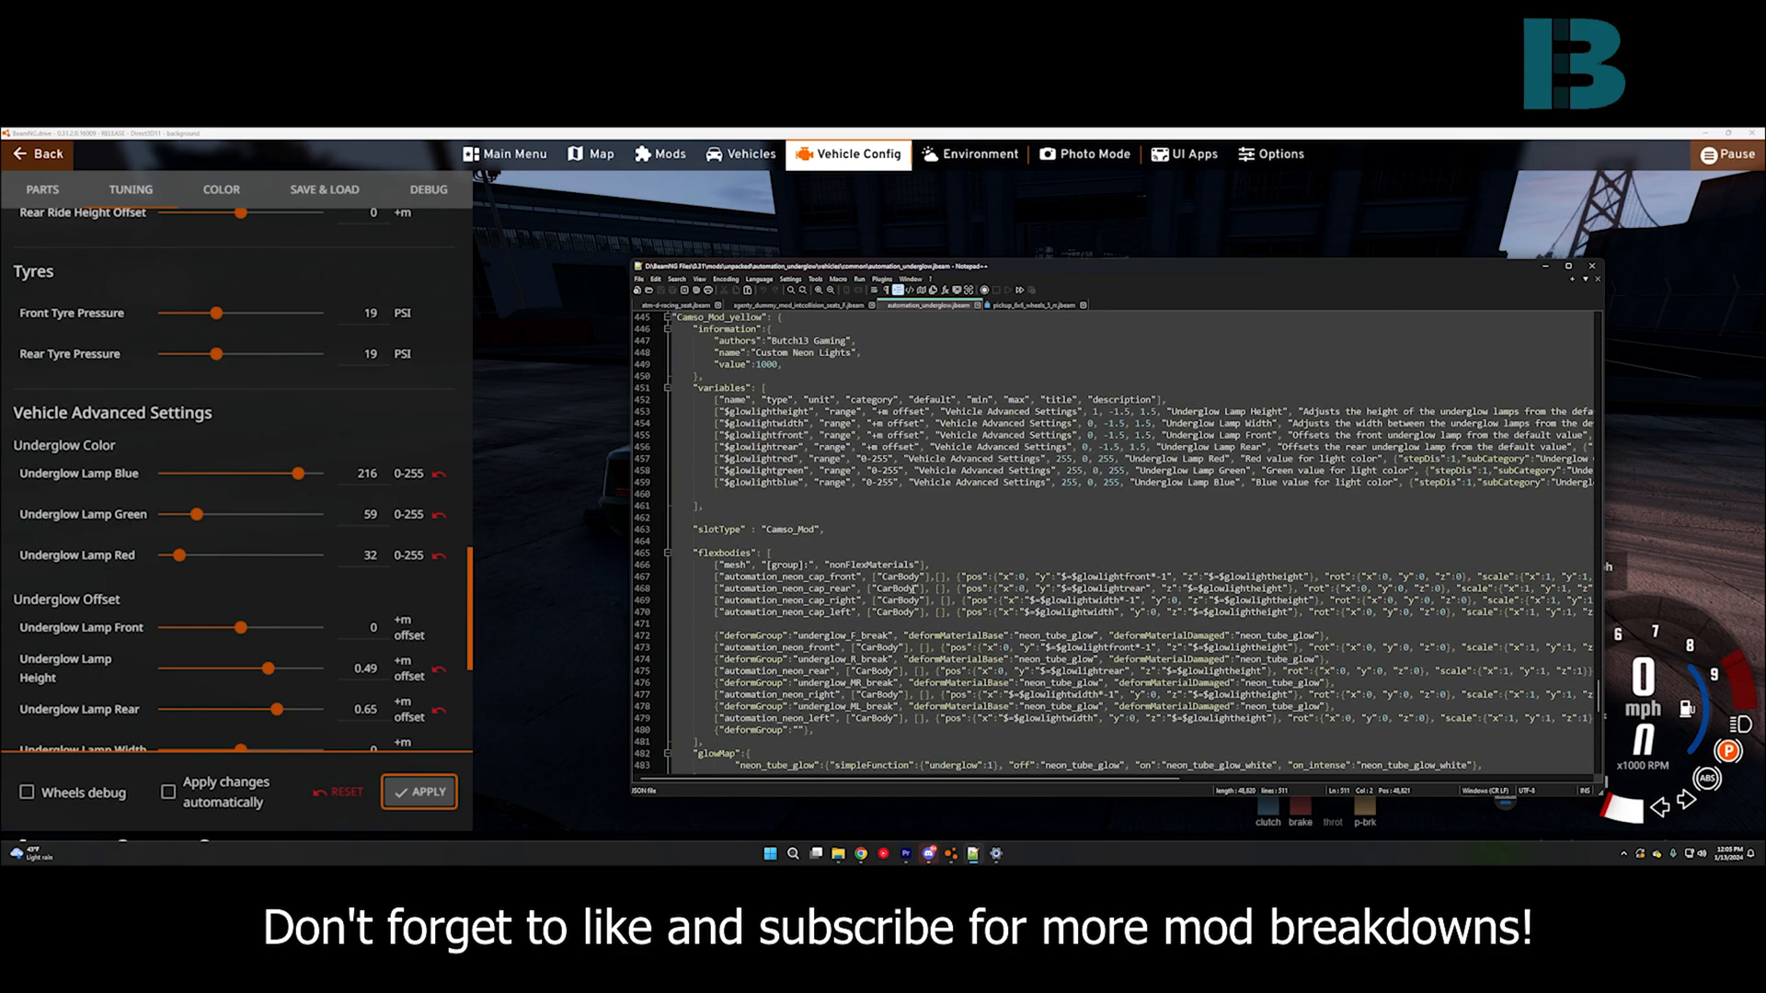
scroll(down, 3)
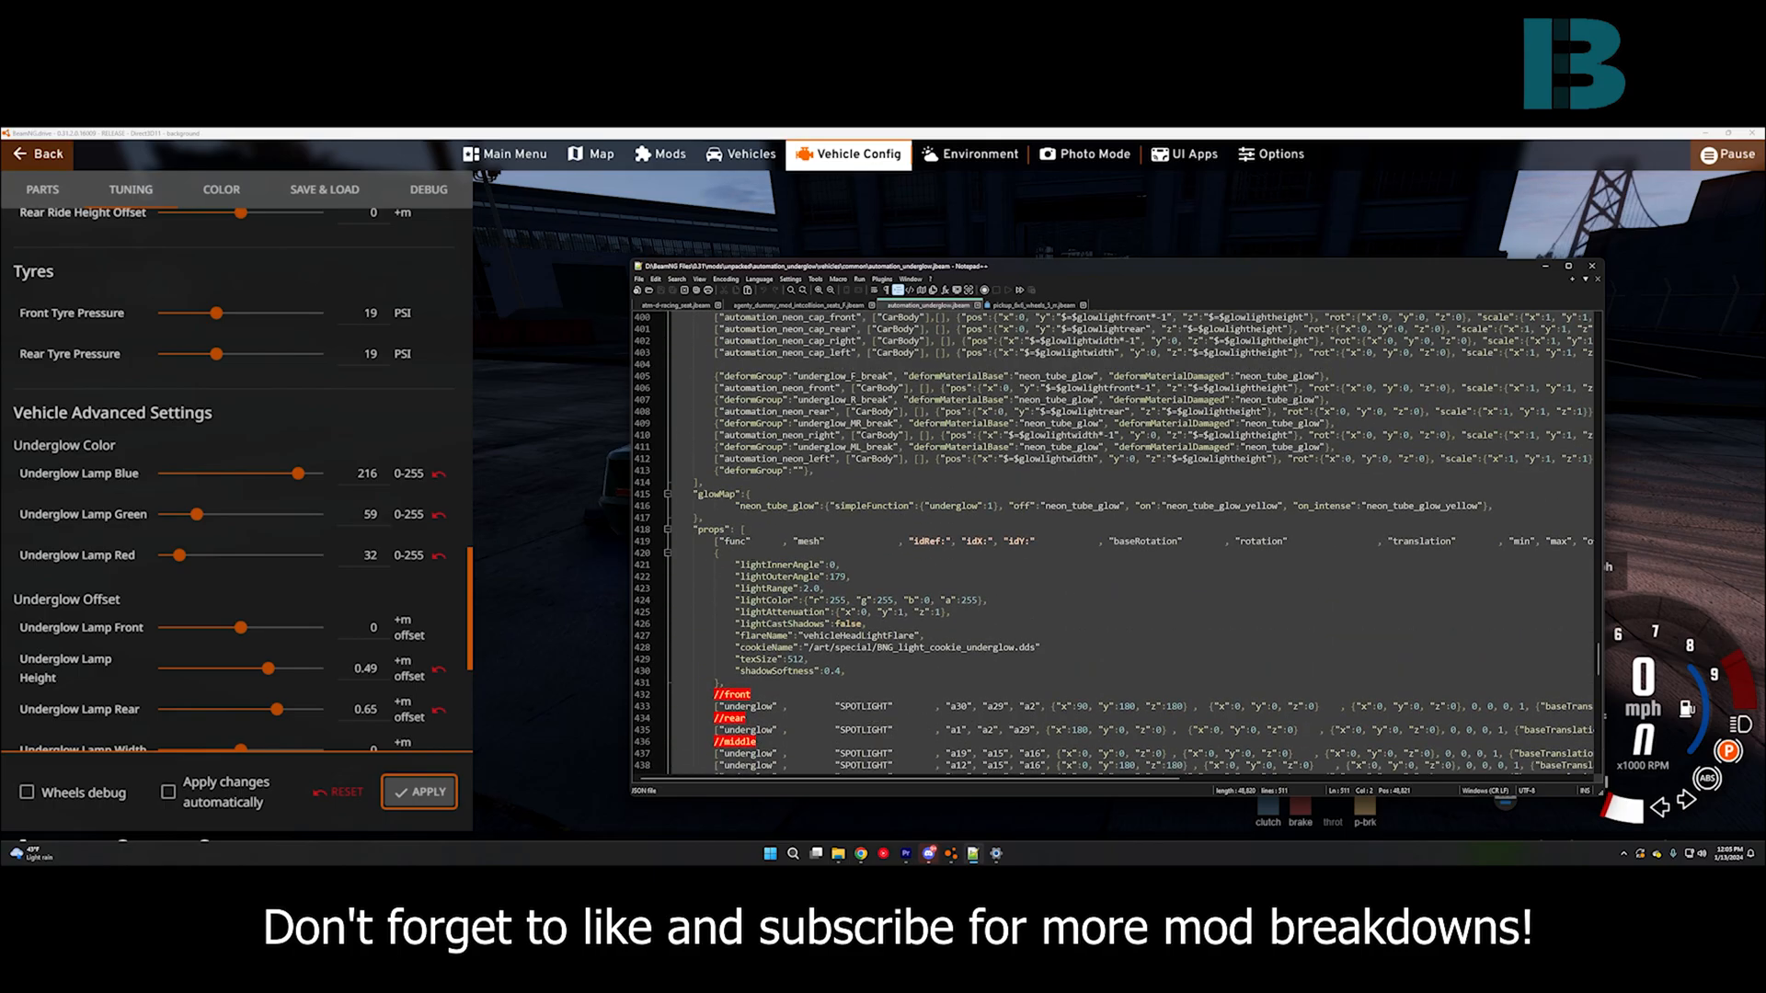
scroll(up, 3)
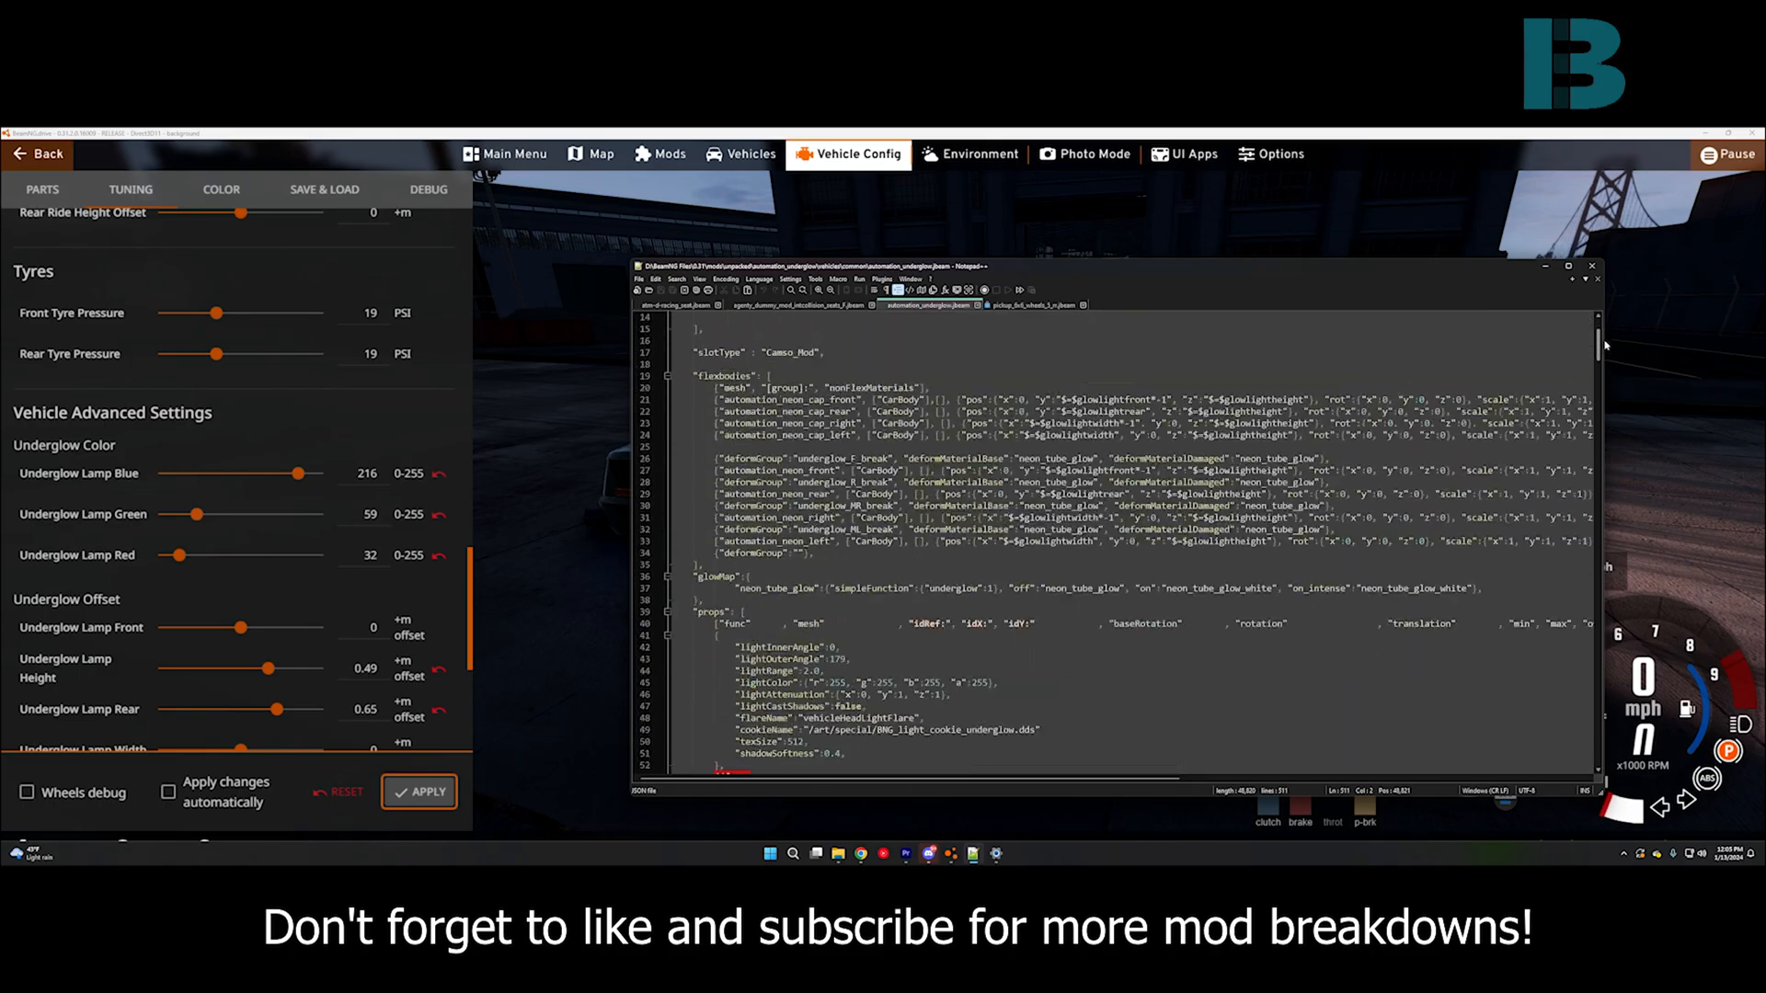
scroll(up, 3)
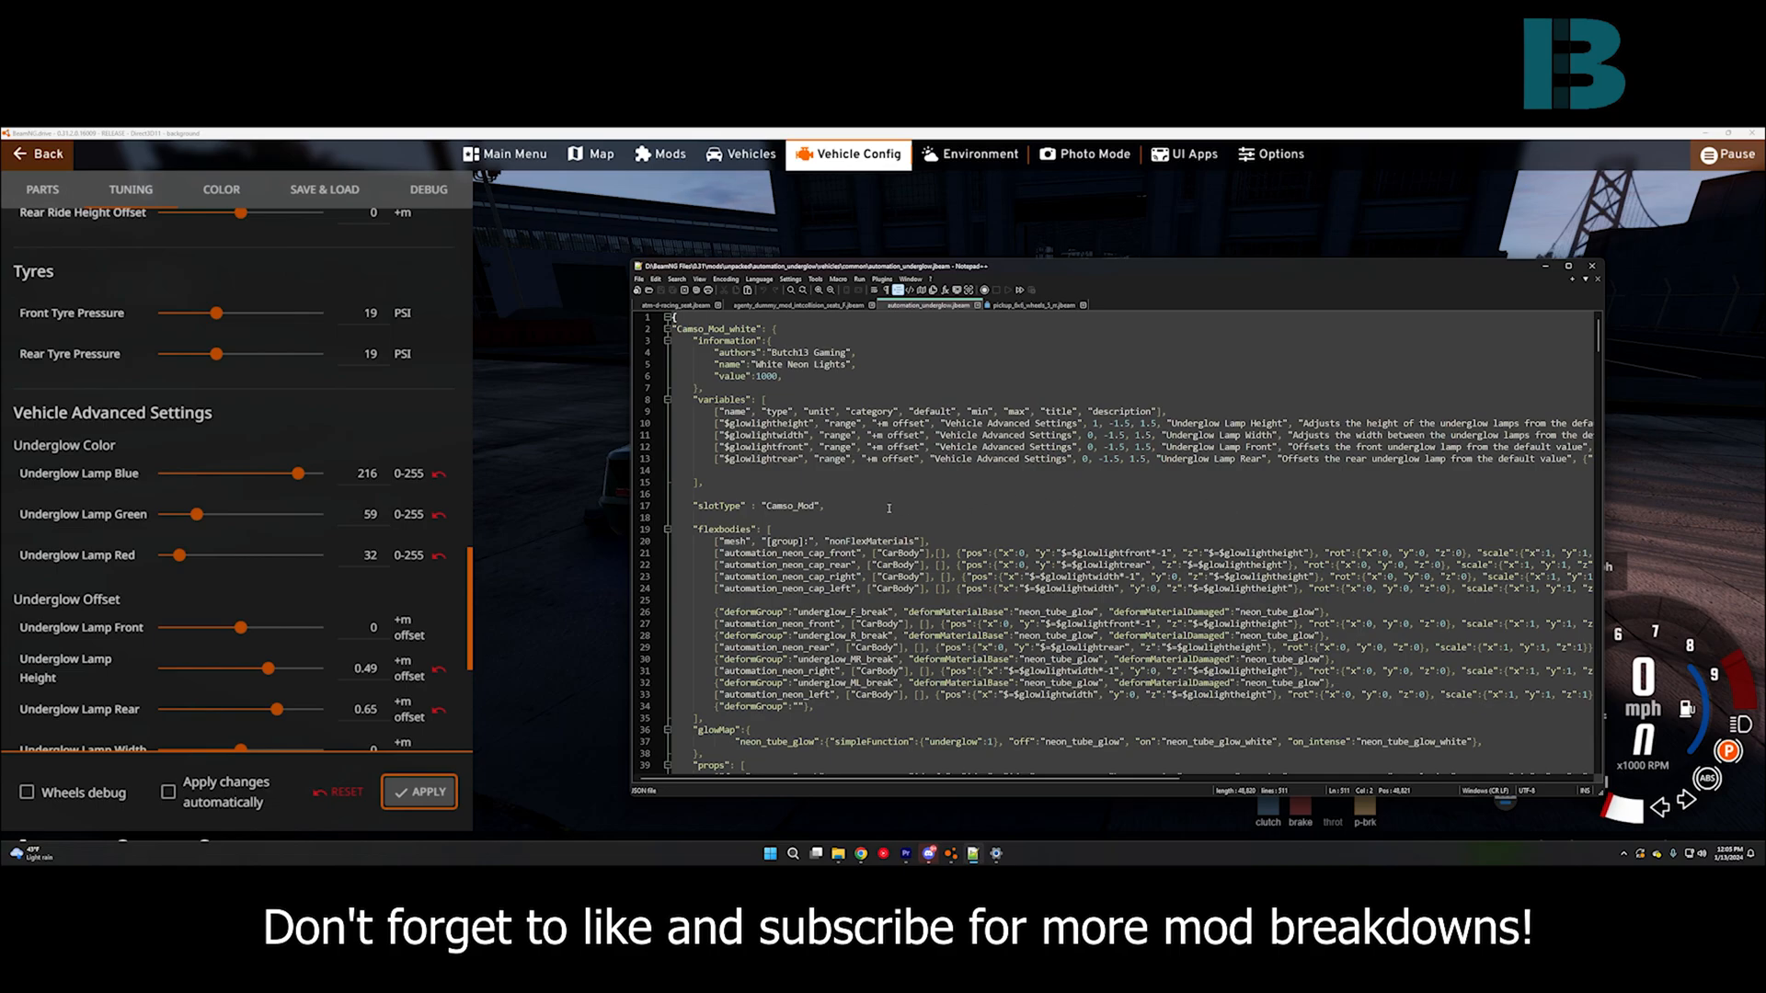
Get the Notepad++ window off the screen so BeamNG.drive fills the display again
double_click(791, 506)
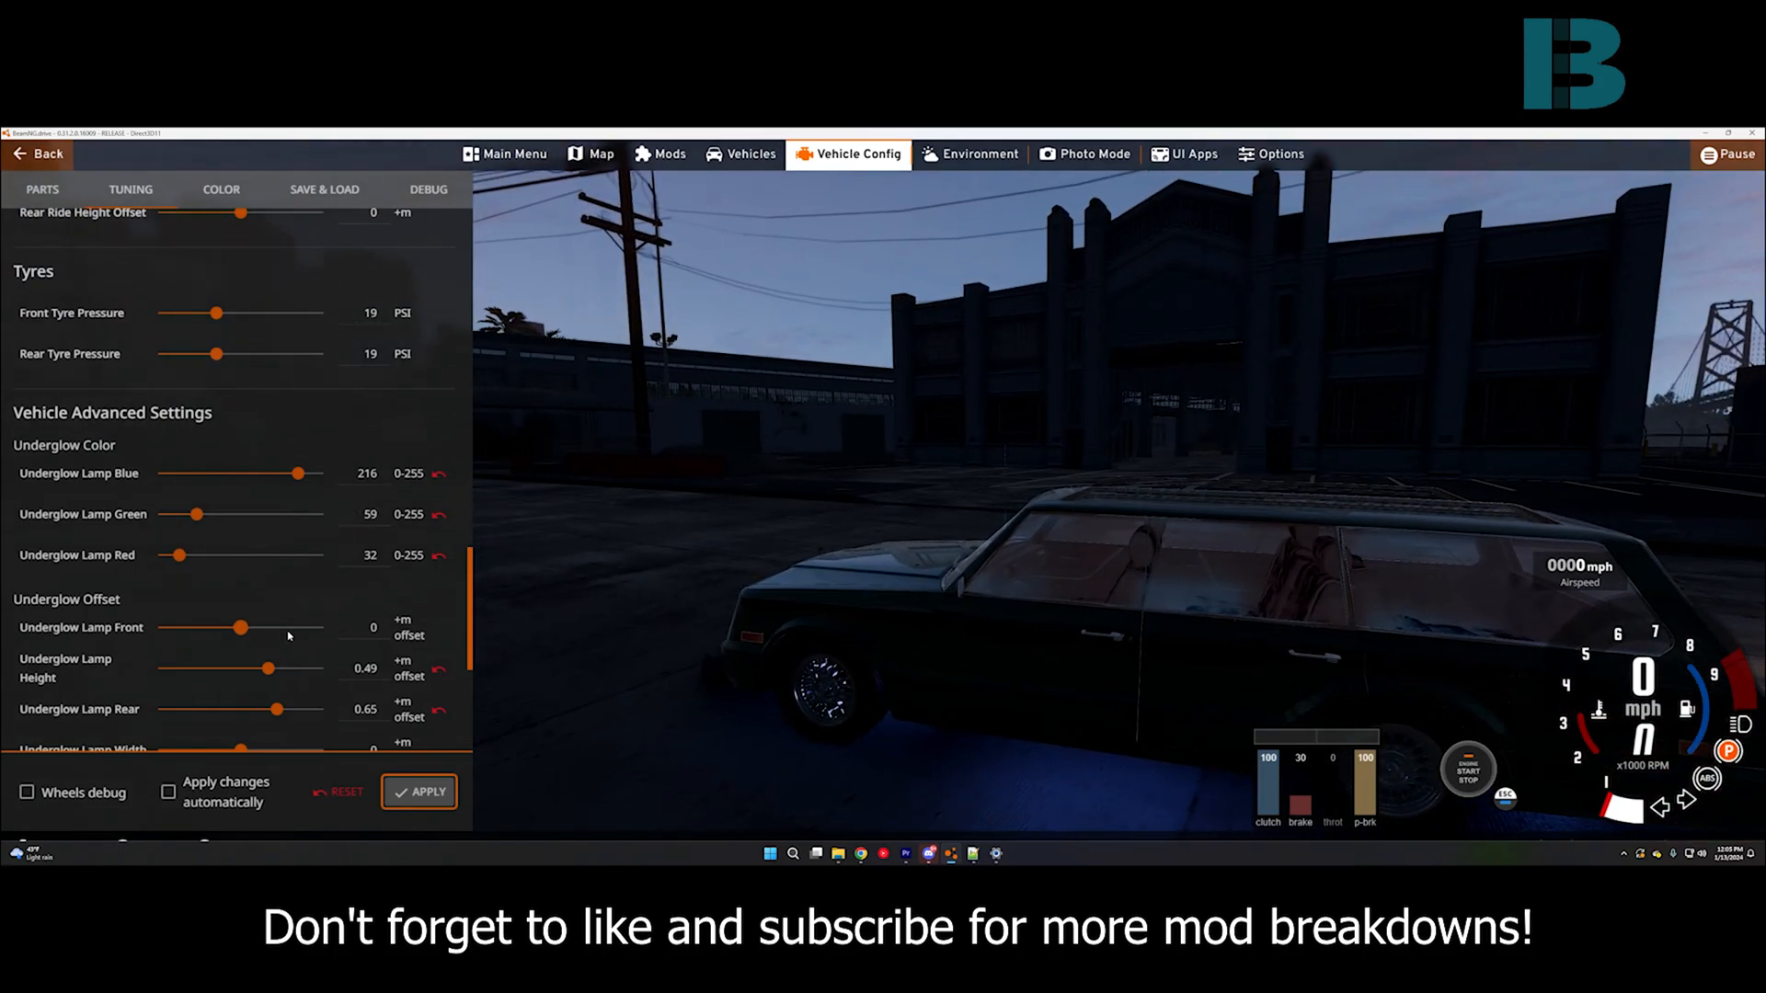
mouse_move(196, 562)
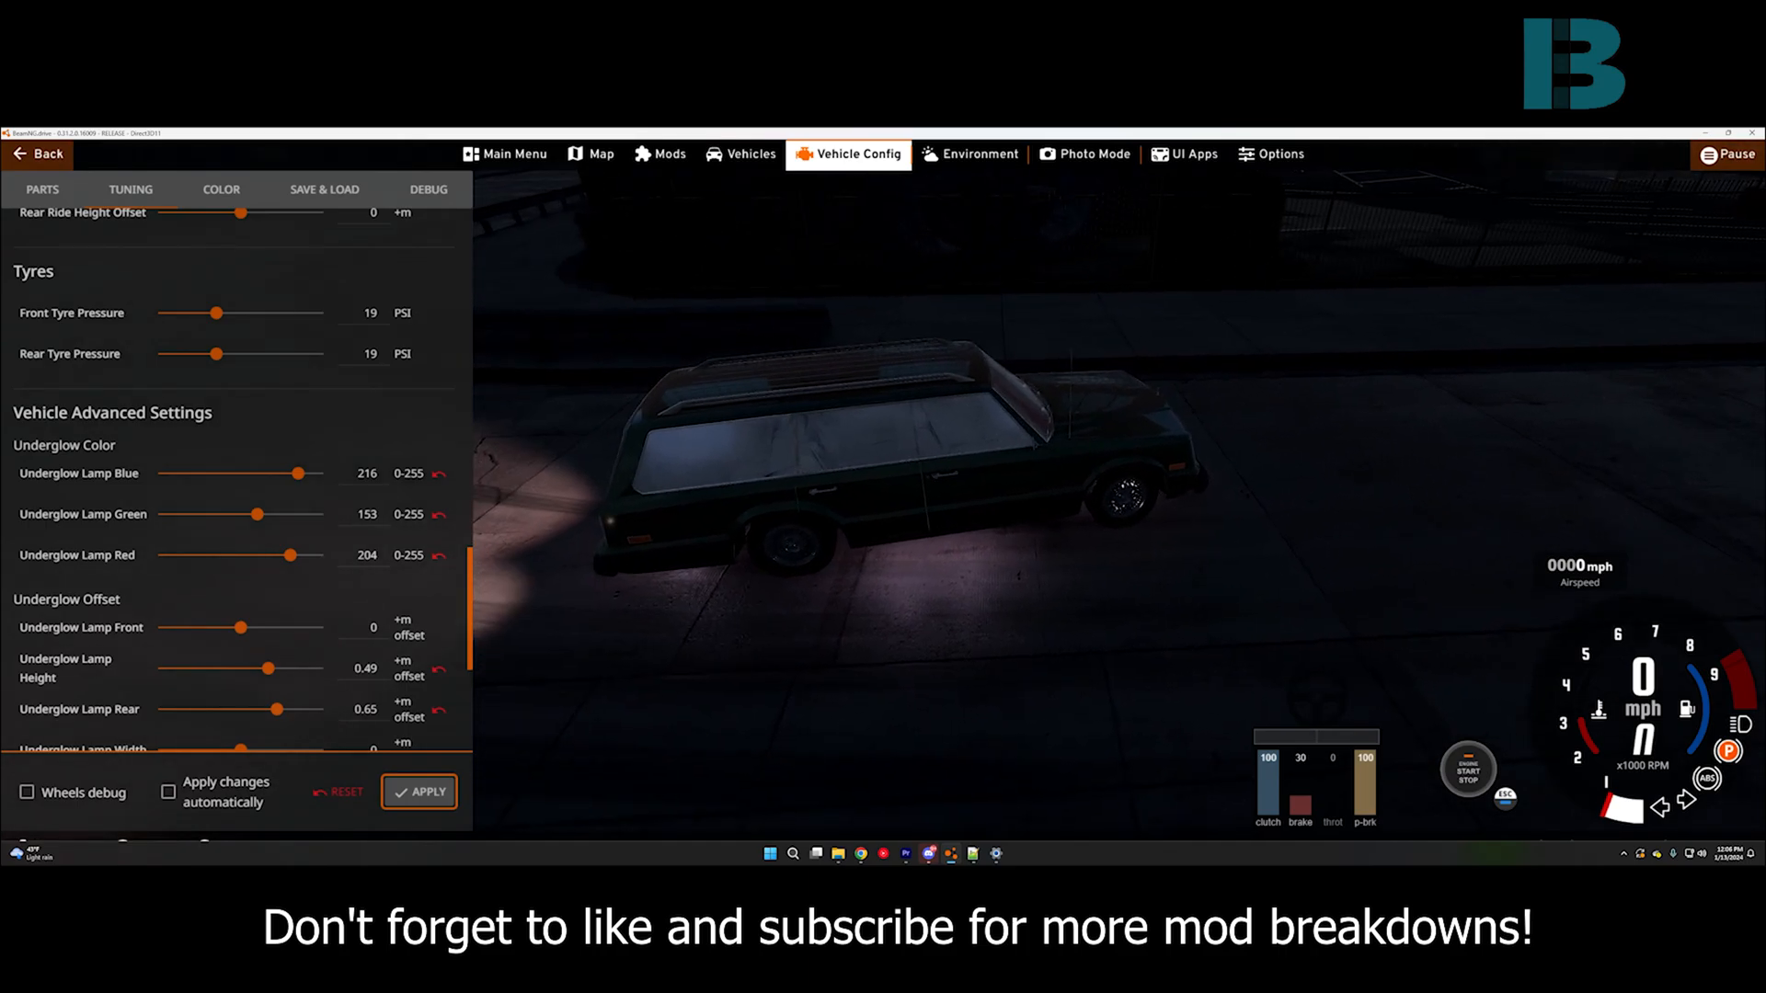
mouse_move(837, 729)
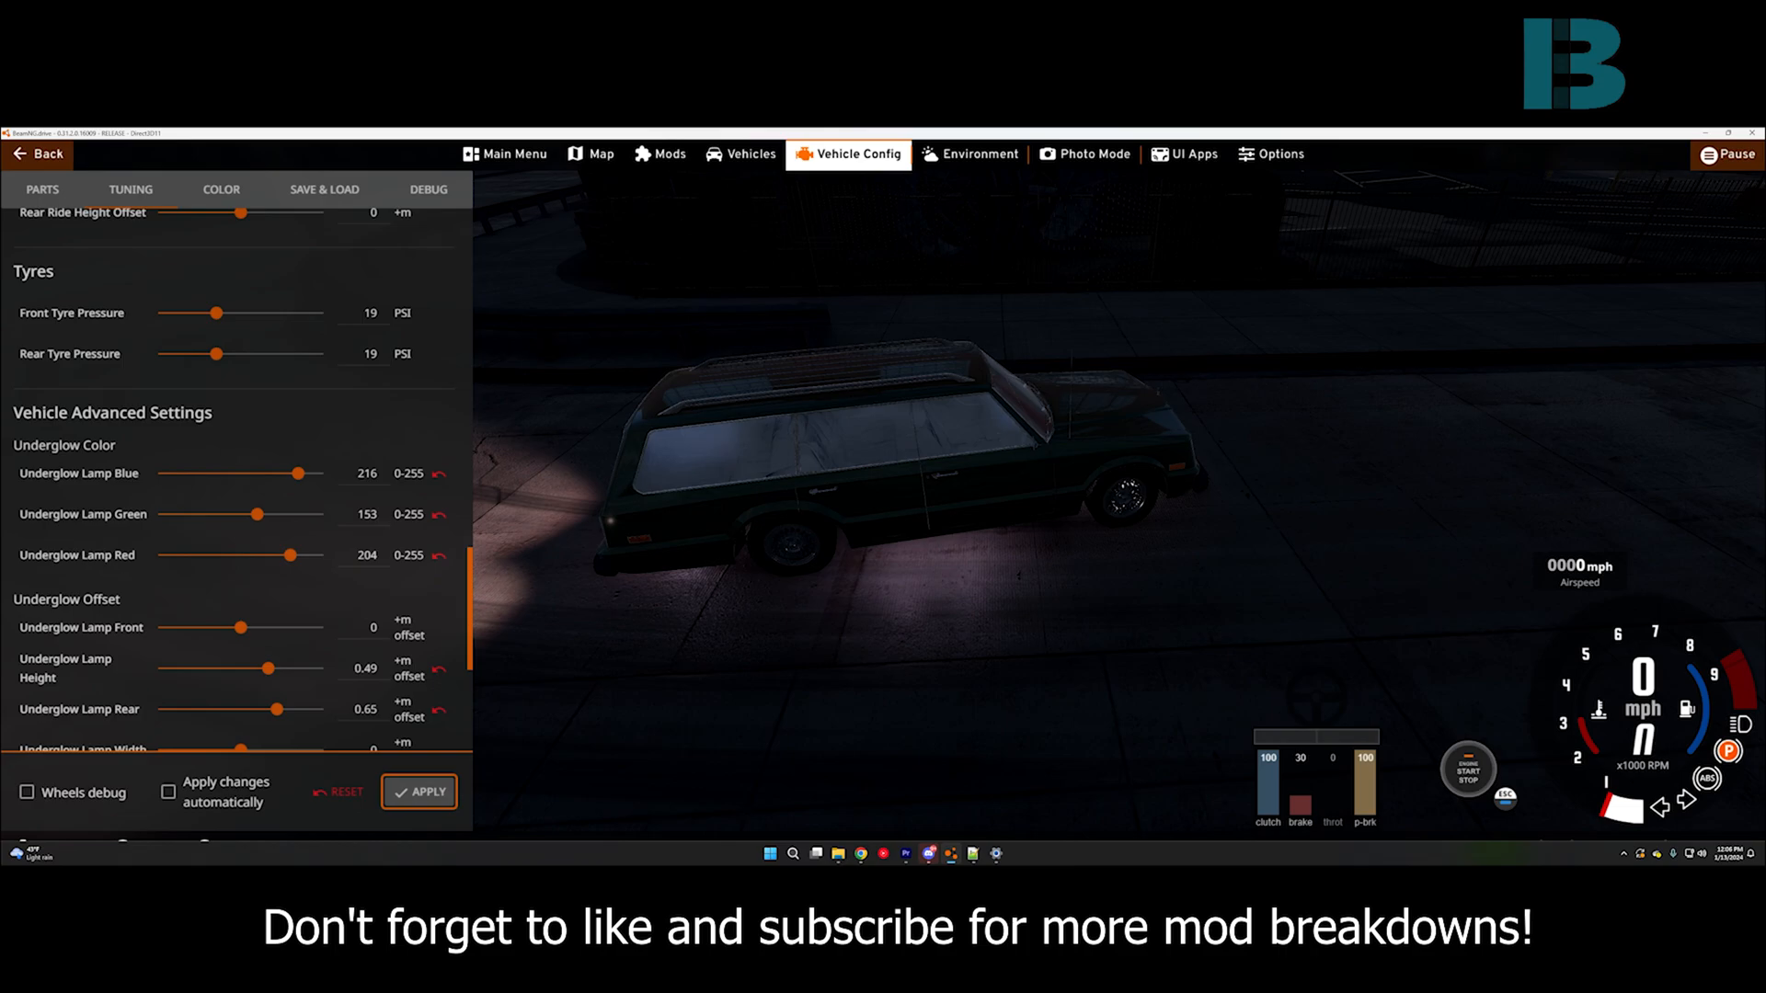
mouse_move(838, 729)
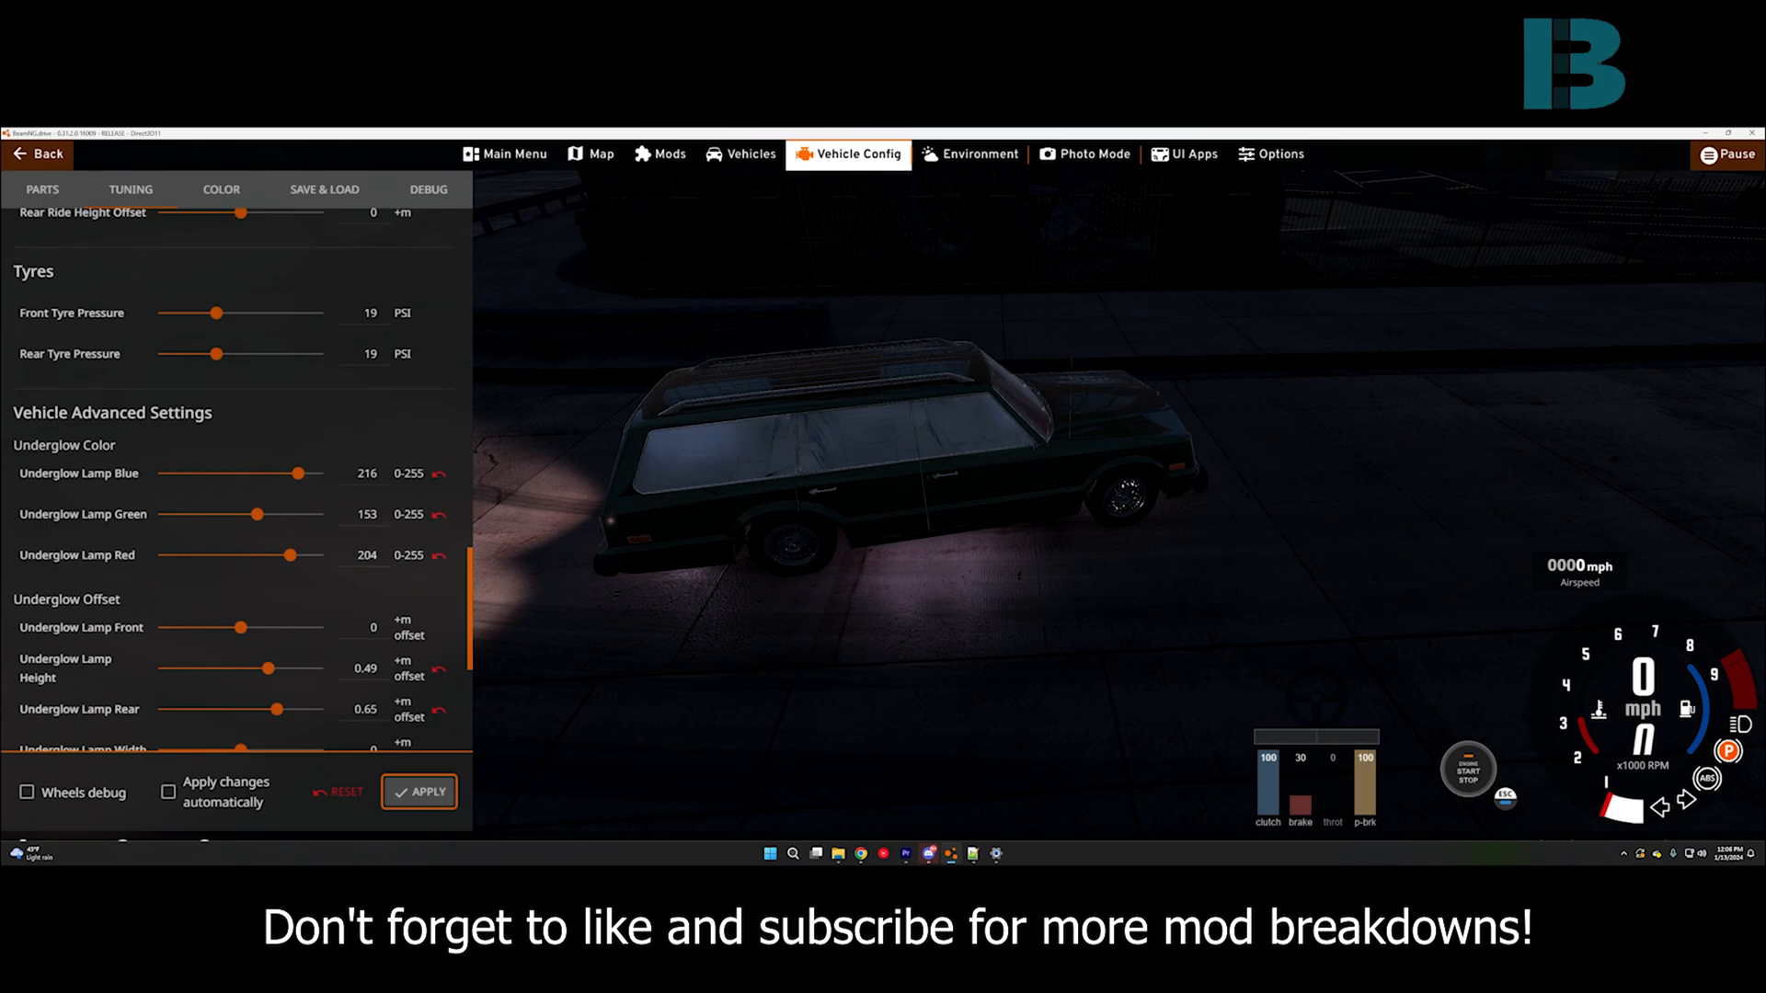
mouse_move(507, 383)
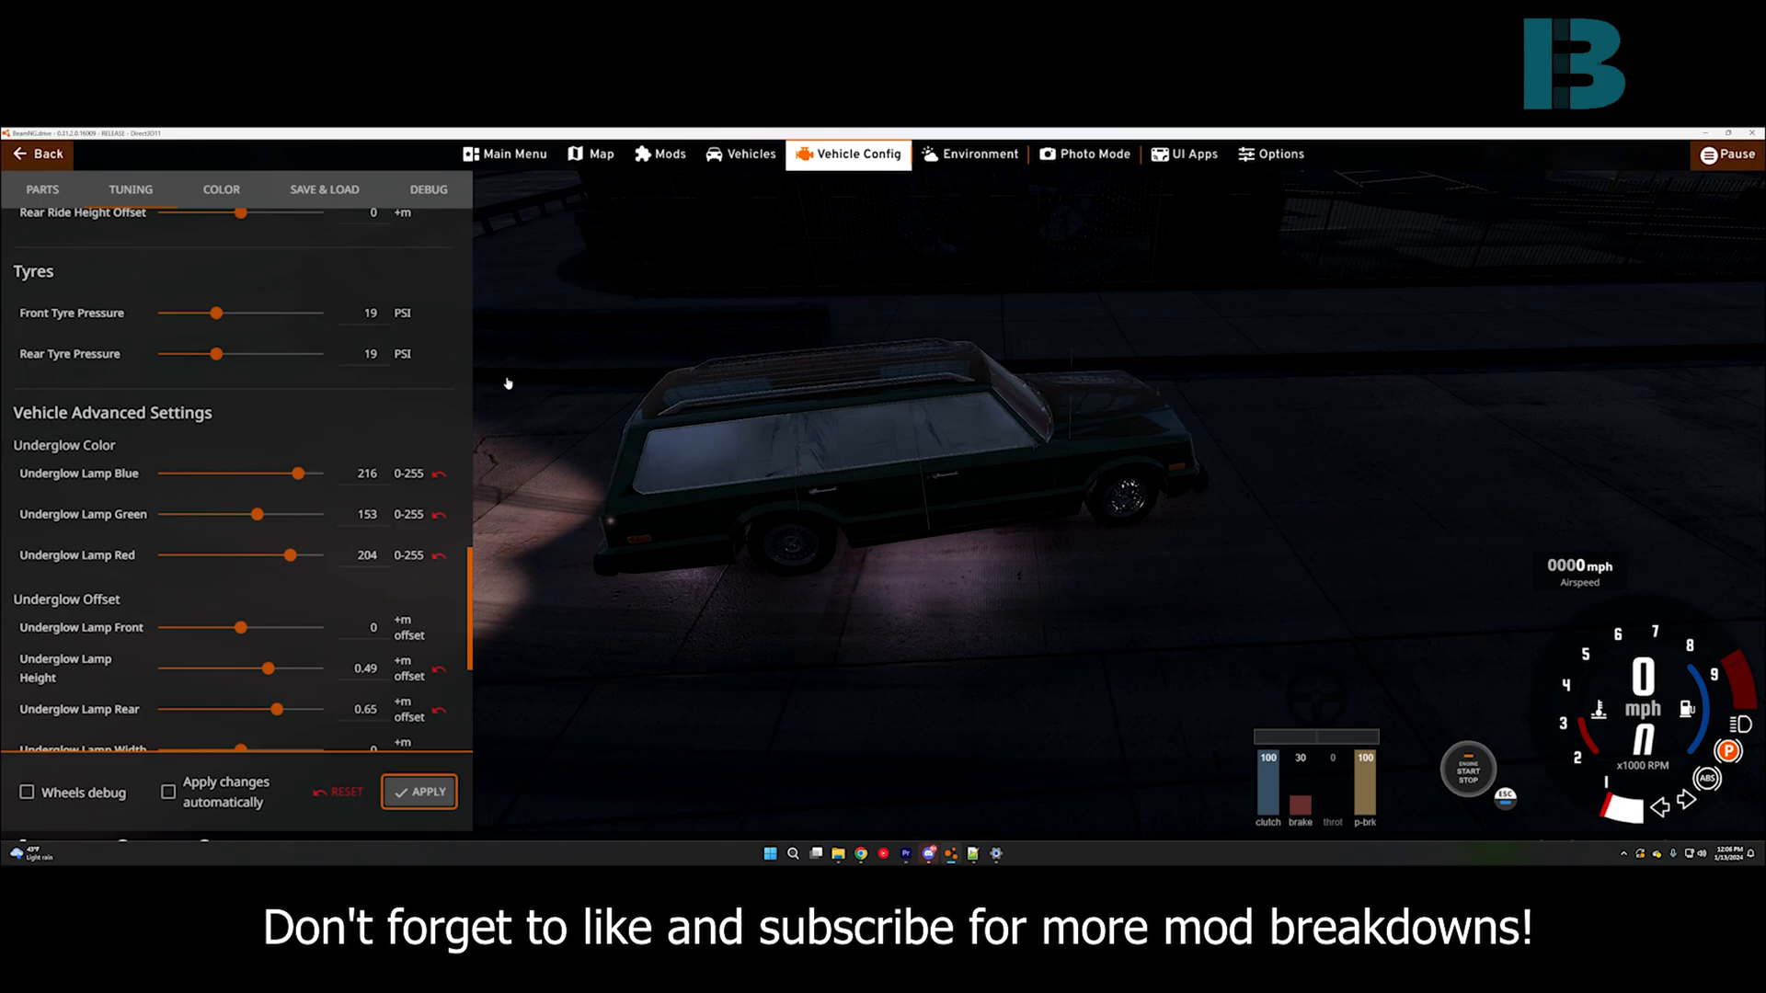
mouse_move(1084, 583)
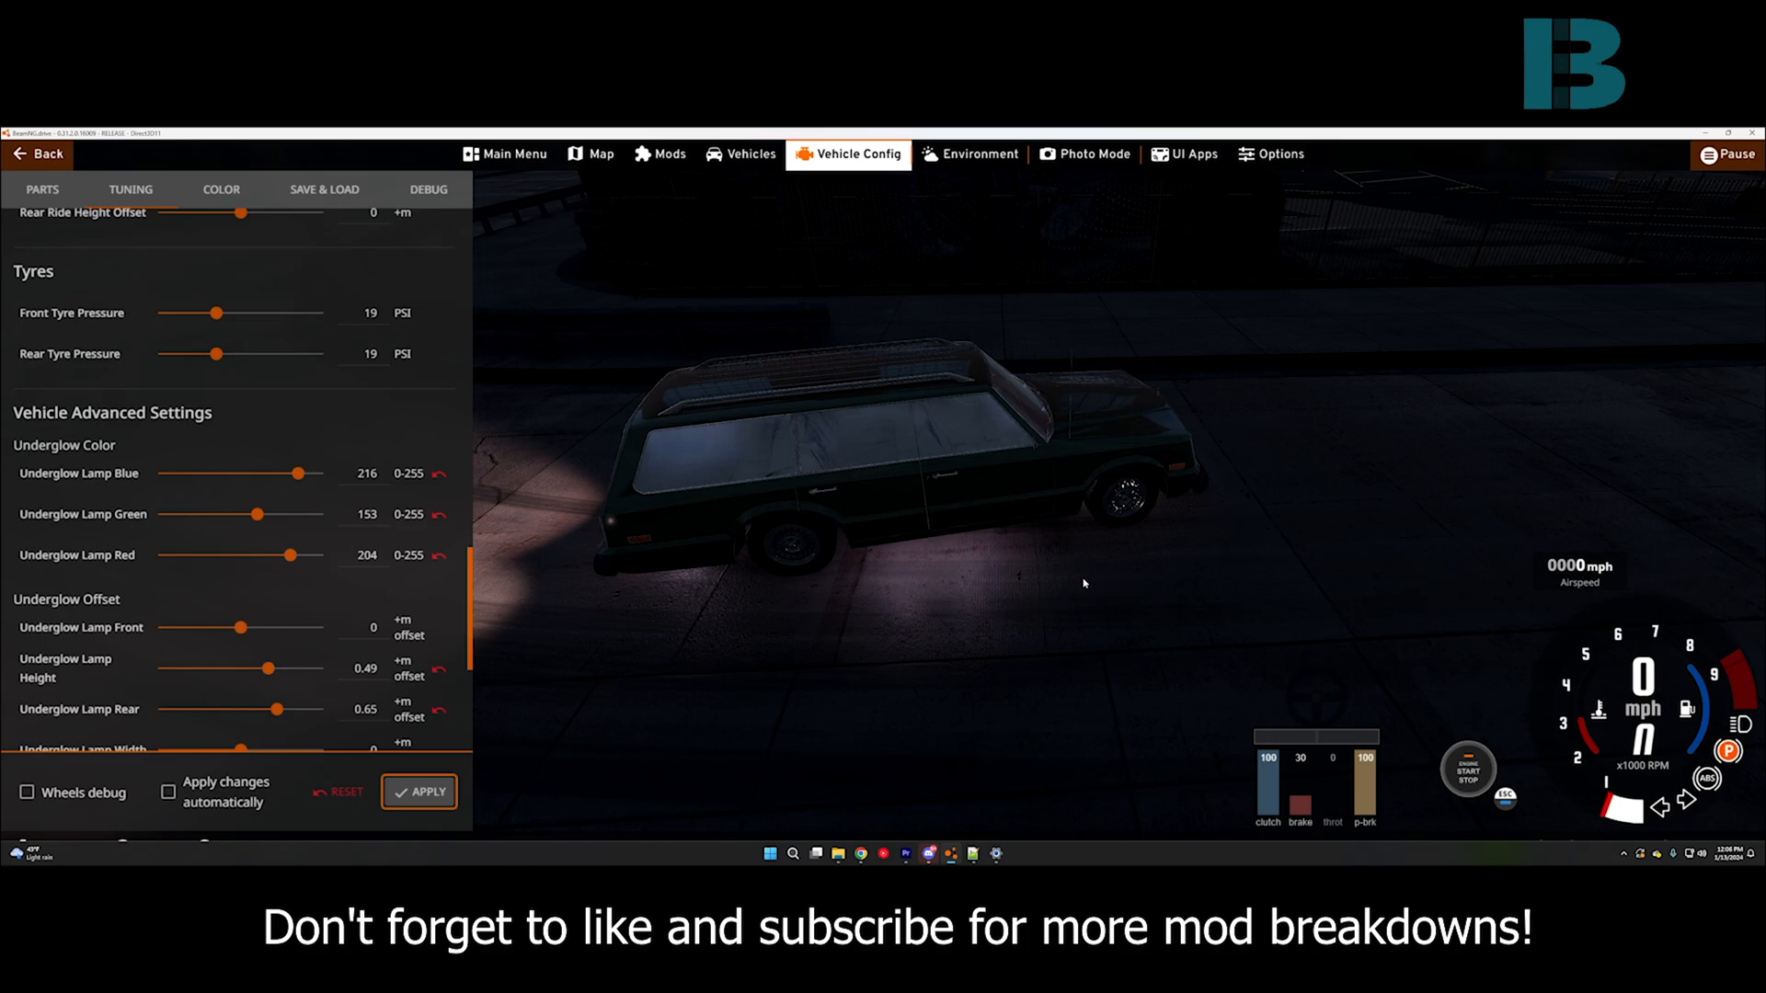